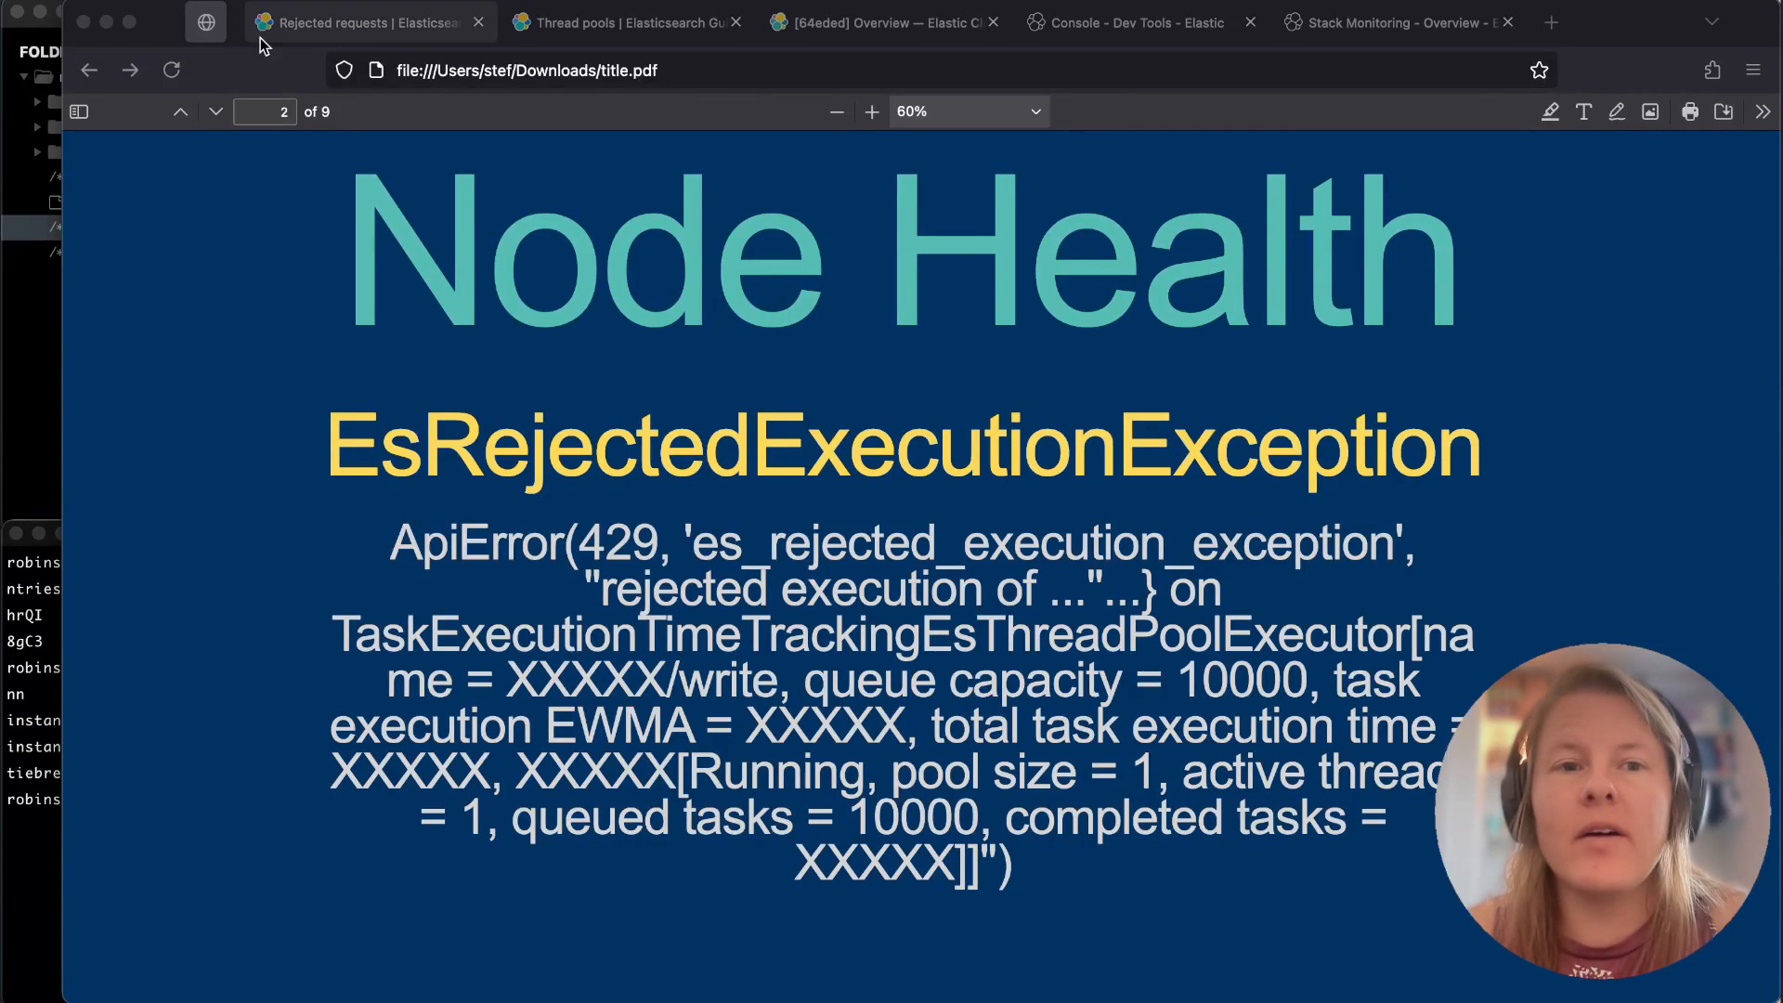
# Rerun ess _cat/thread_pool/write | grep, showing rejected counts of 1175 and 1575.
pyautogui.click(368, 22)
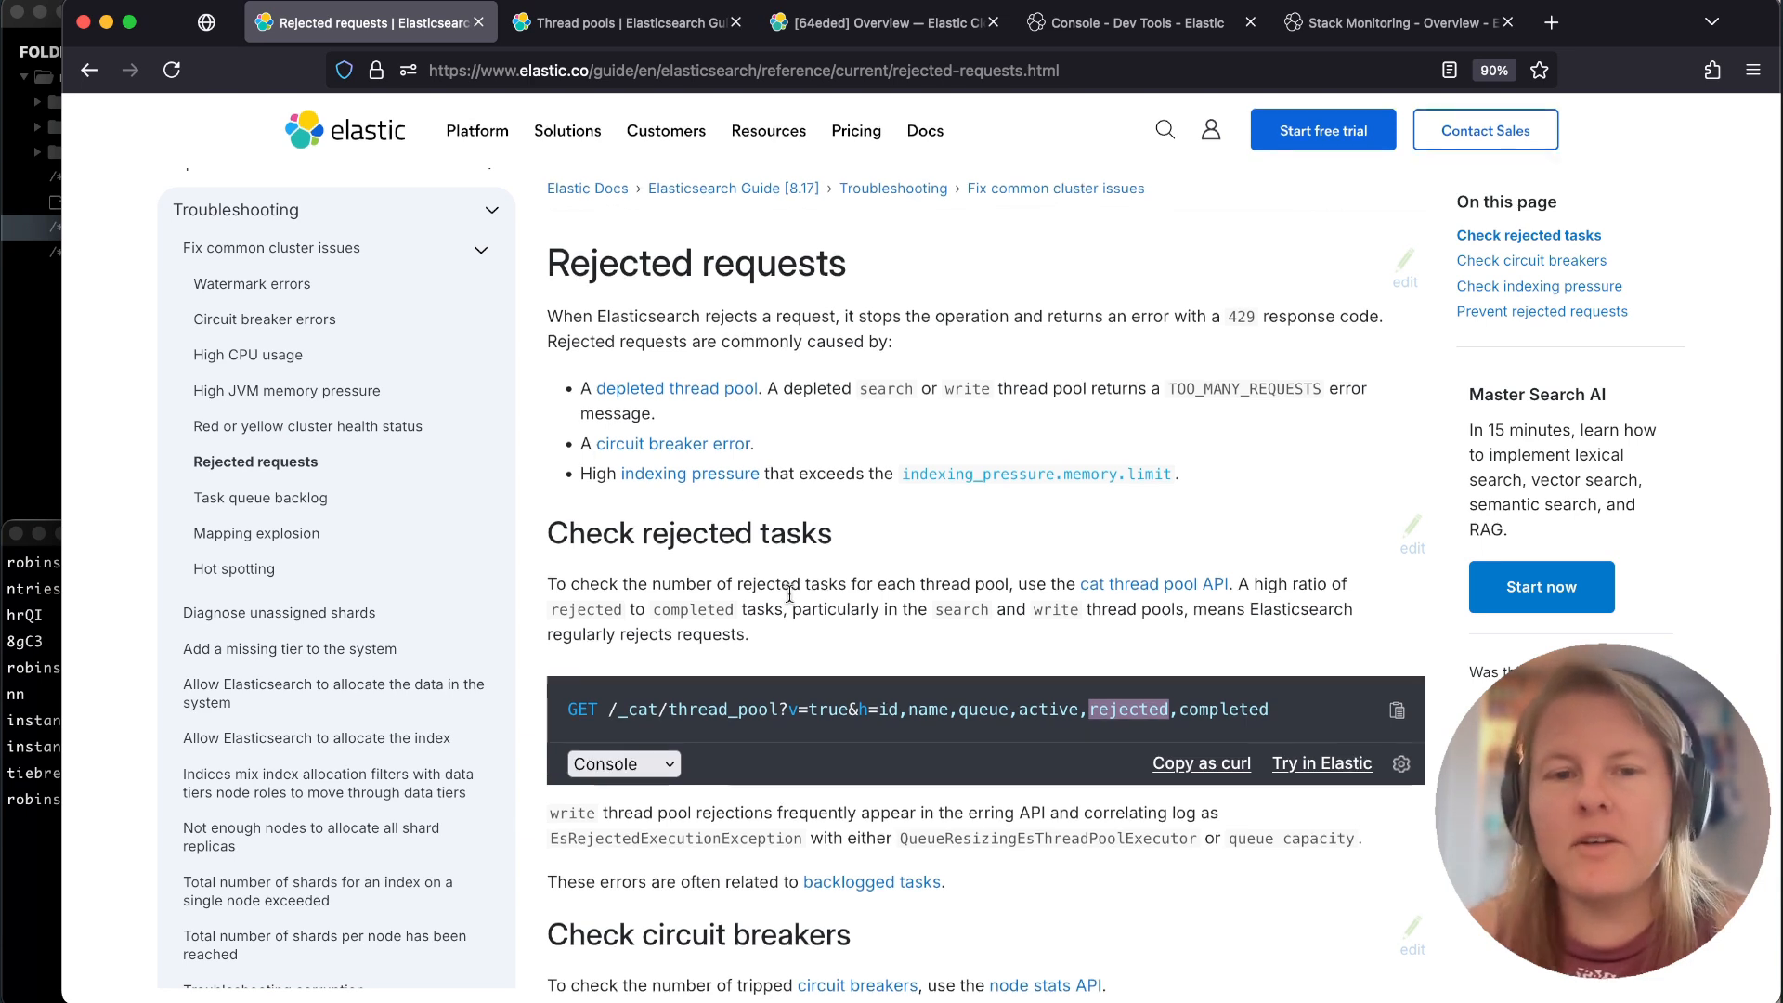
pyautogui.scroll(-3)
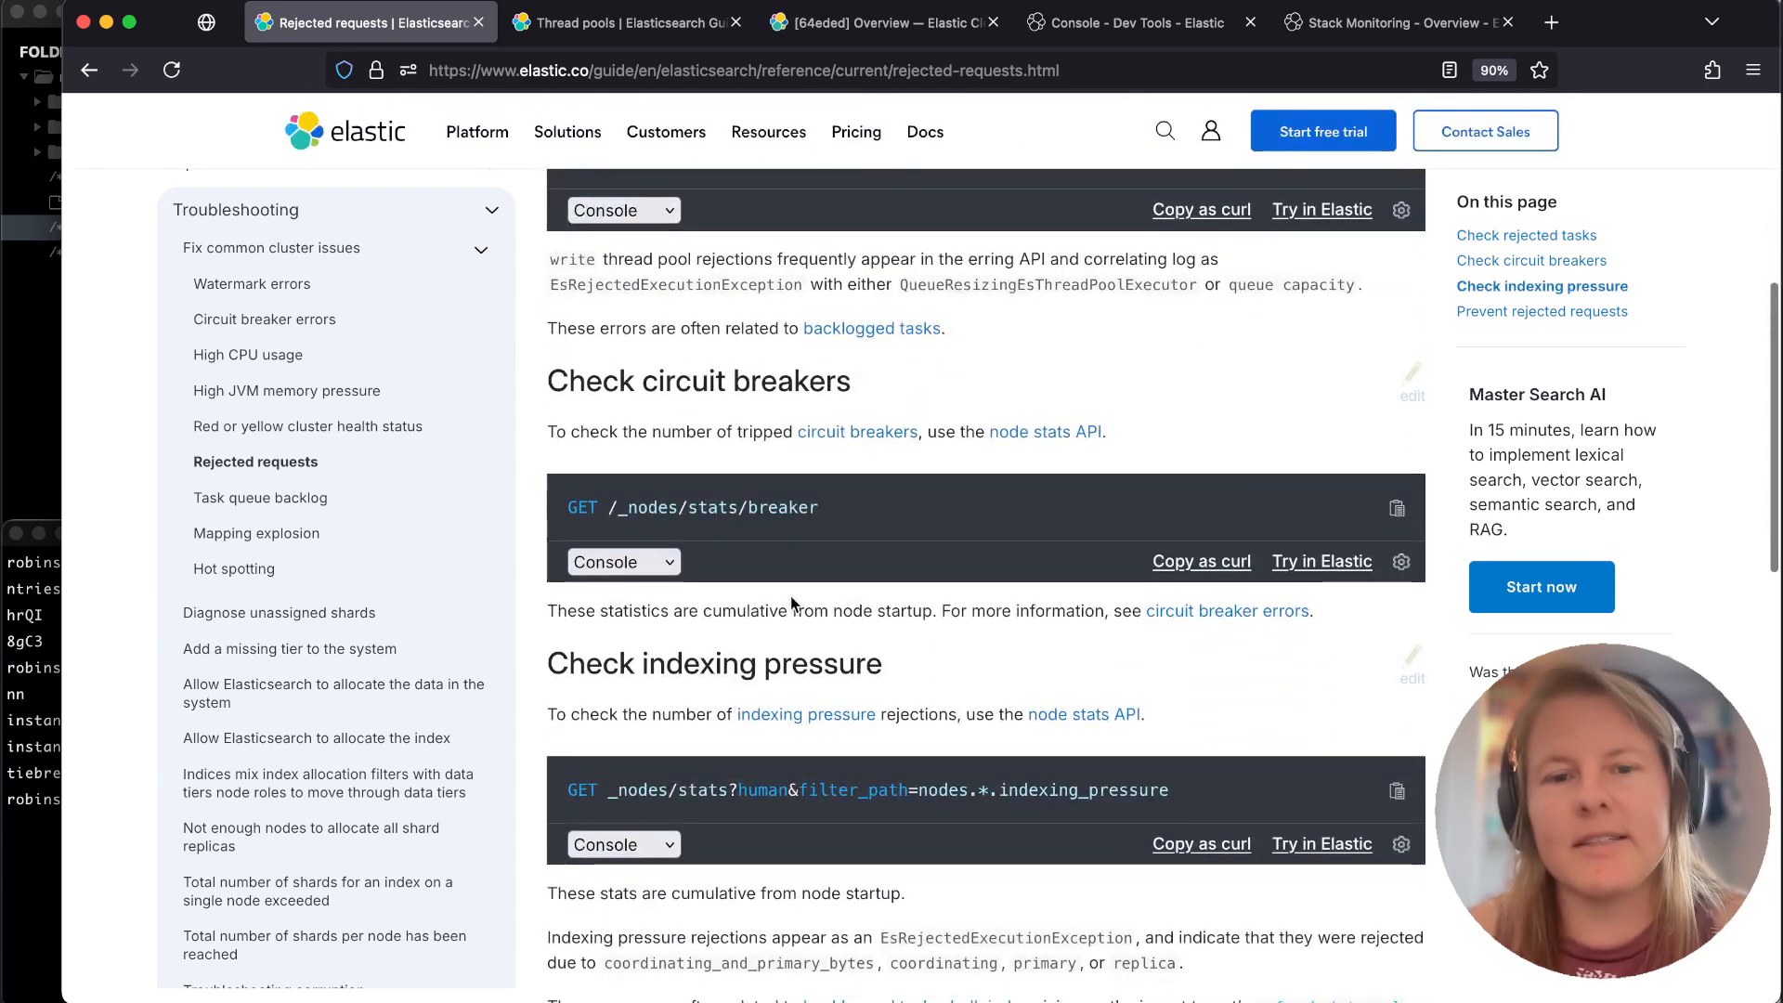
pyautogui.moveTo(680, 680)
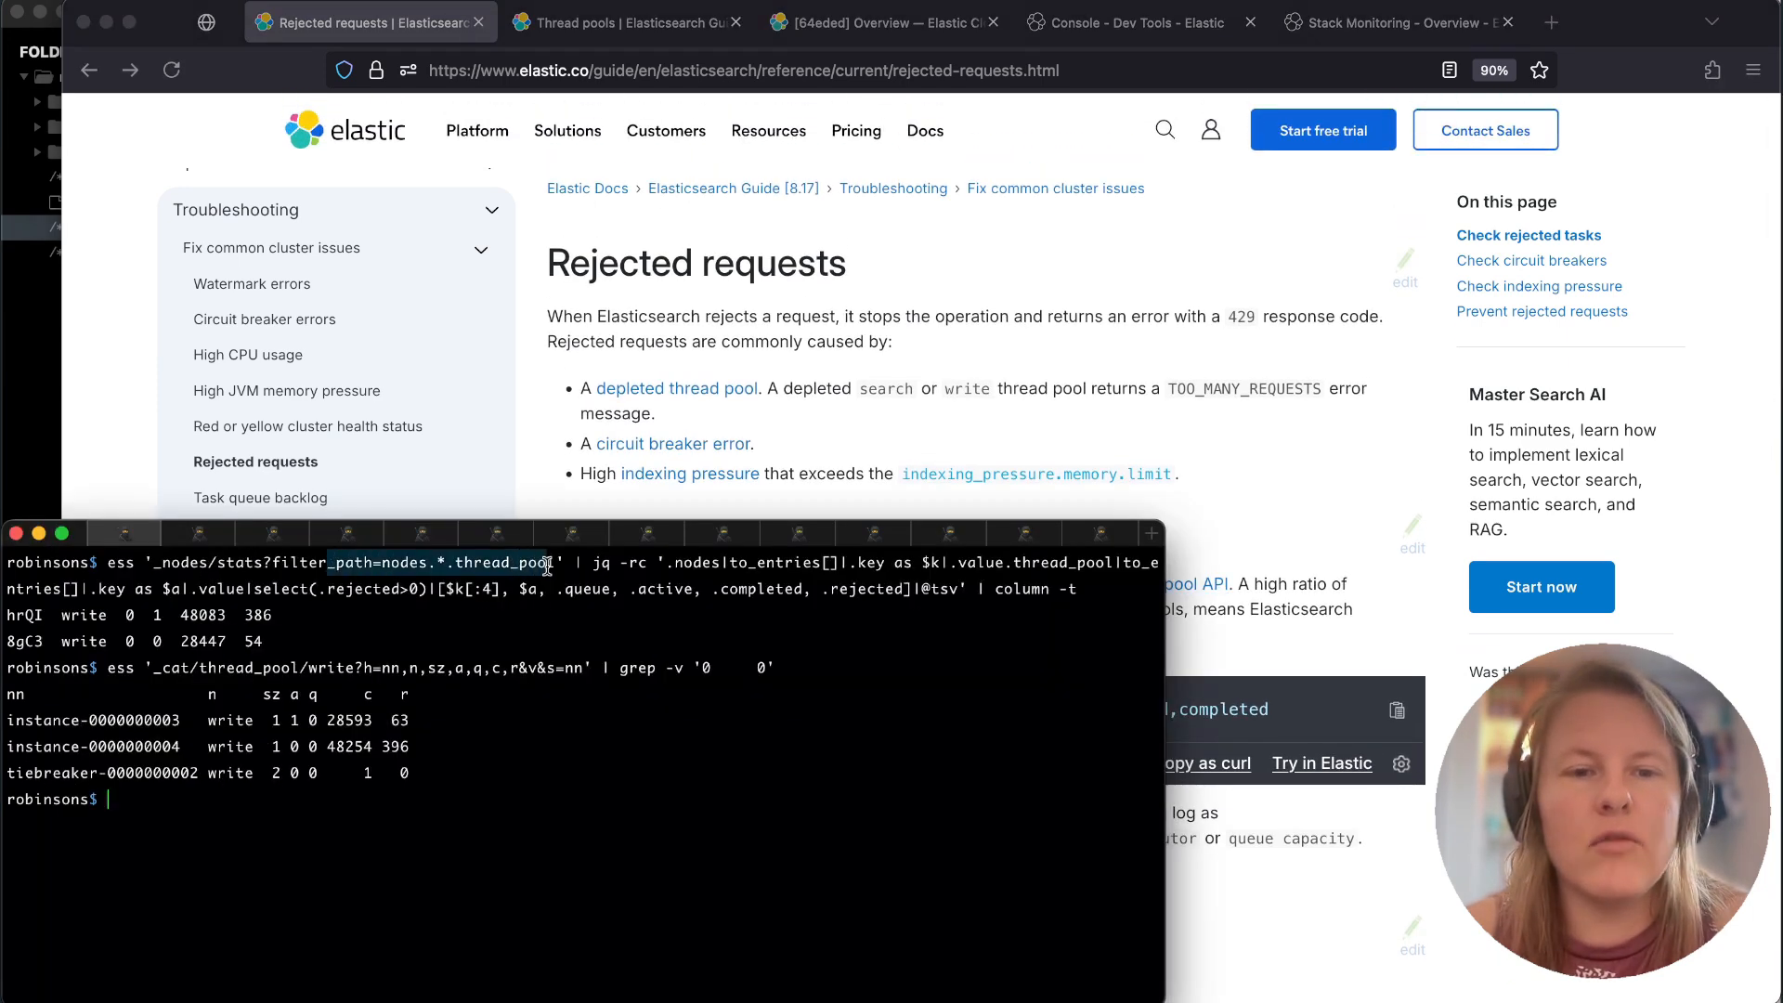
pyautogui.moveTo(528, 728)
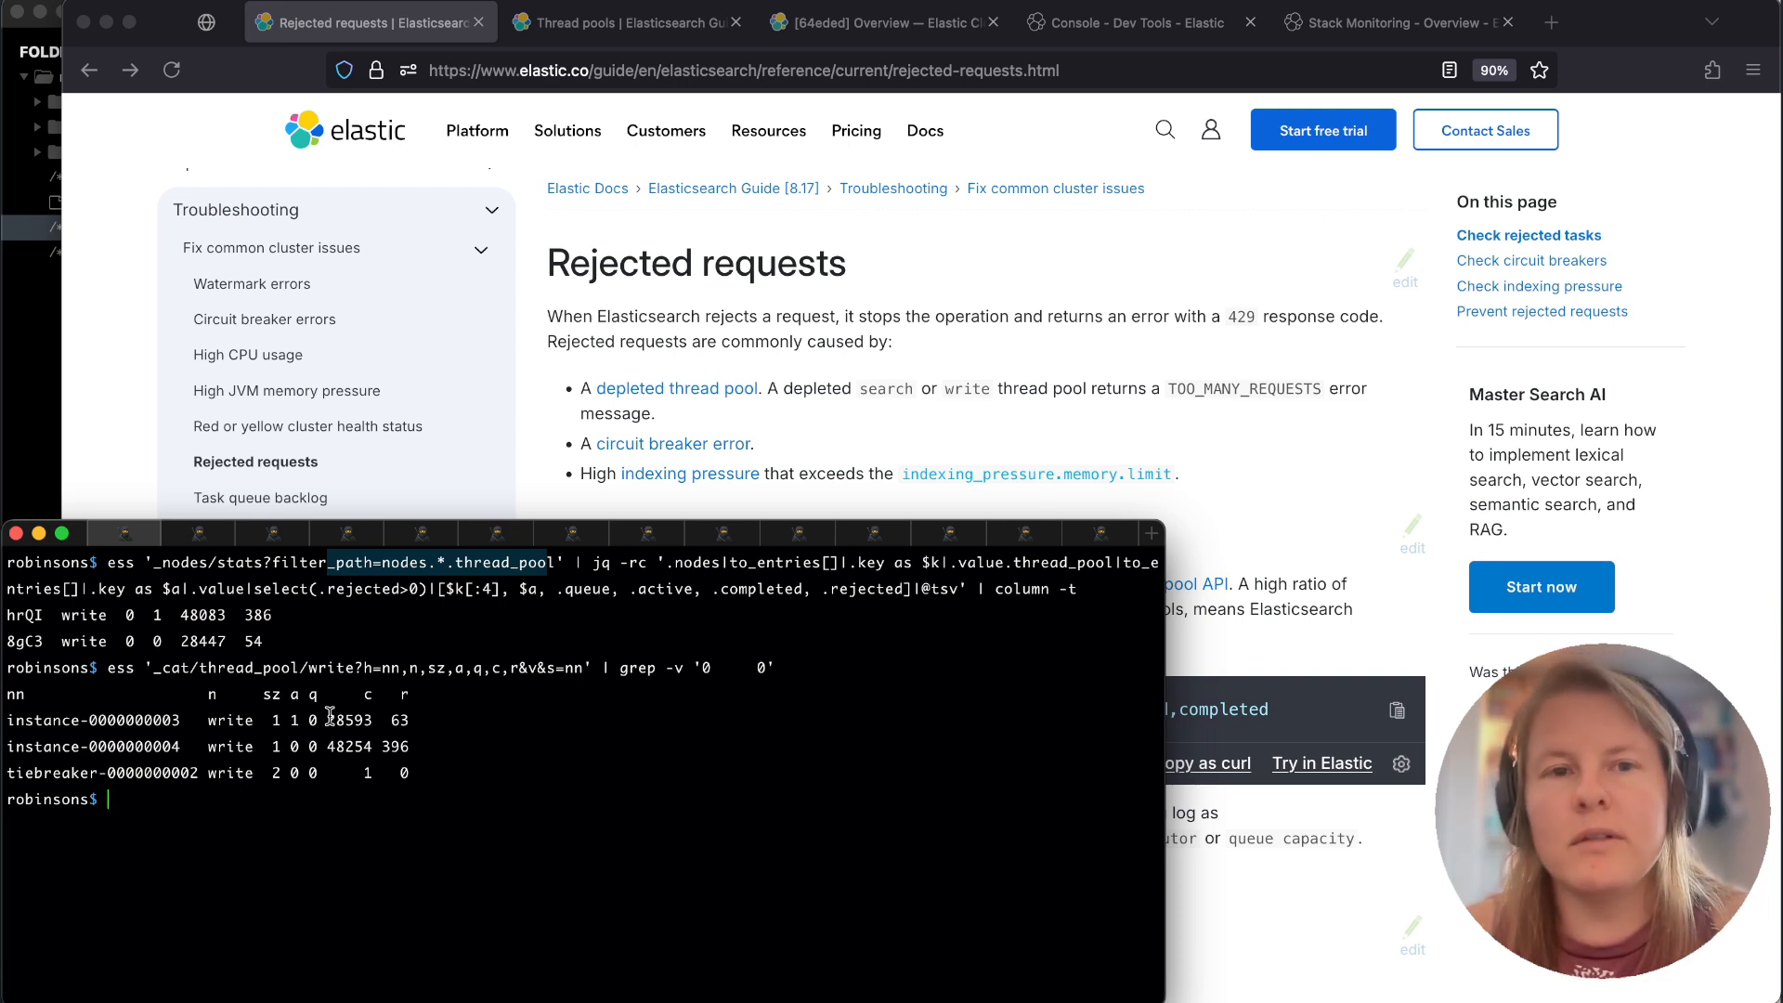
pyautogui.moveTo(219, 687)
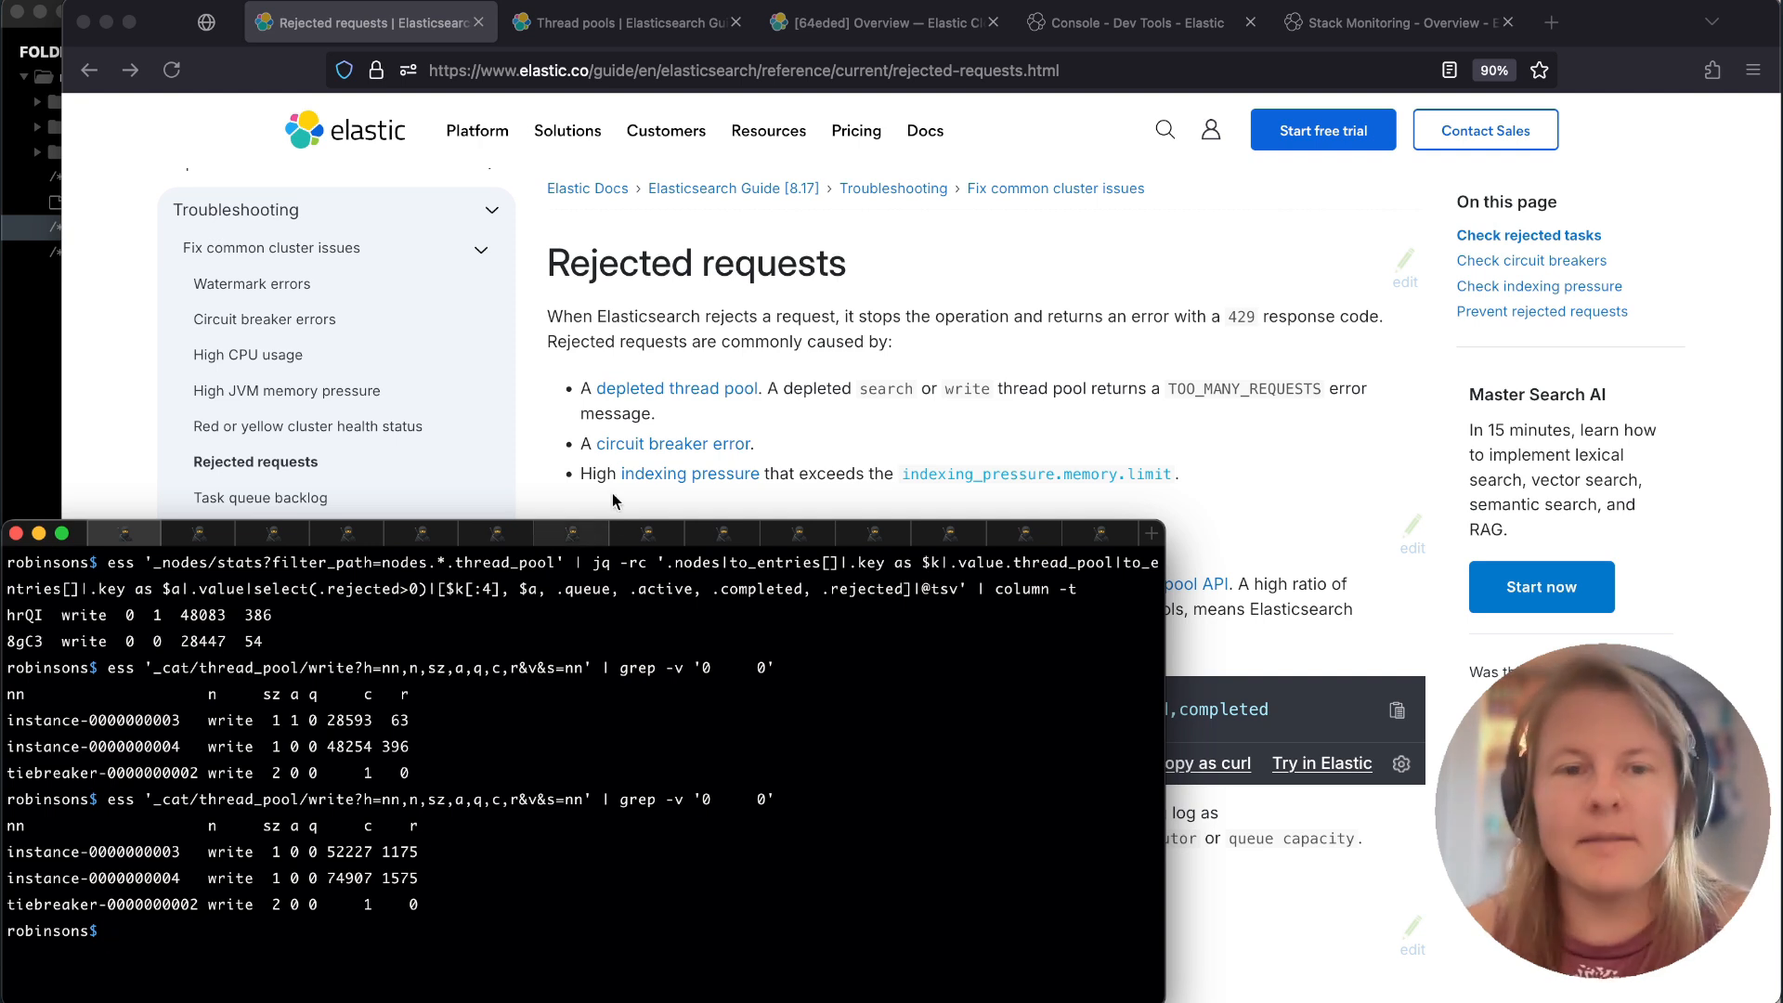
# Find the write thread pool's default queue_size of 10000 in the Thread pools reference.
pyautogui.click(626, 22)
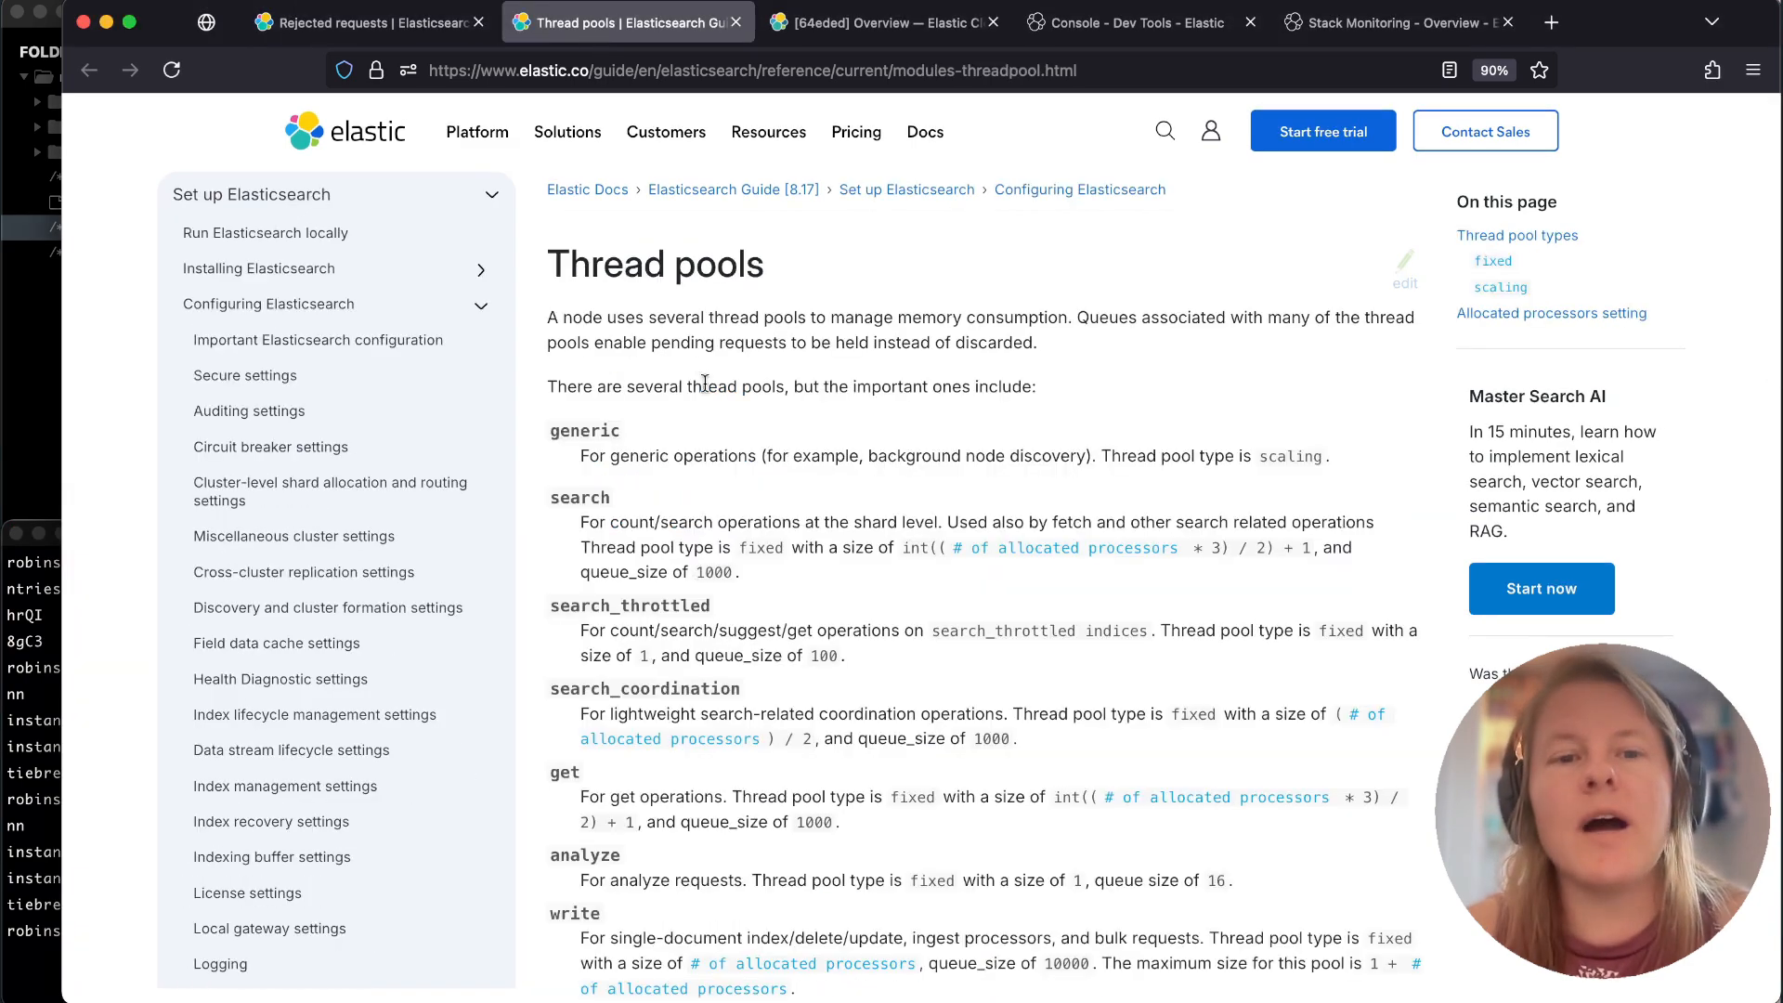
pyautogui.scroll(-3)
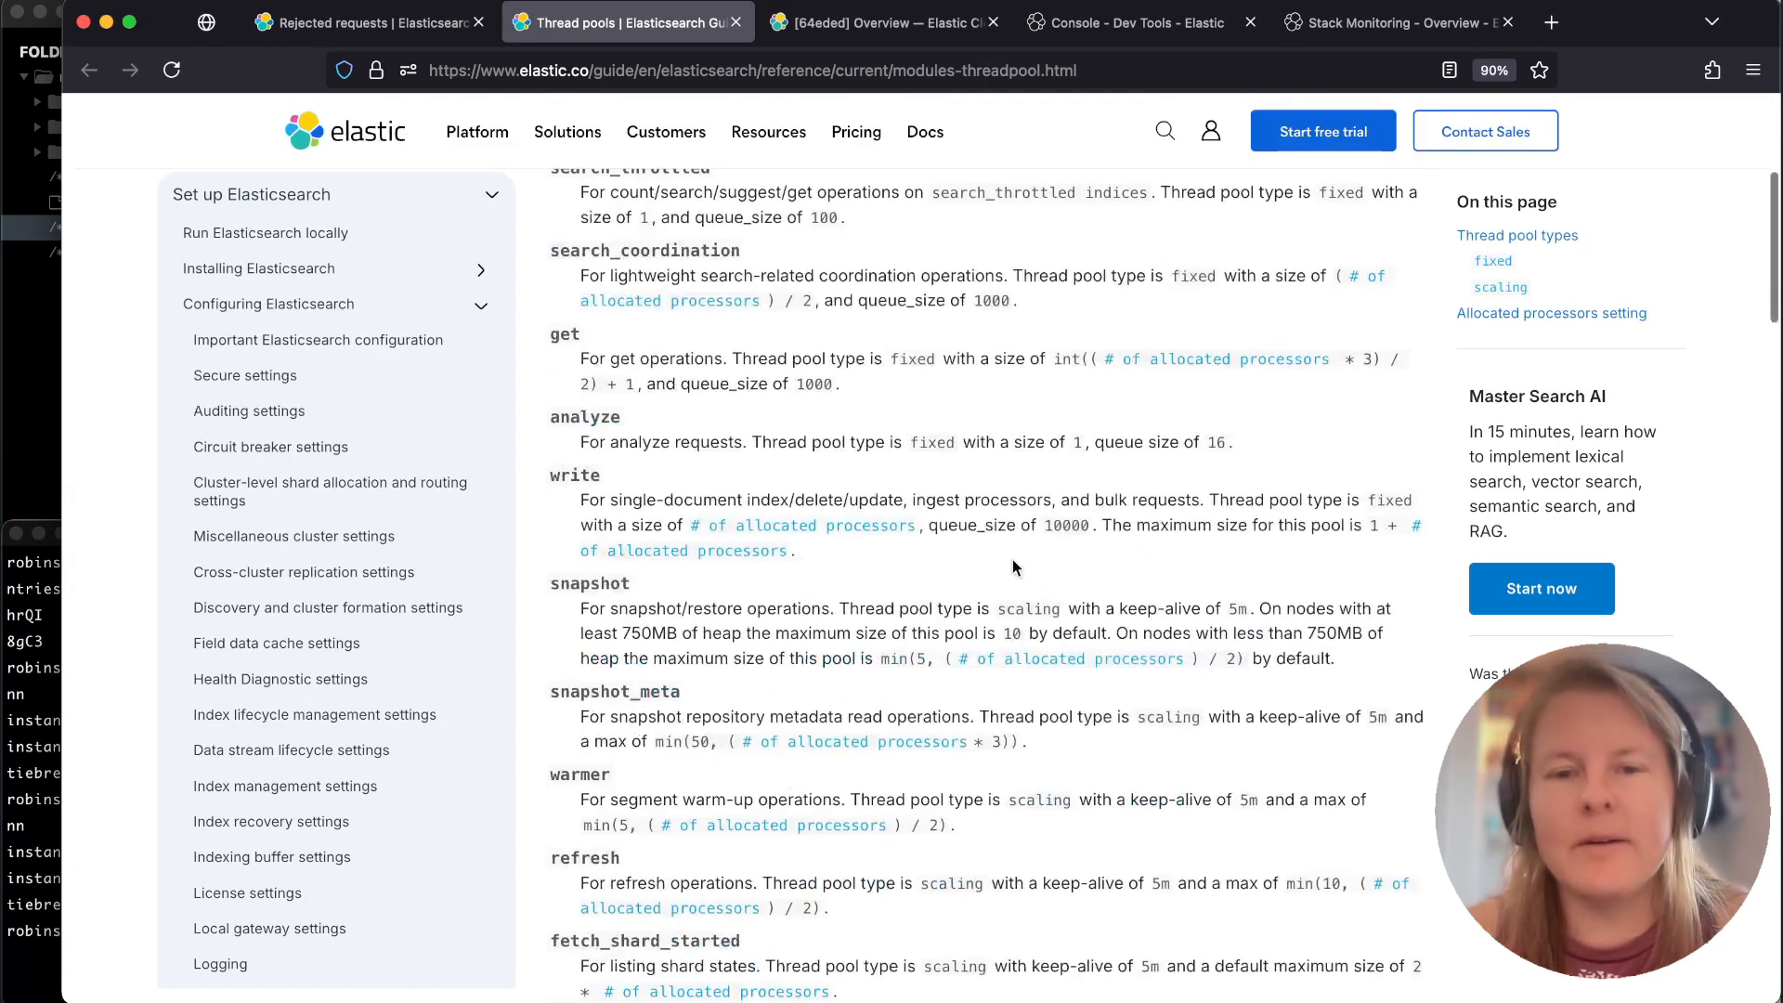
pyautogui.doubleClick(1067, 523)
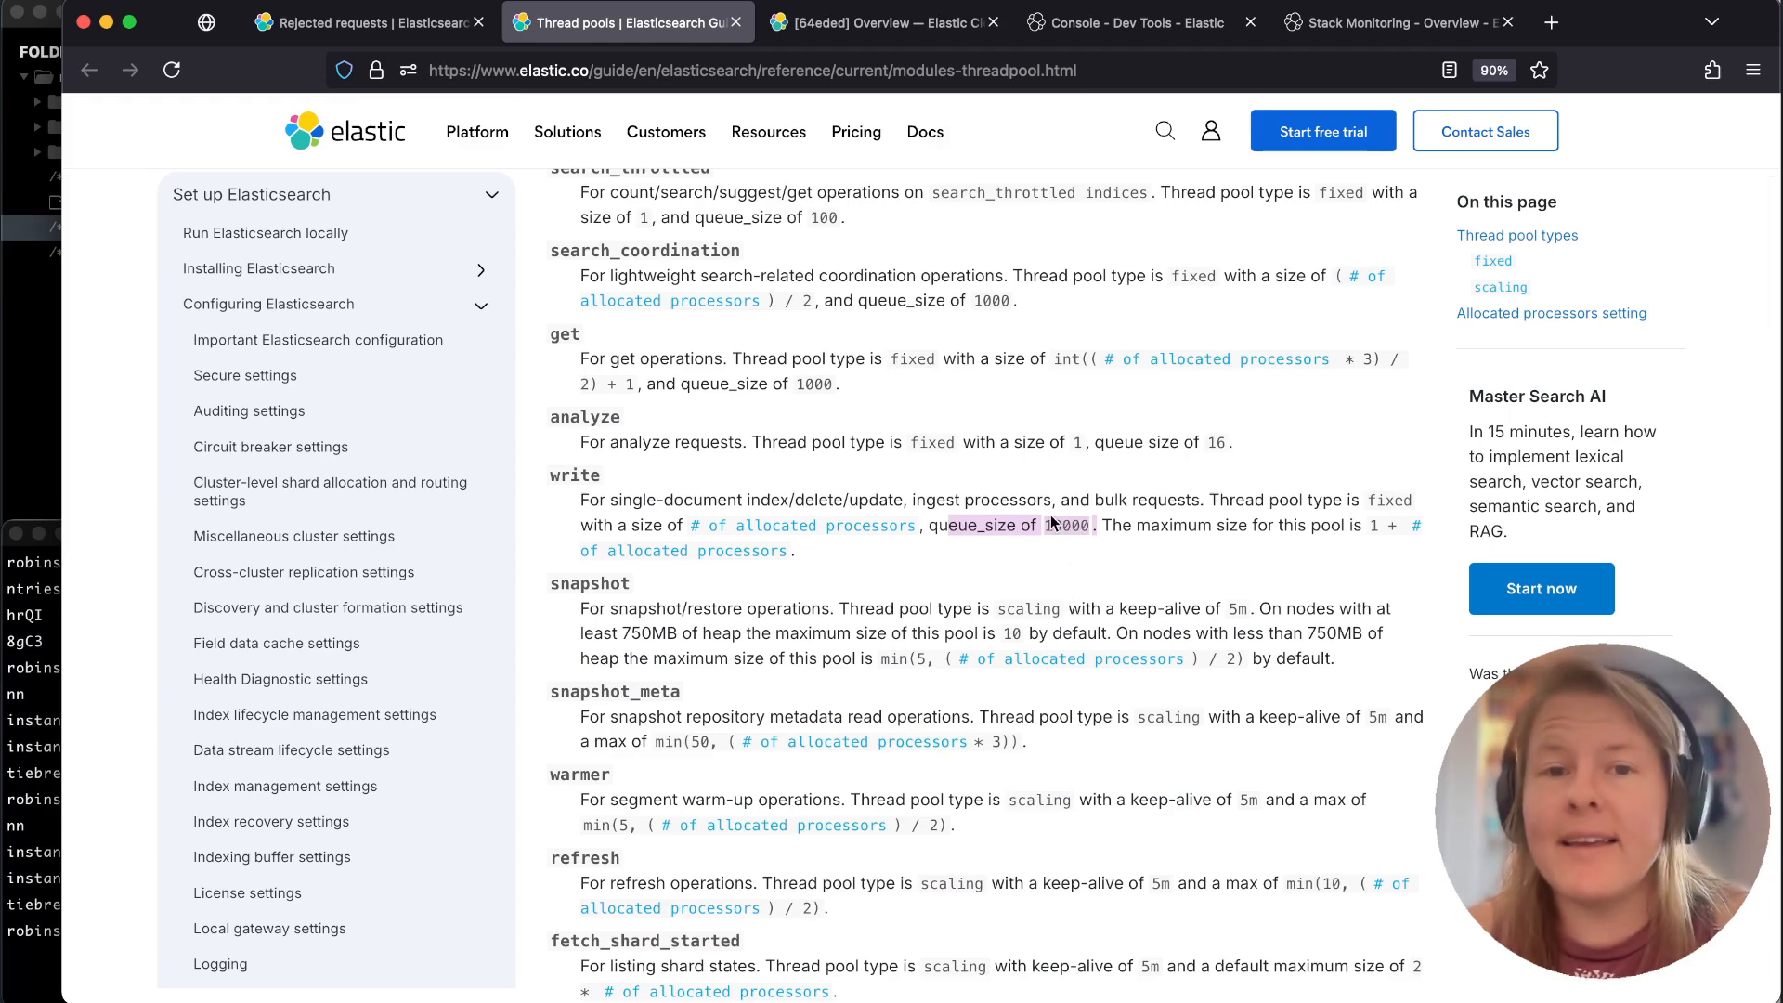
pyautogui.moveTo(1025, 492)
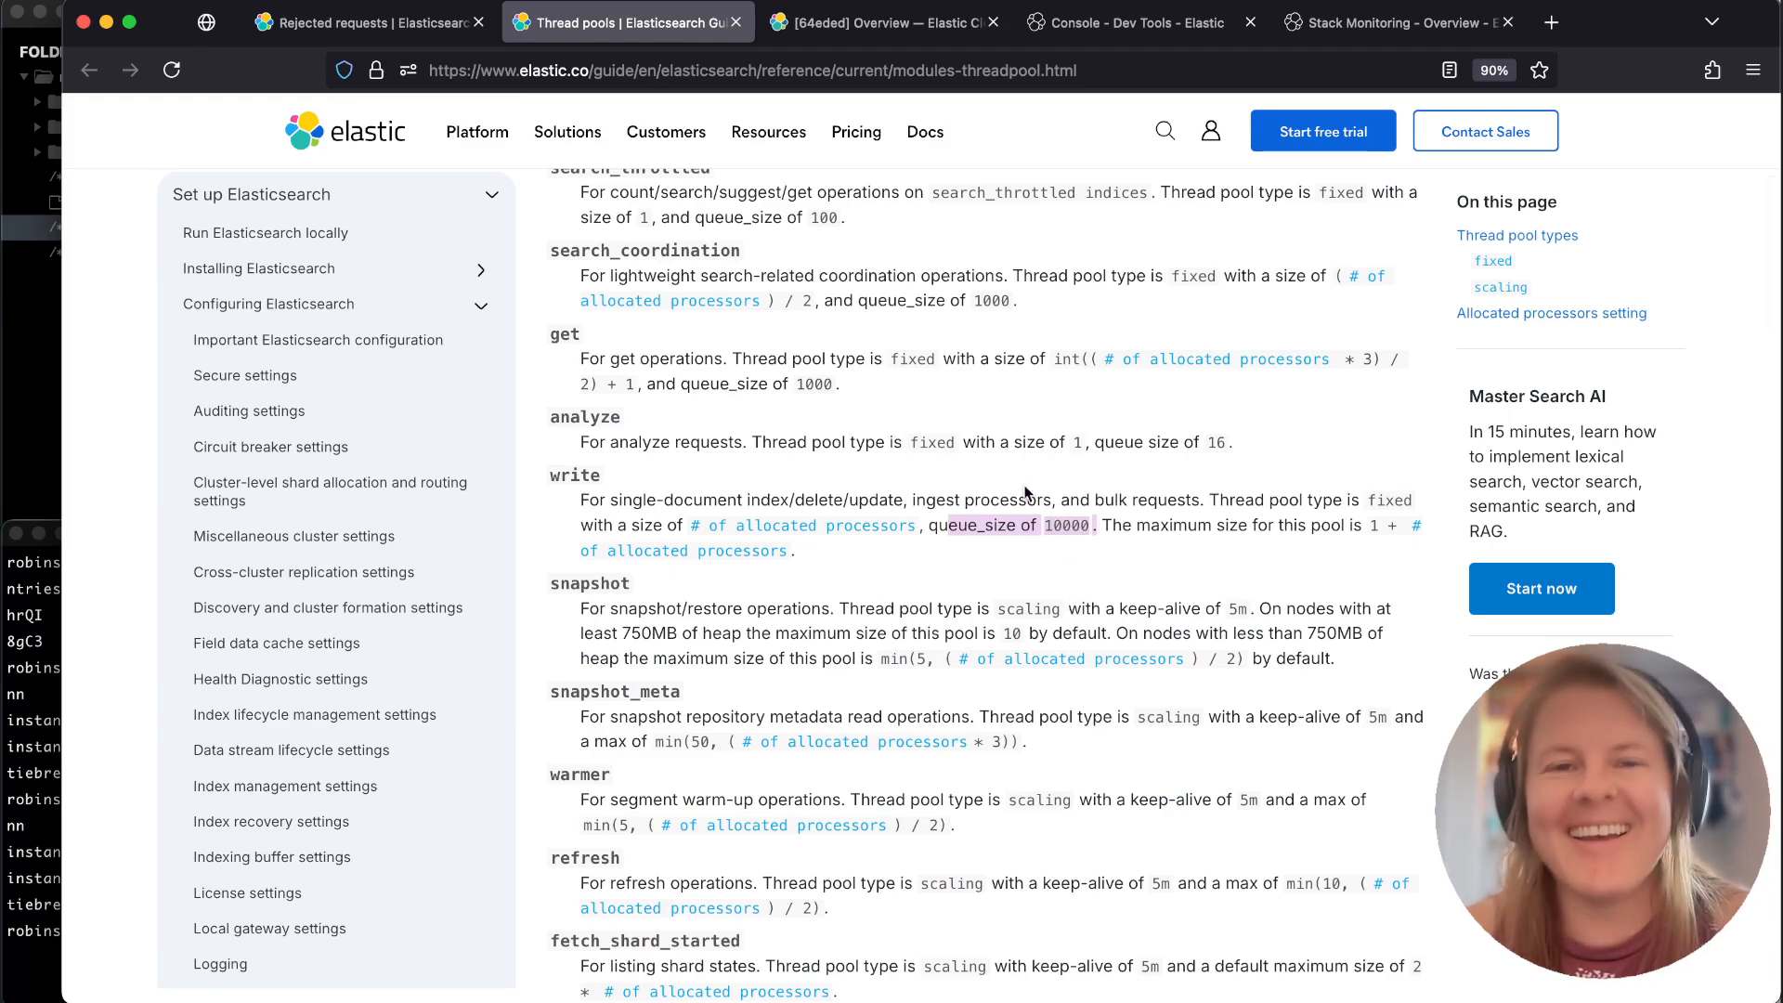
# Reveal the deployment's thread_pool.write.queue_size: 1 override via Edit and Remove overrides.
pyautogui.click(880, 22)
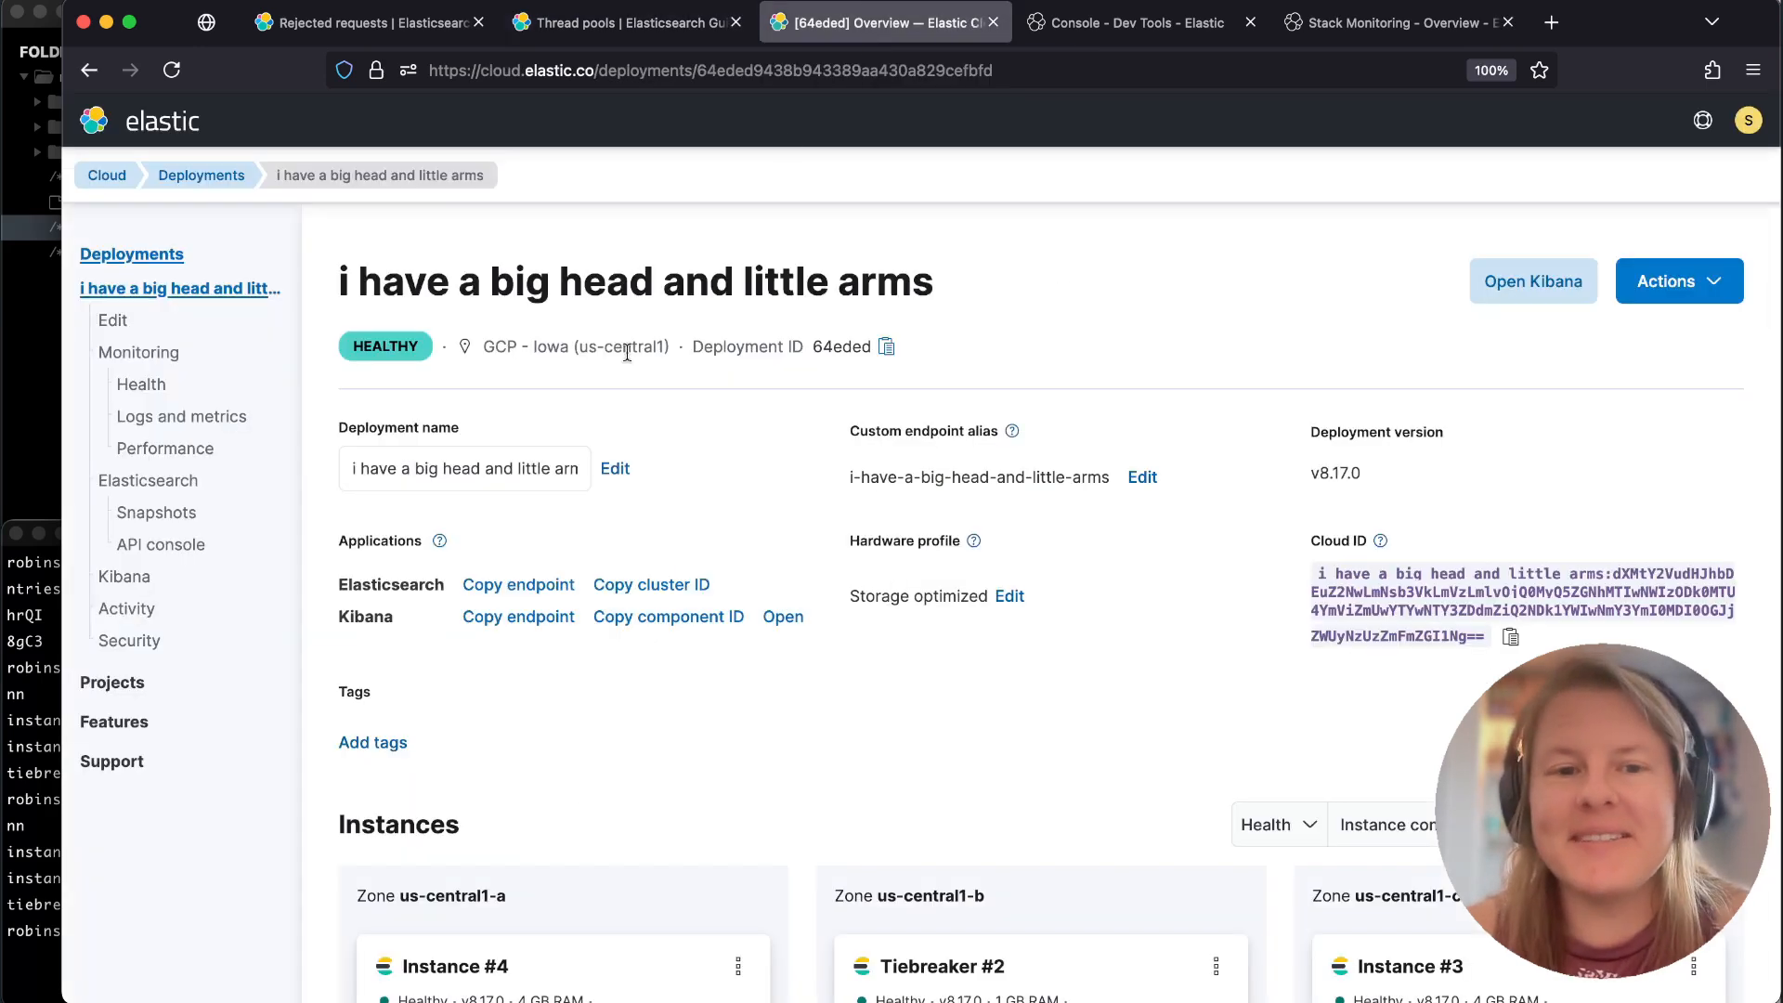
pyautogui.click(111, 319)
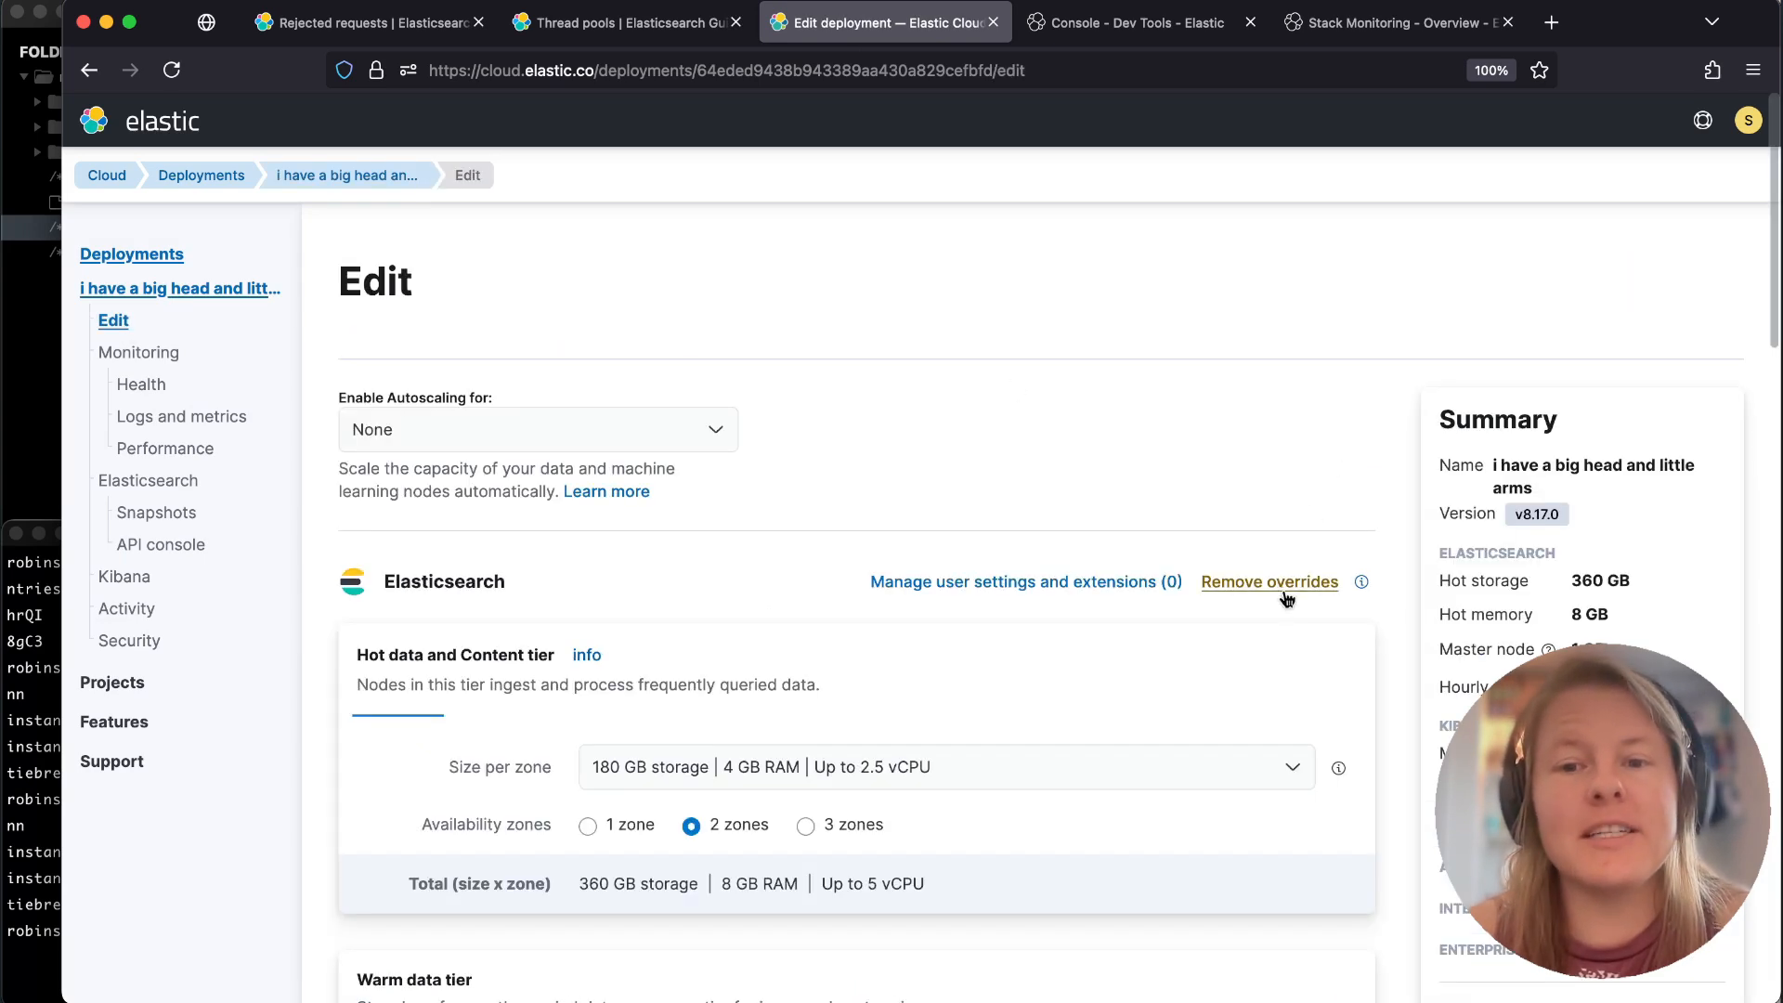
pyautogui.click(1270, 582)
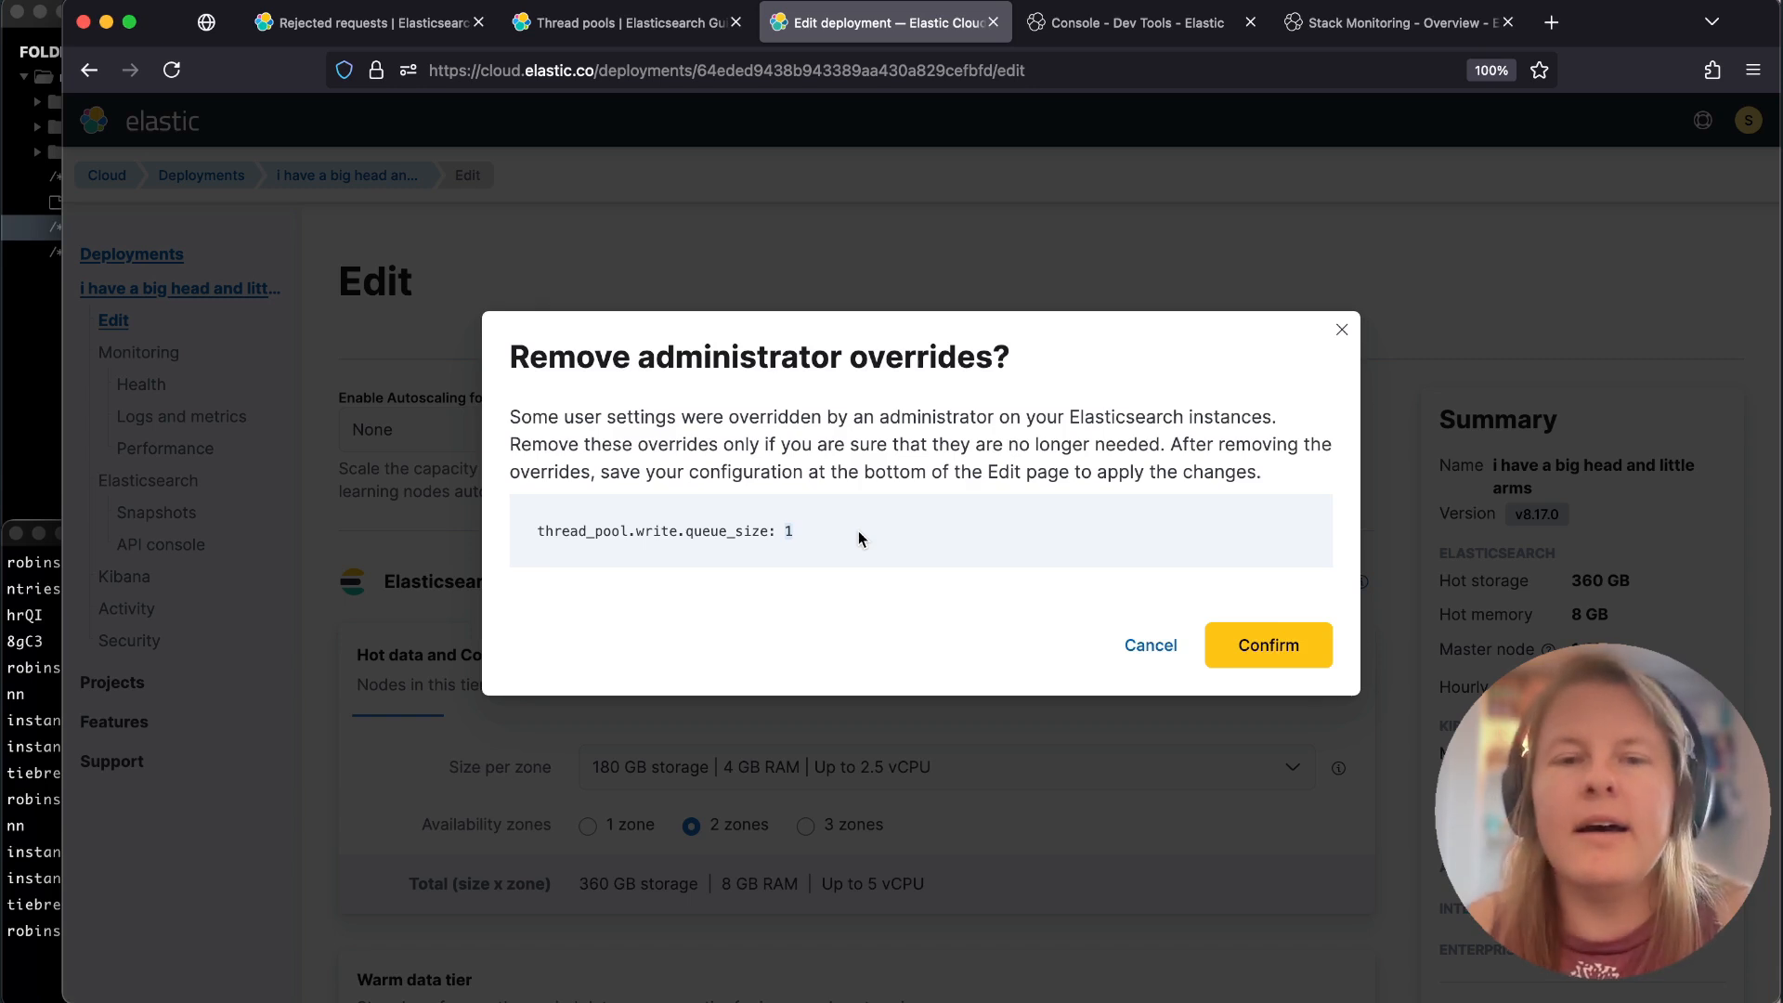
pyautogui.moveTo(884, 533)
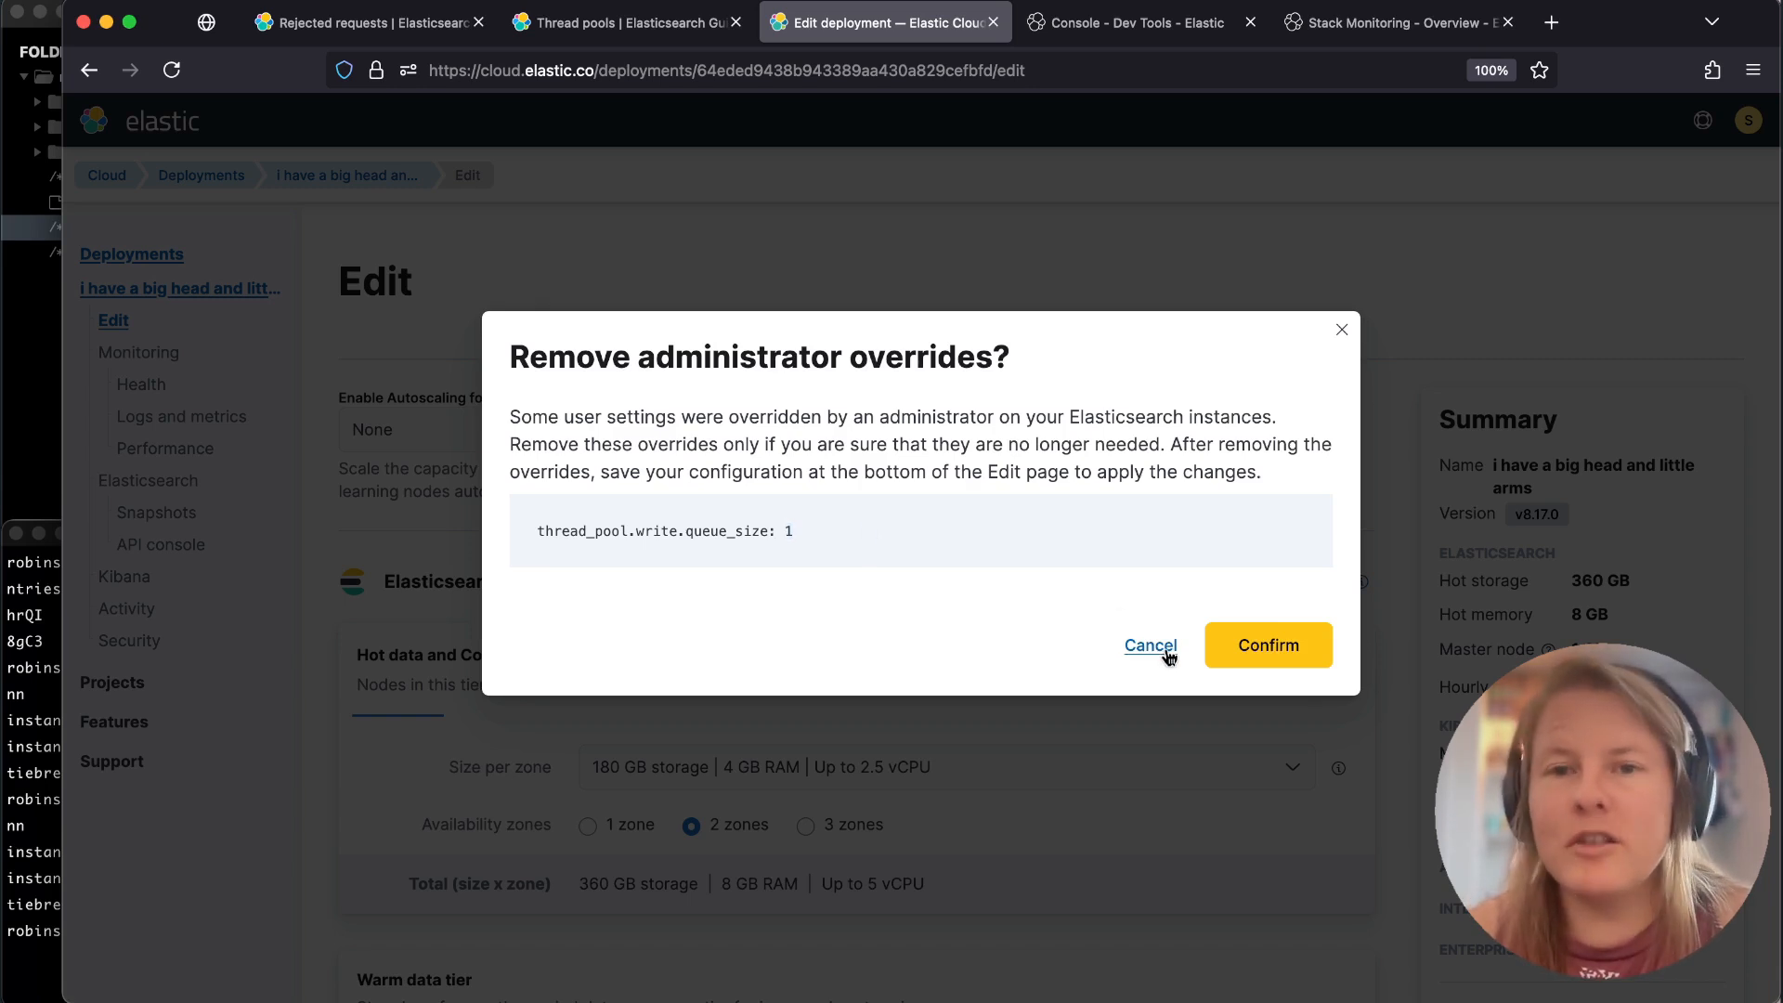
# Cancel the override removal and rerun py data.py, finding queue capacity 1 in the es_rejected_execution_exception.
pyautogui.click(1149, 646)
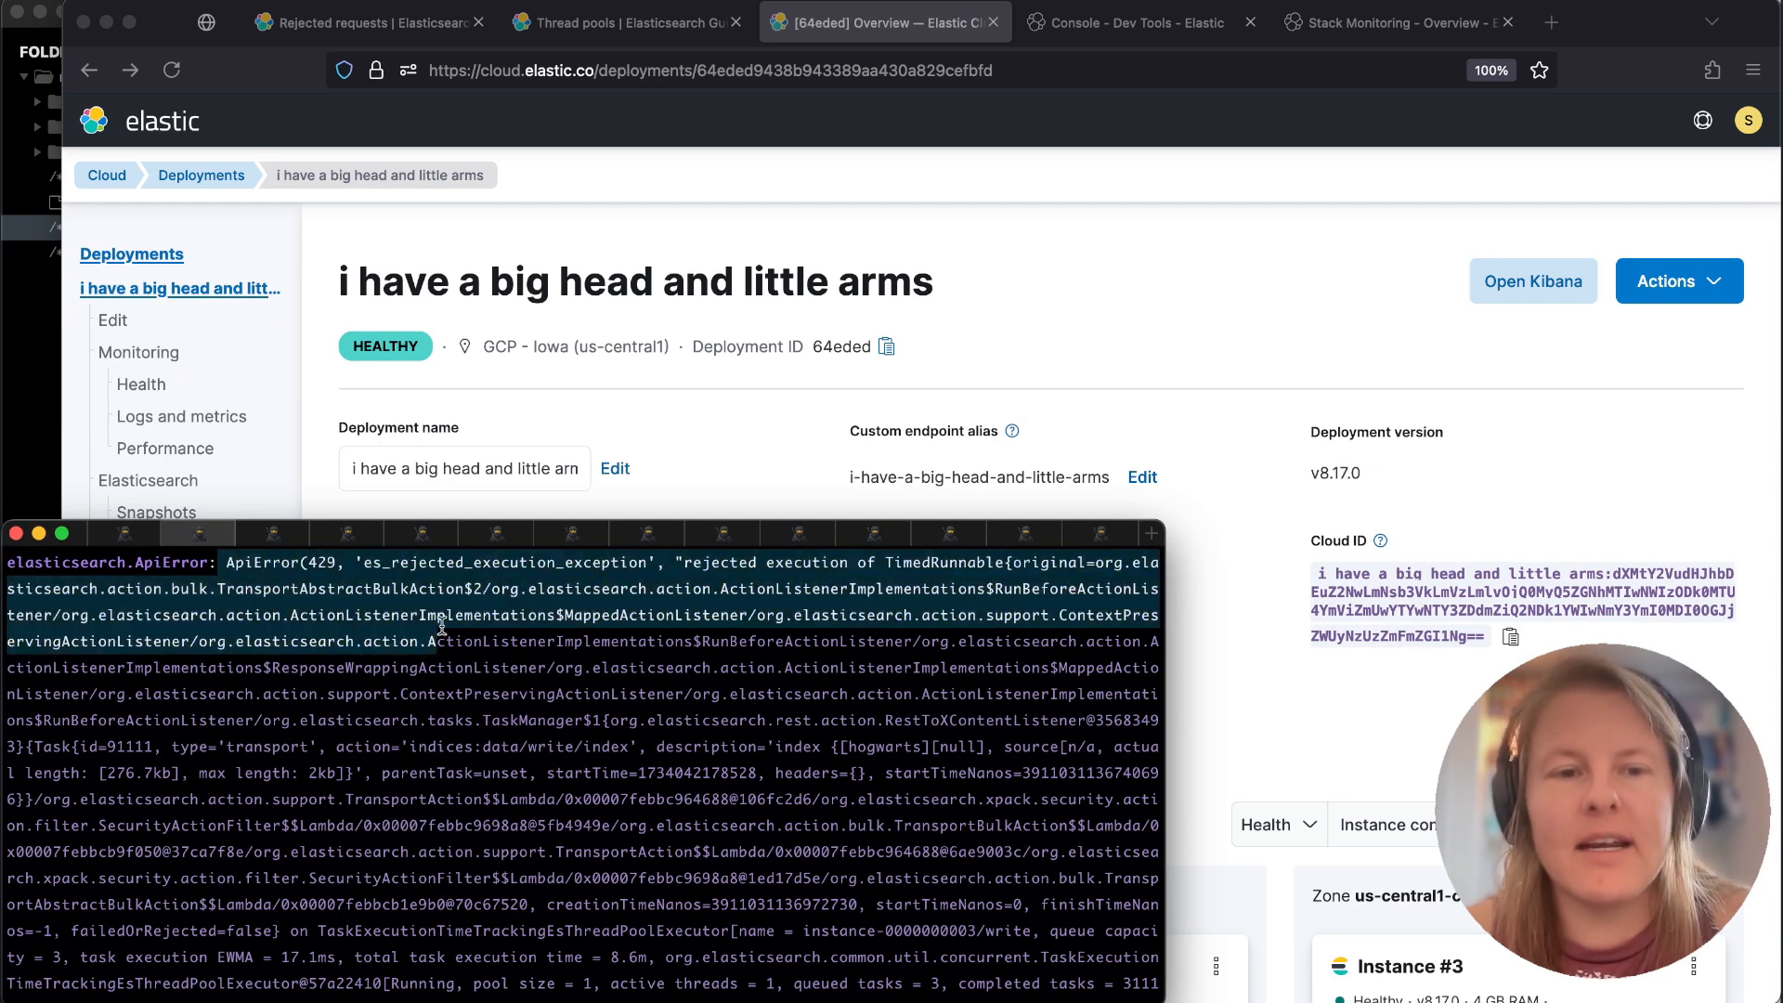
pyautogui.doubleClick(505, 563)
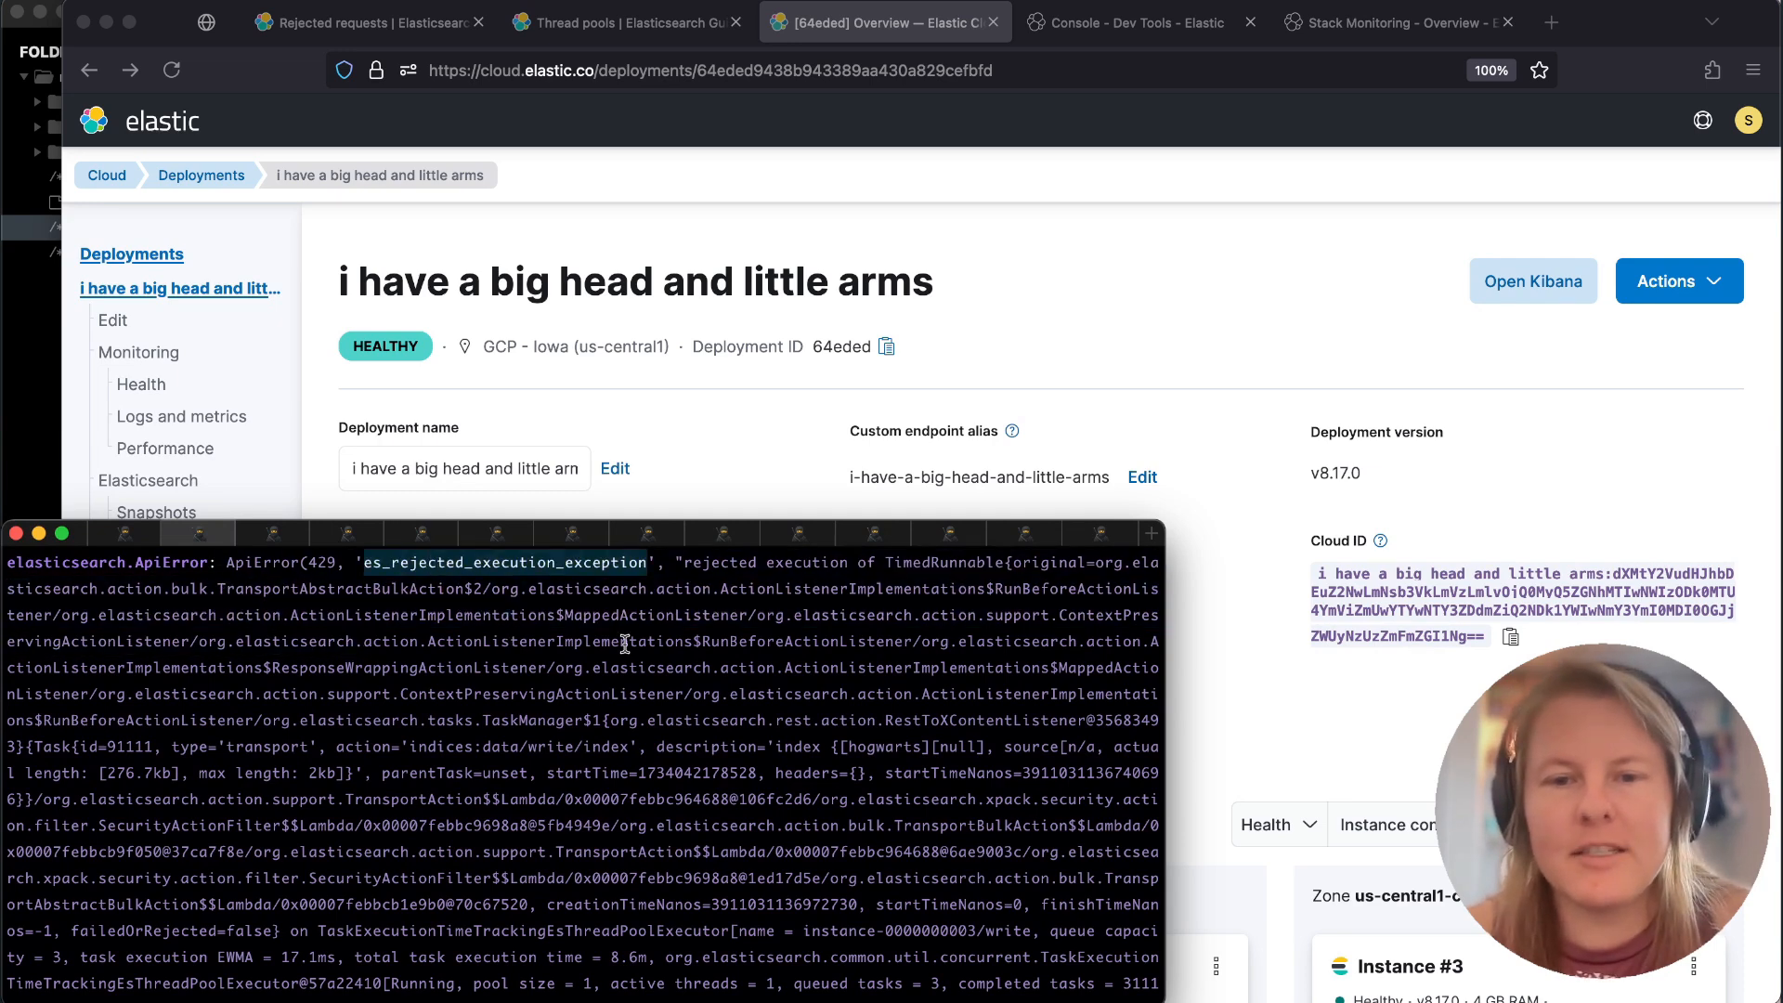
pyautogui.write('queue')
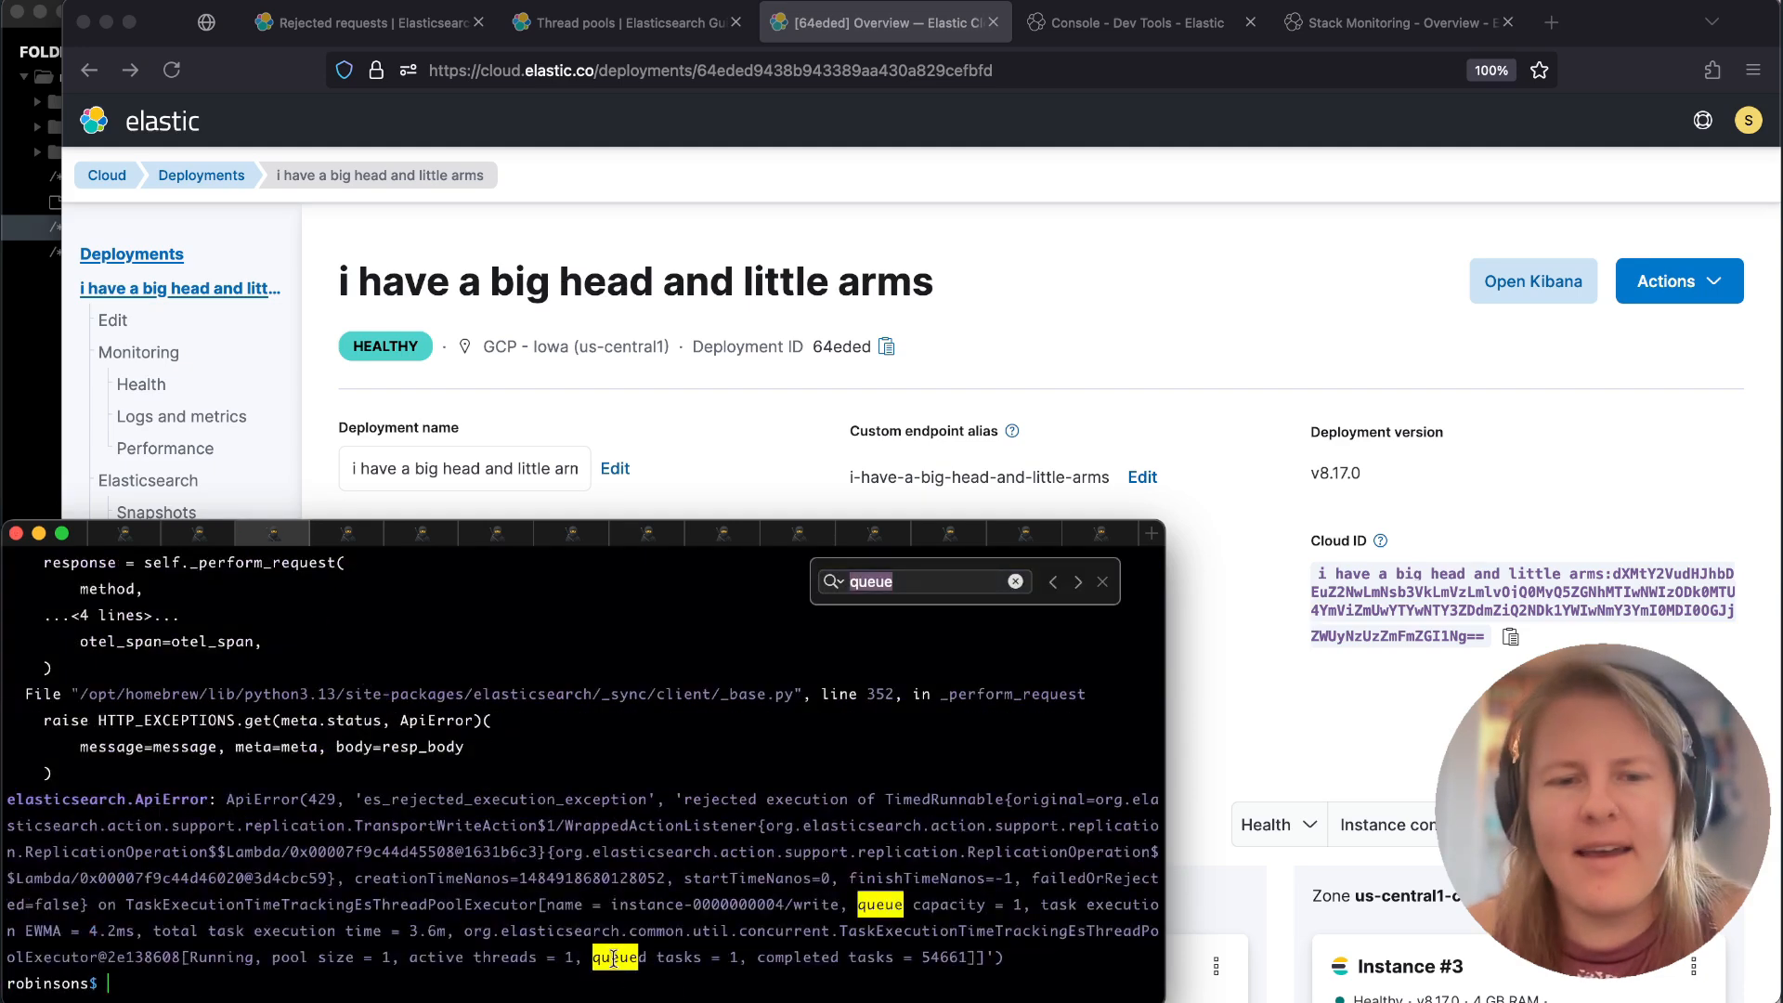
pyautogui.write('py data.py')
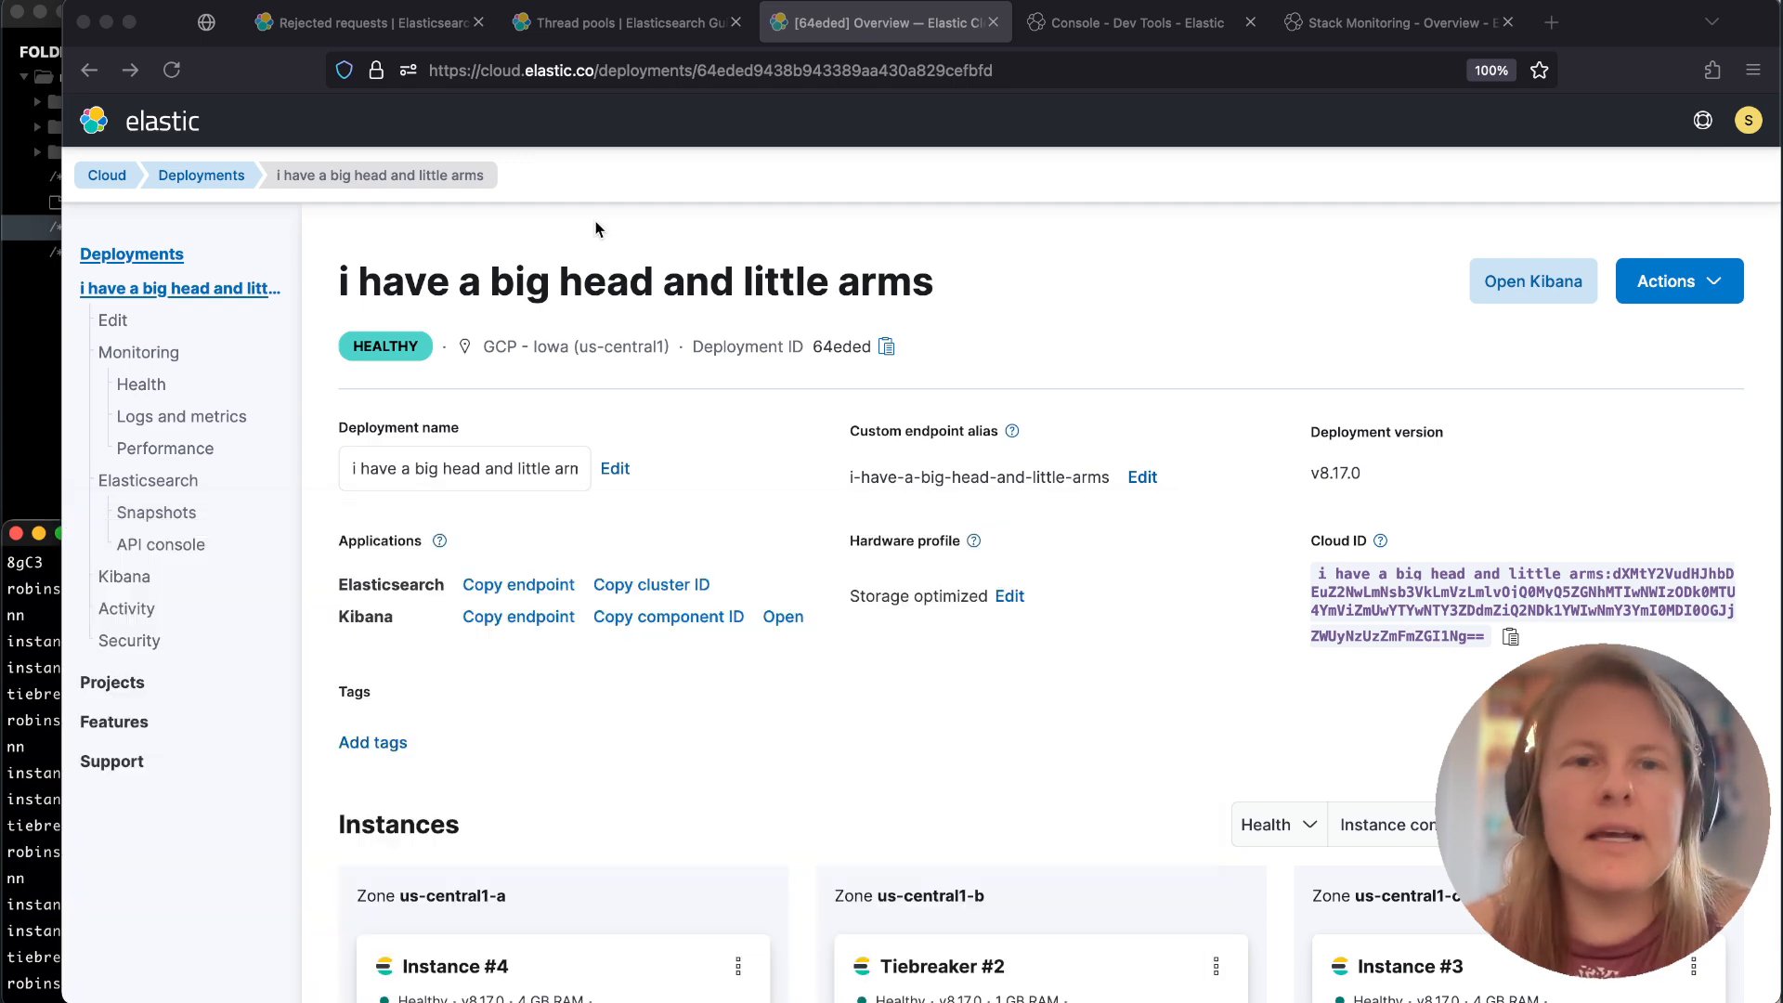
# From Rejected requests, reach the Task queue backlog page and highlight its hot threads API request.
pyautogui.click(368, 22)
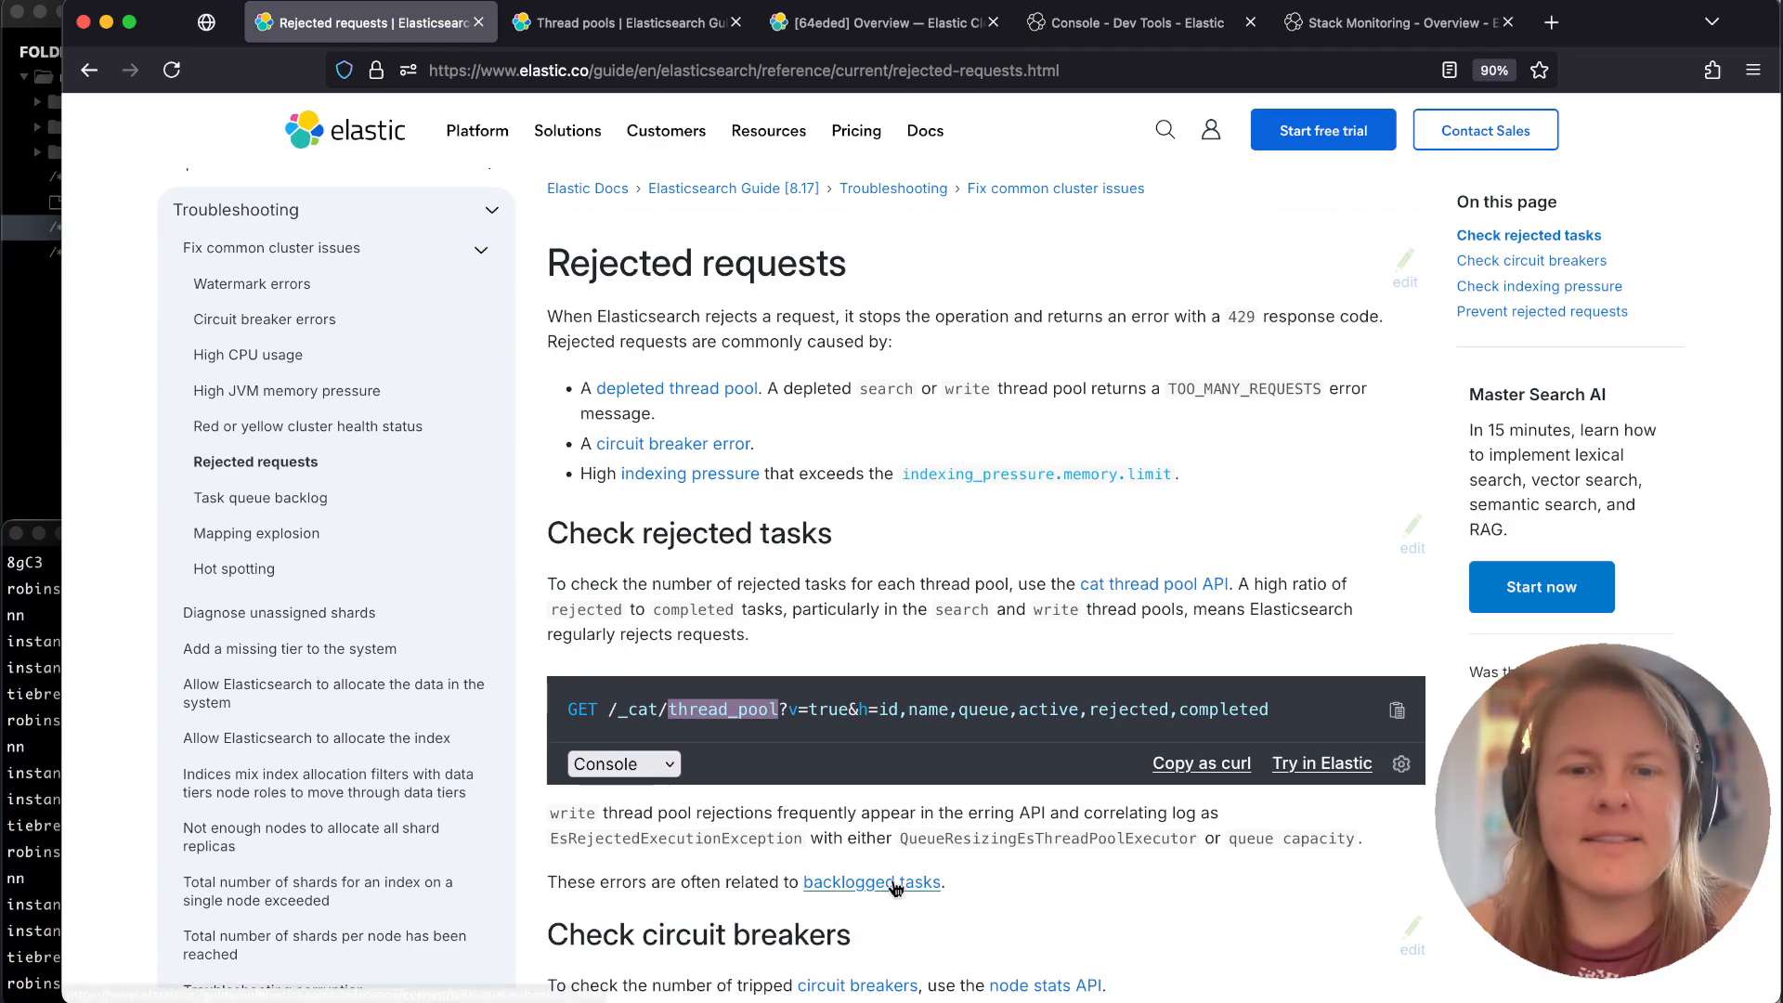
pyautogui.click(869, 880)
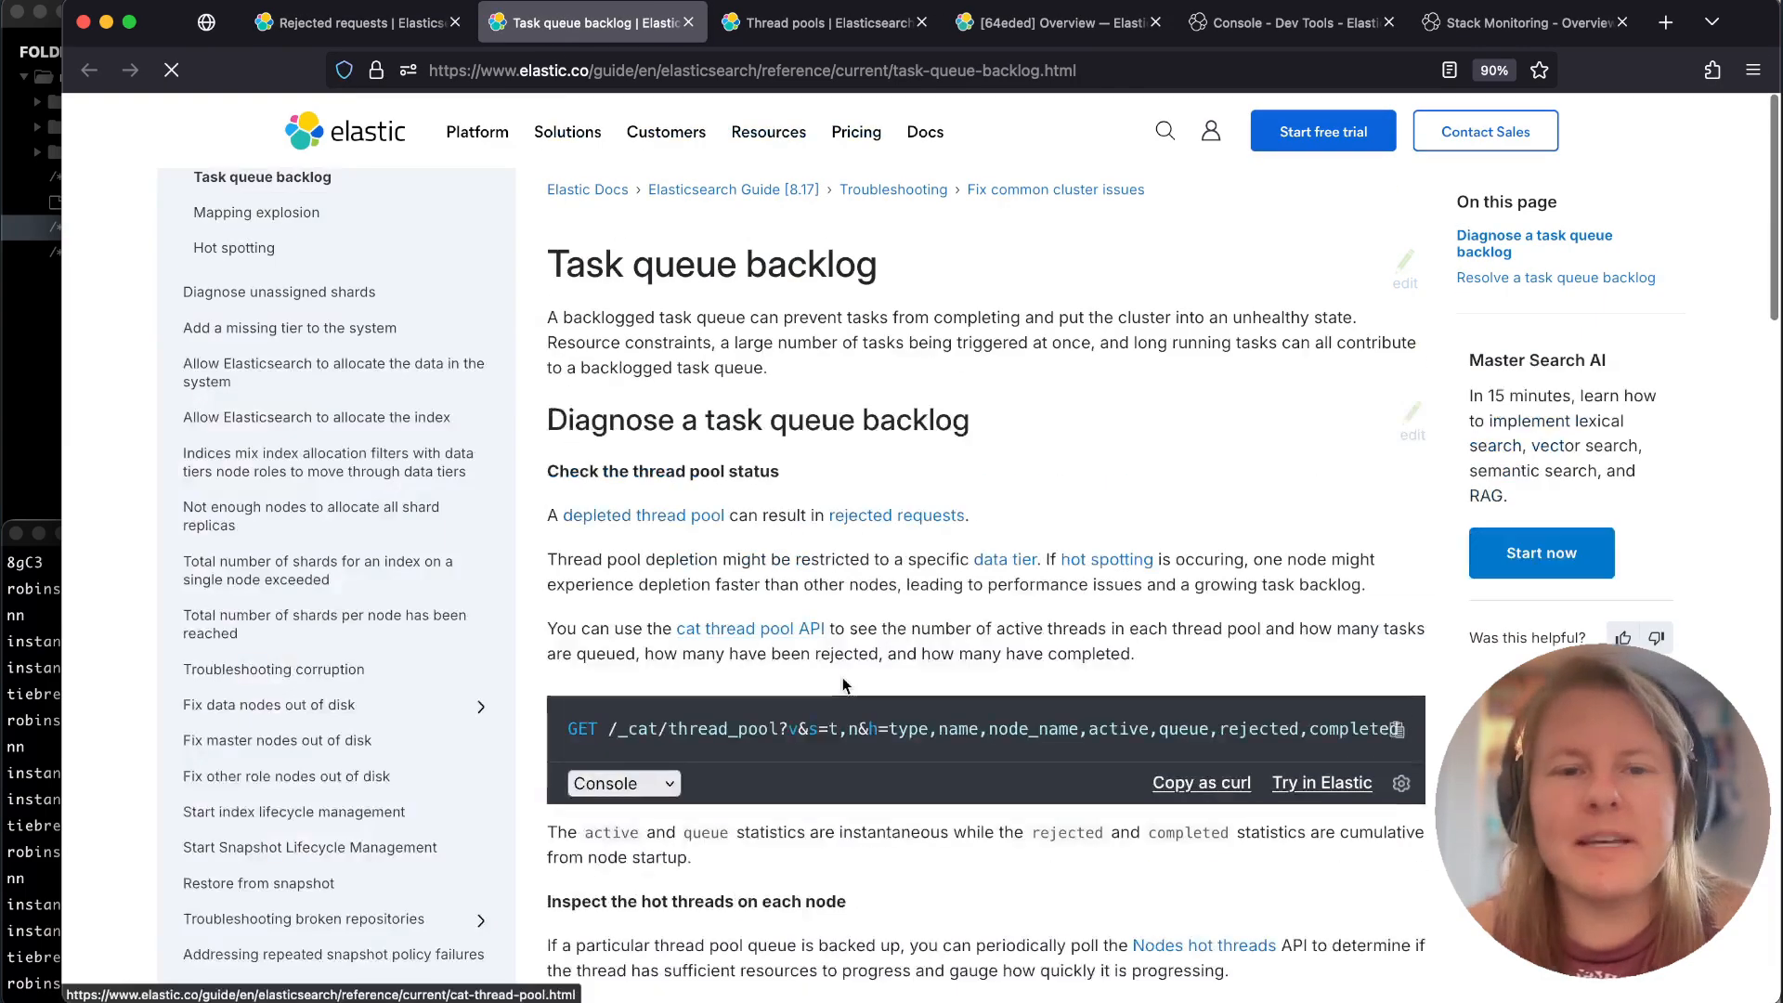
pyautogui.scroll(-3)
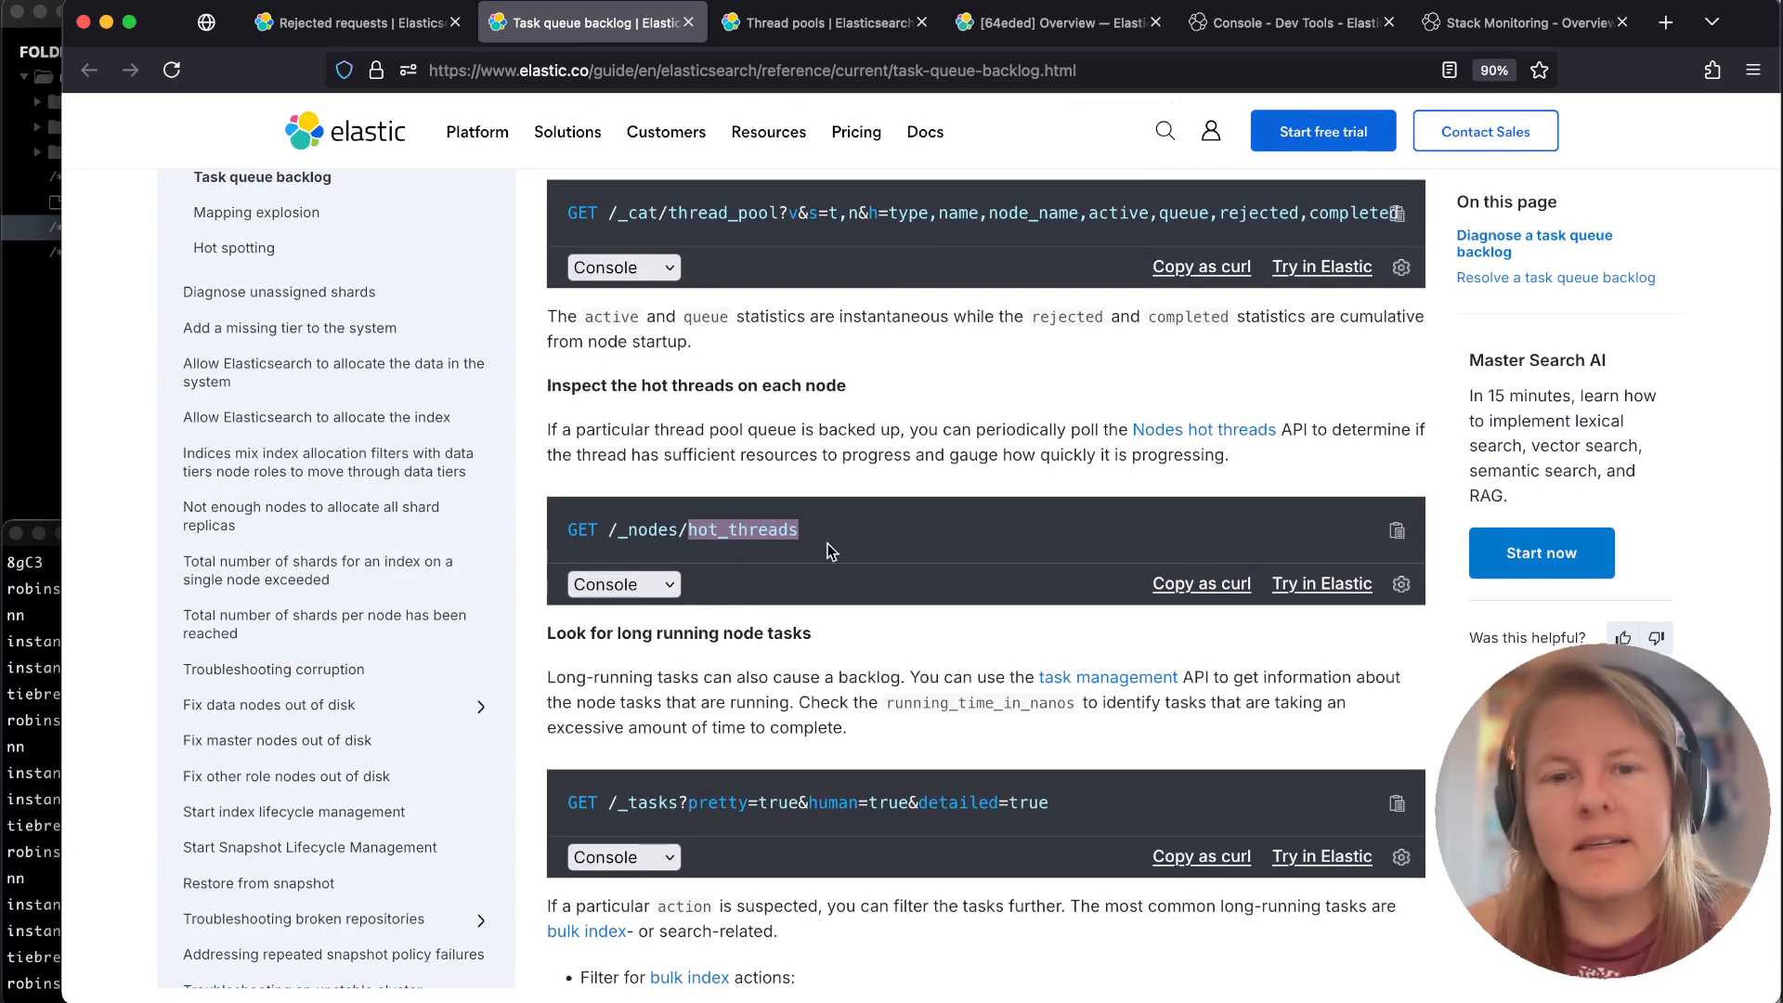
pyautogui.scroll(-3)
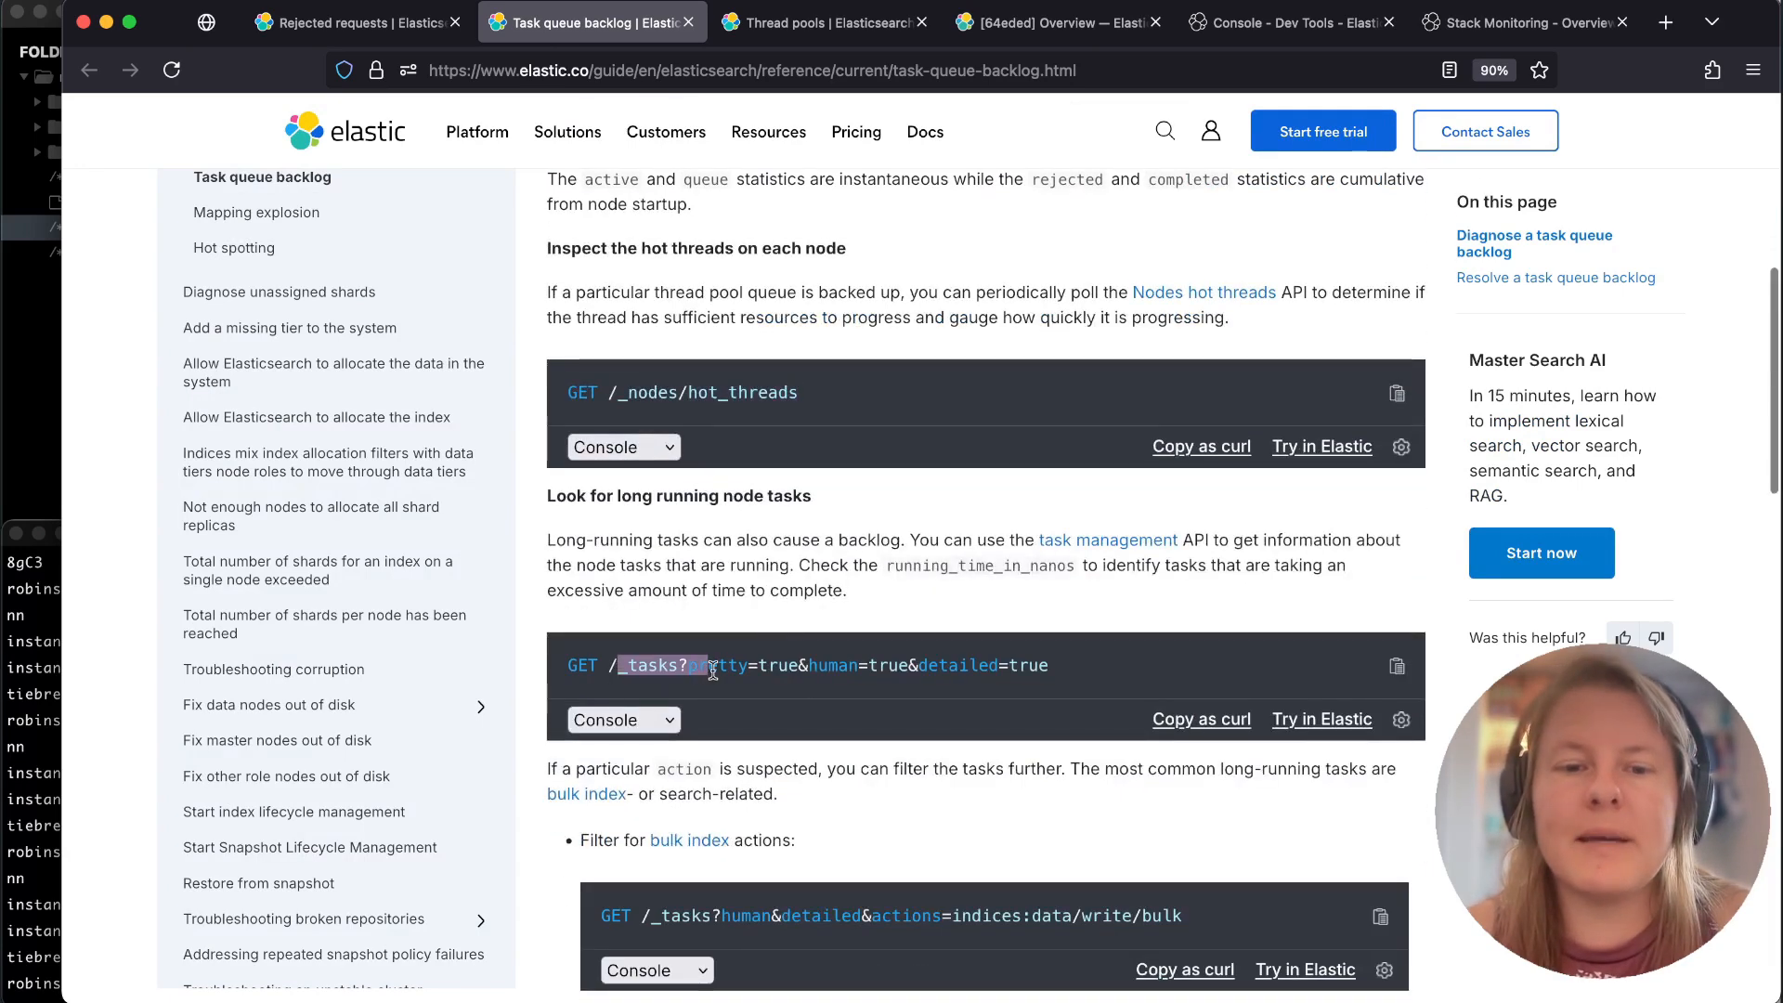
pyautogui.scroll(-3)
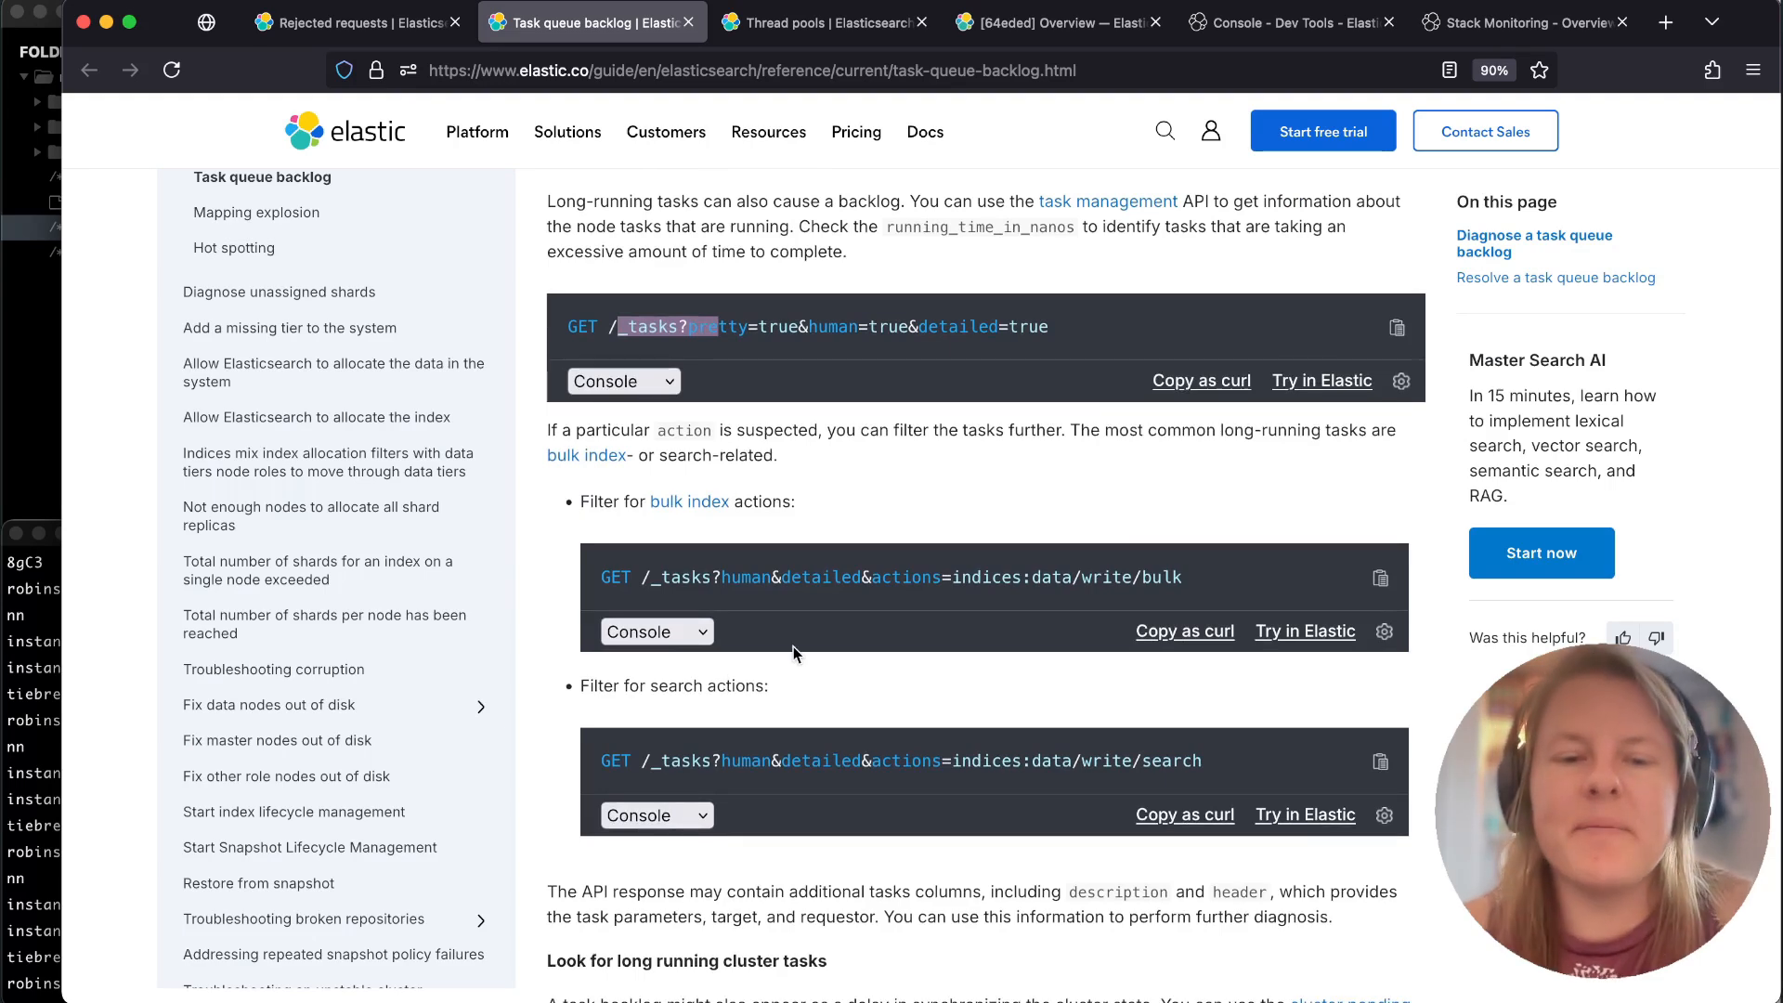
pyautogui.scroll(-3)
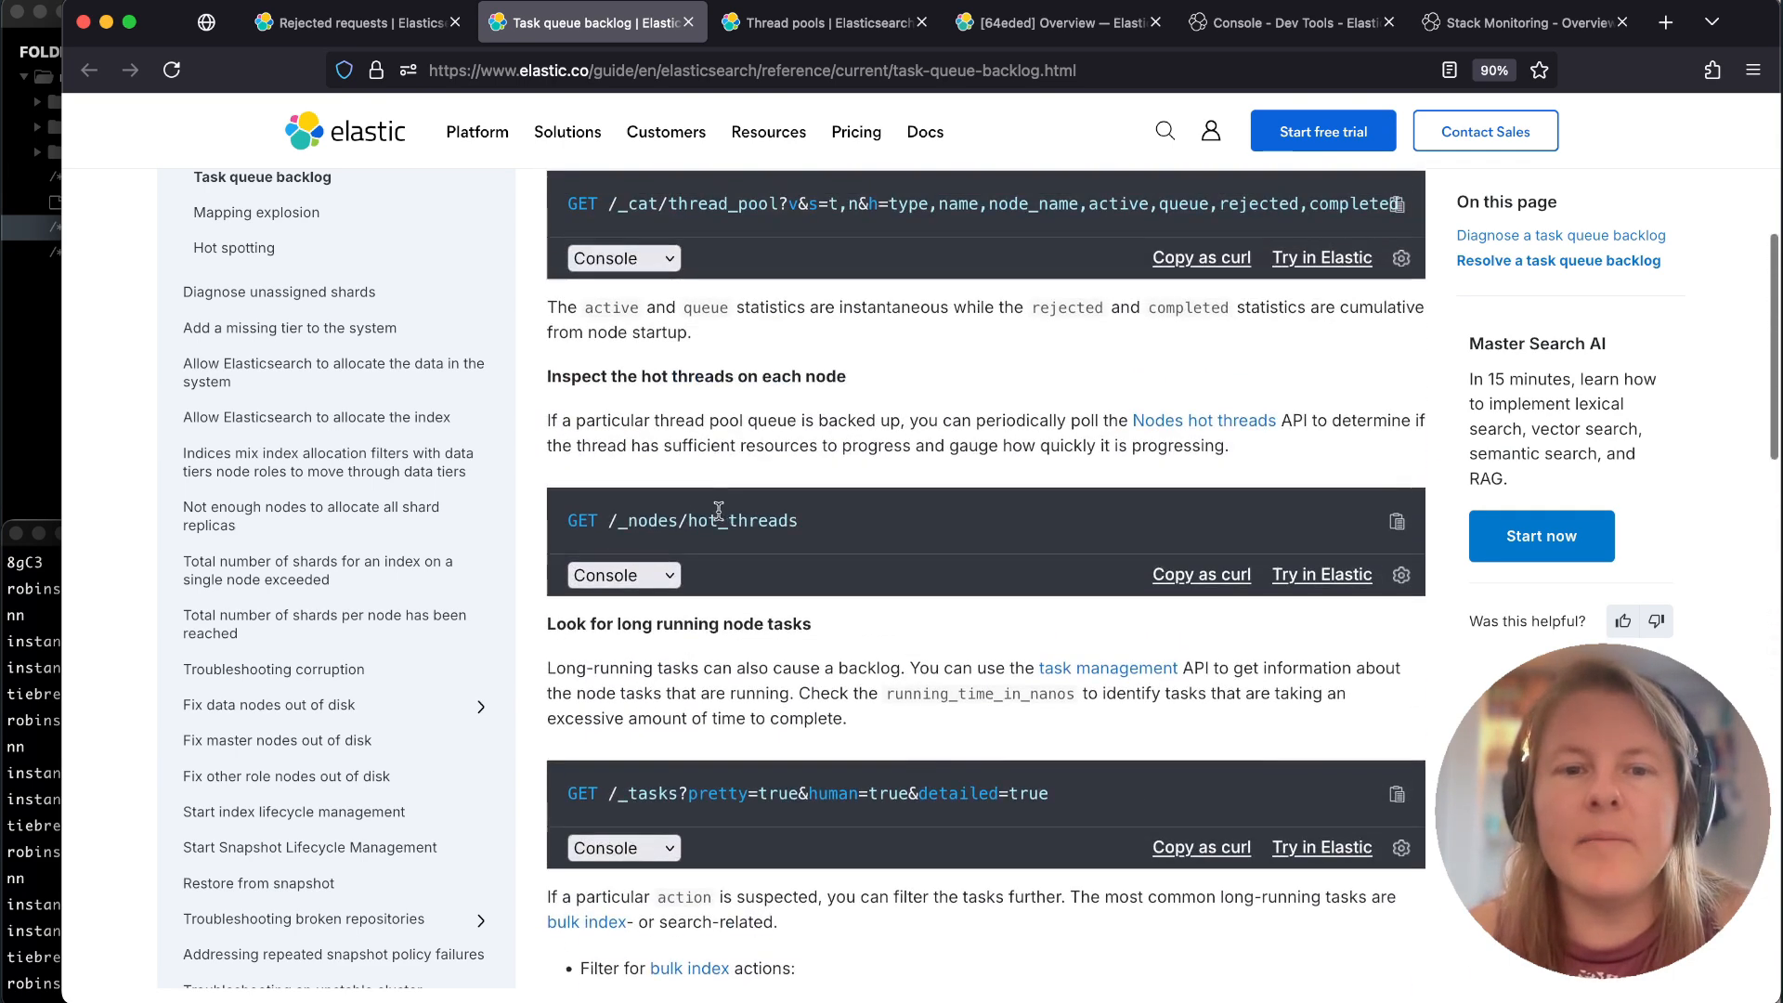
pyautogui.doubleClick(743, 520)
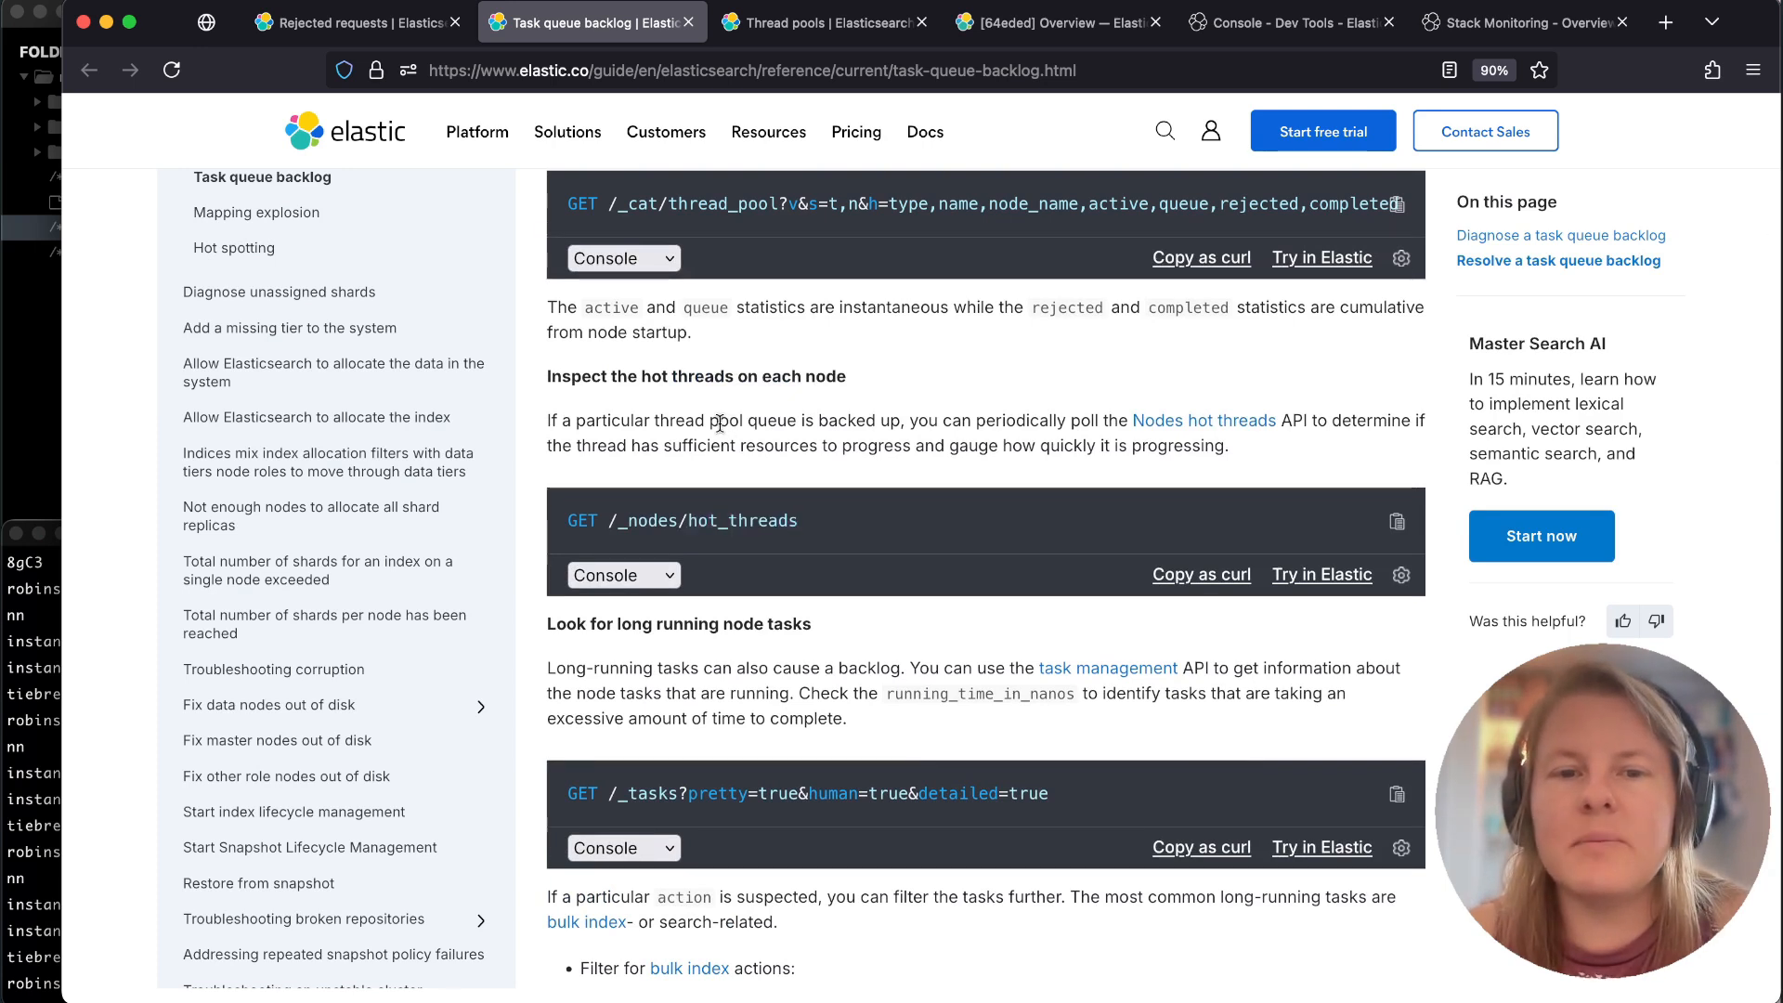
pyautogui.moveTo(1300, 27)
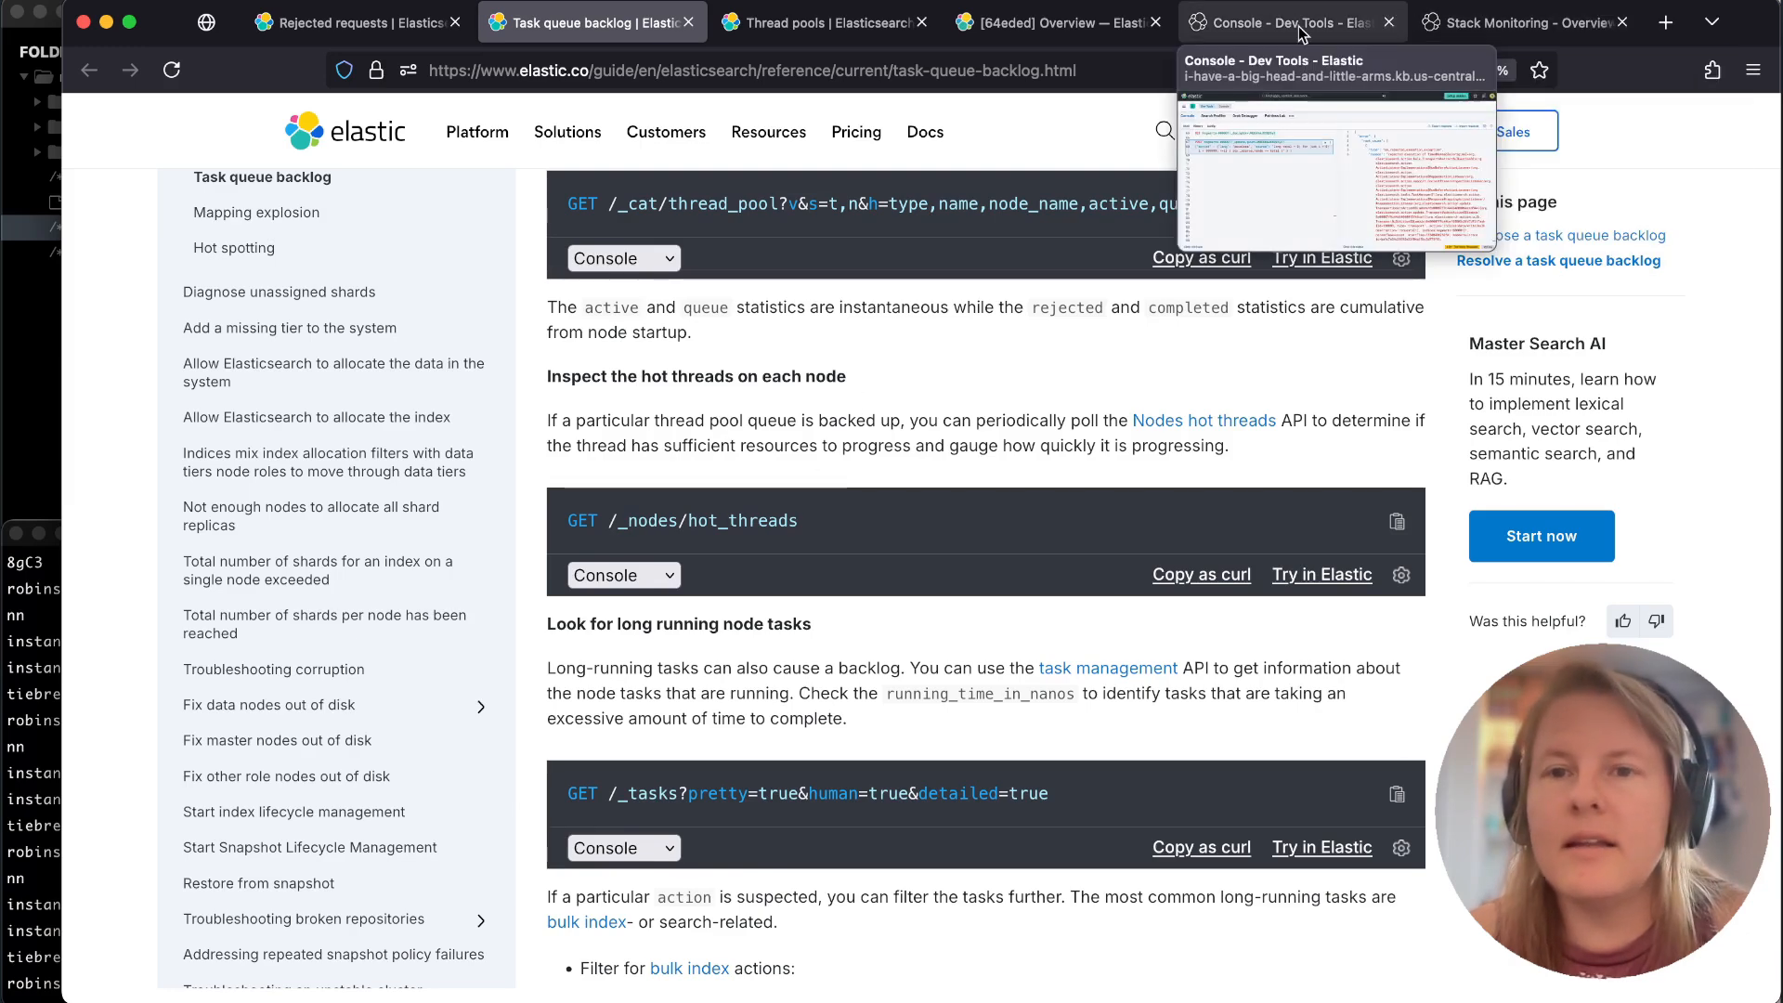
# Resend the POST _update painless script on hogwarts-000001, again getting es_rejected_execution_exception.
pyautogui.click(1289, 22)
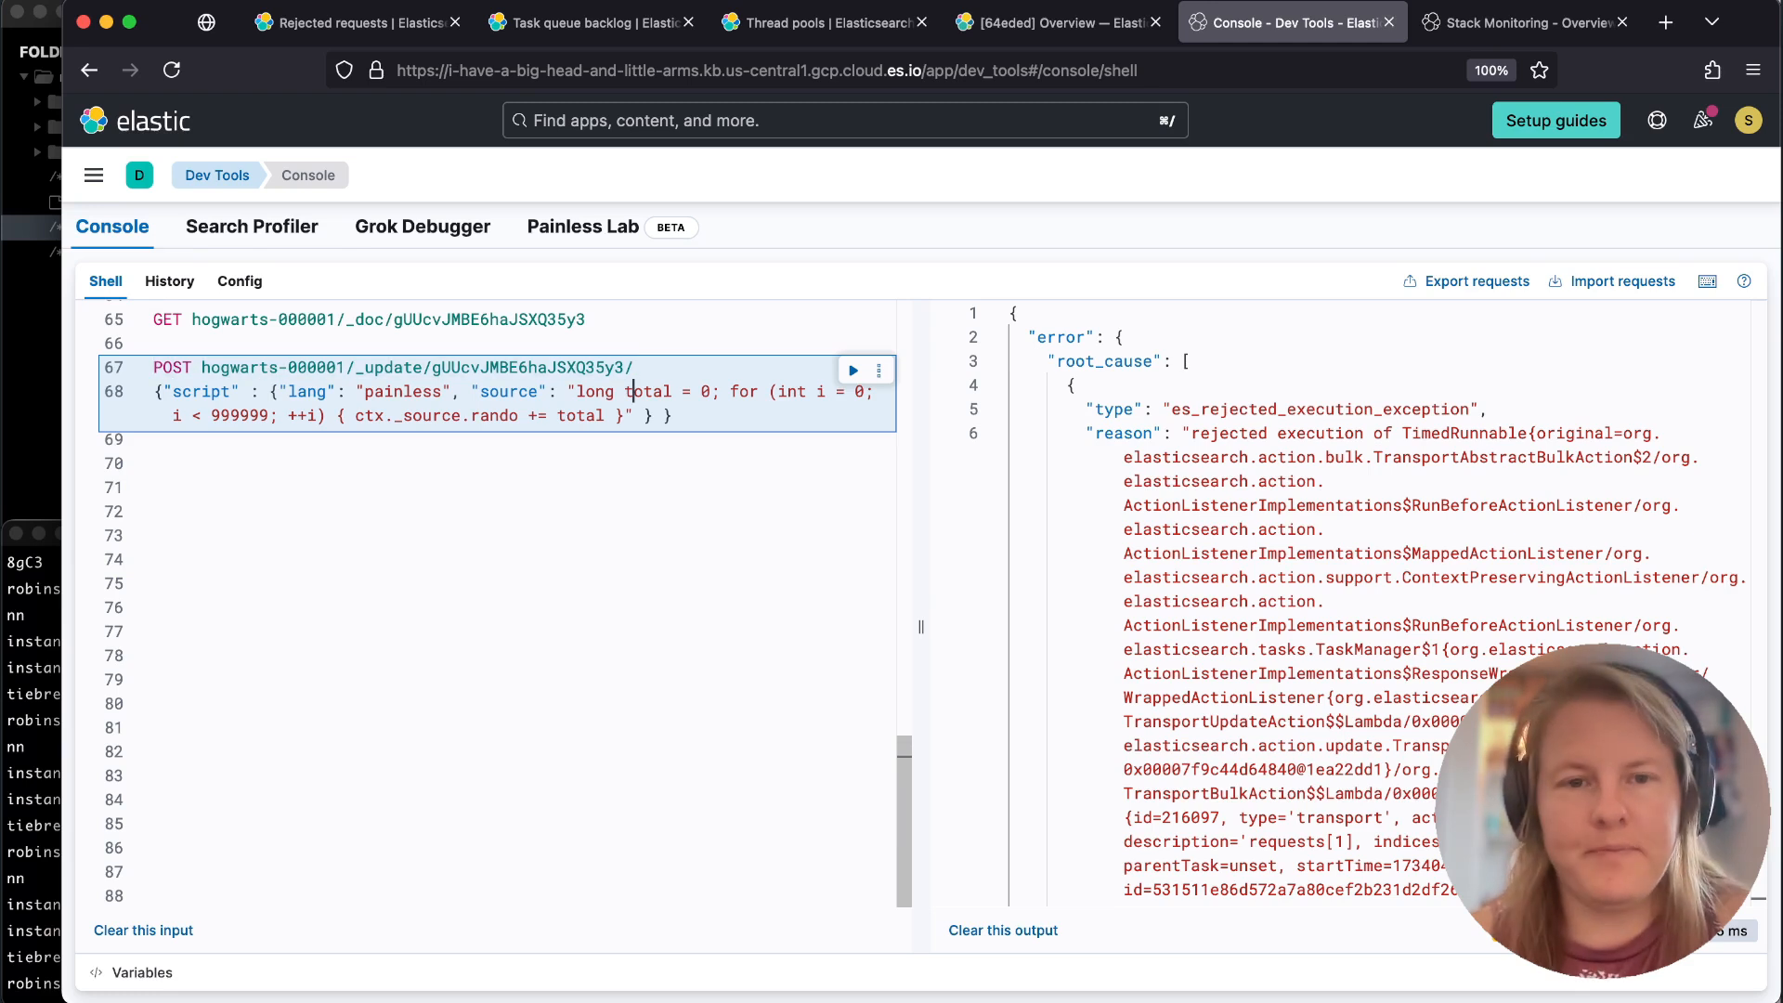
pyautogui.click(316, 416)
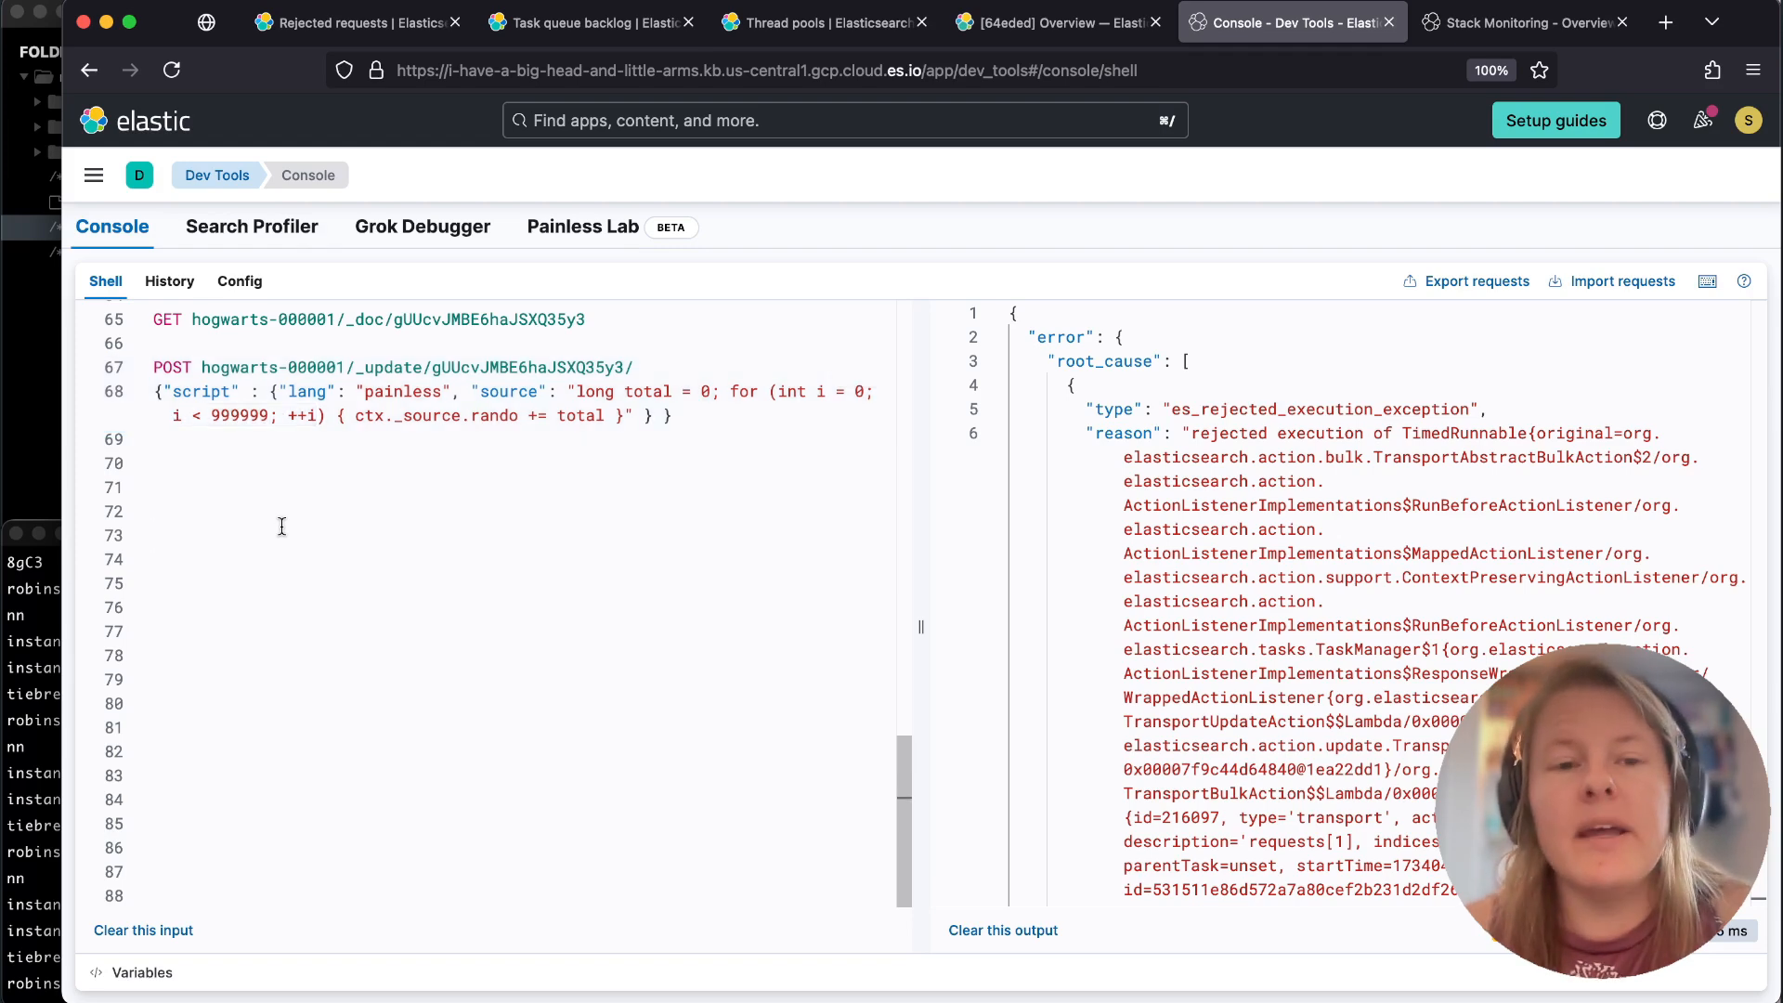
pyautogui.moveTo(572, 419)
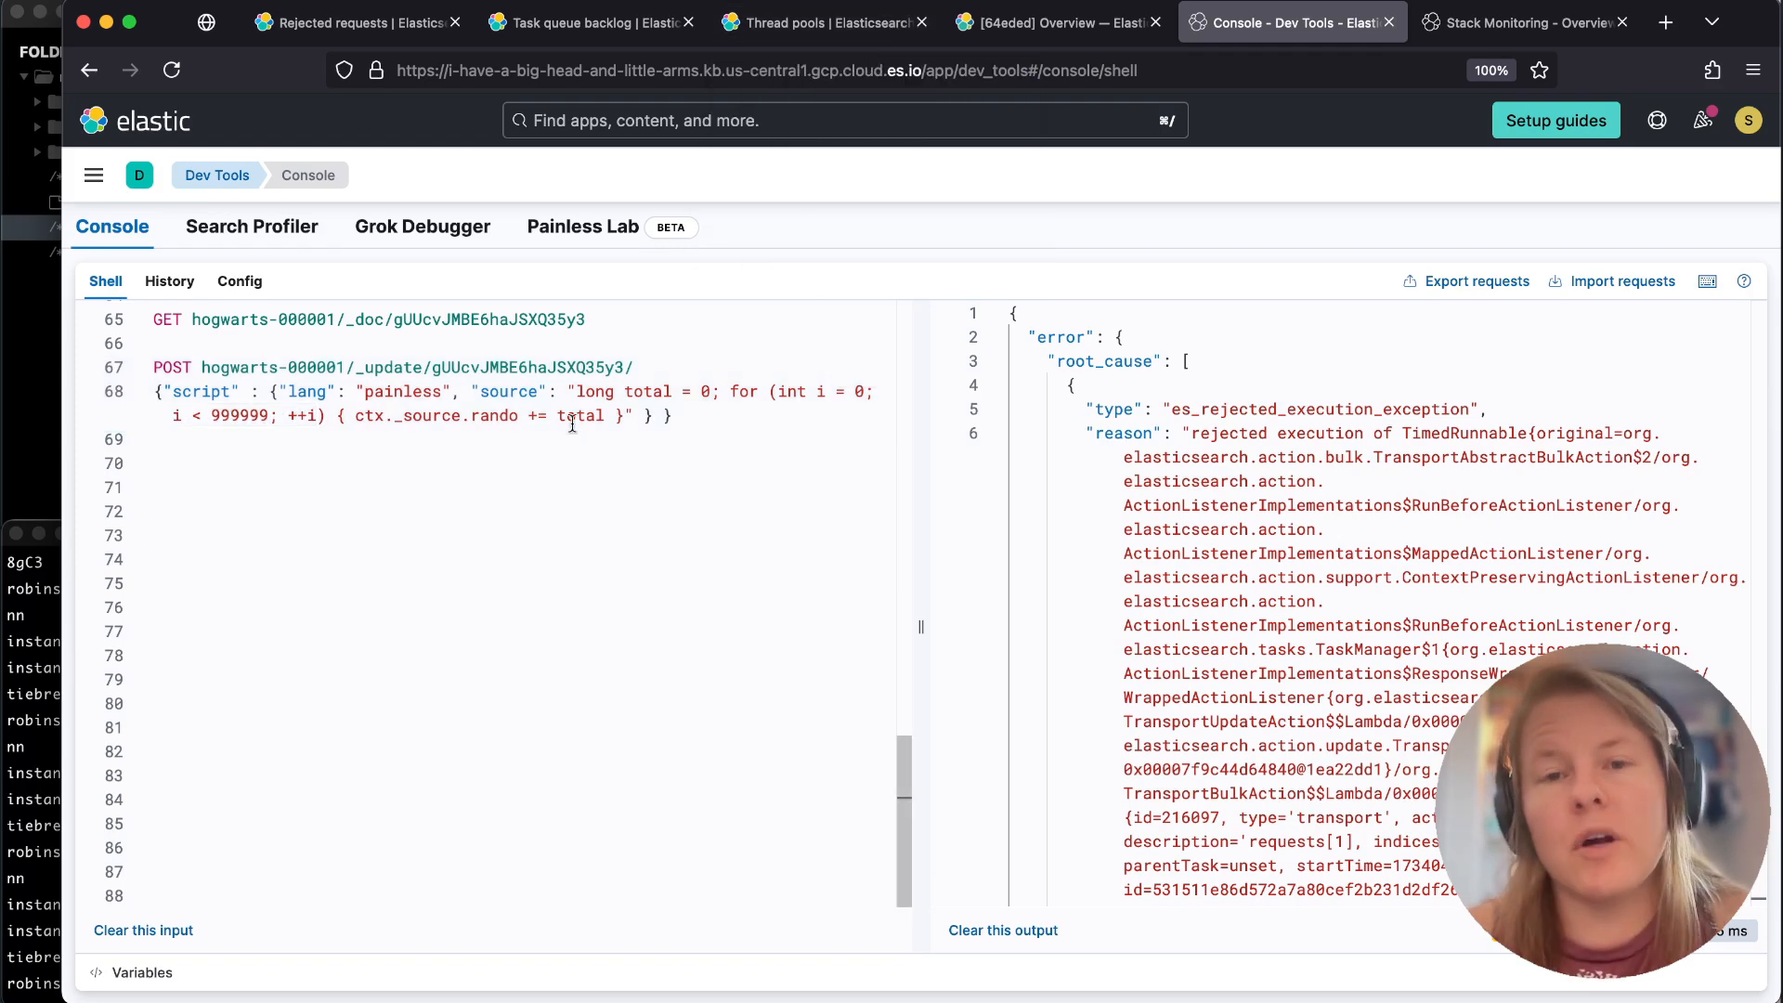
pyautogui.click(668, 360)
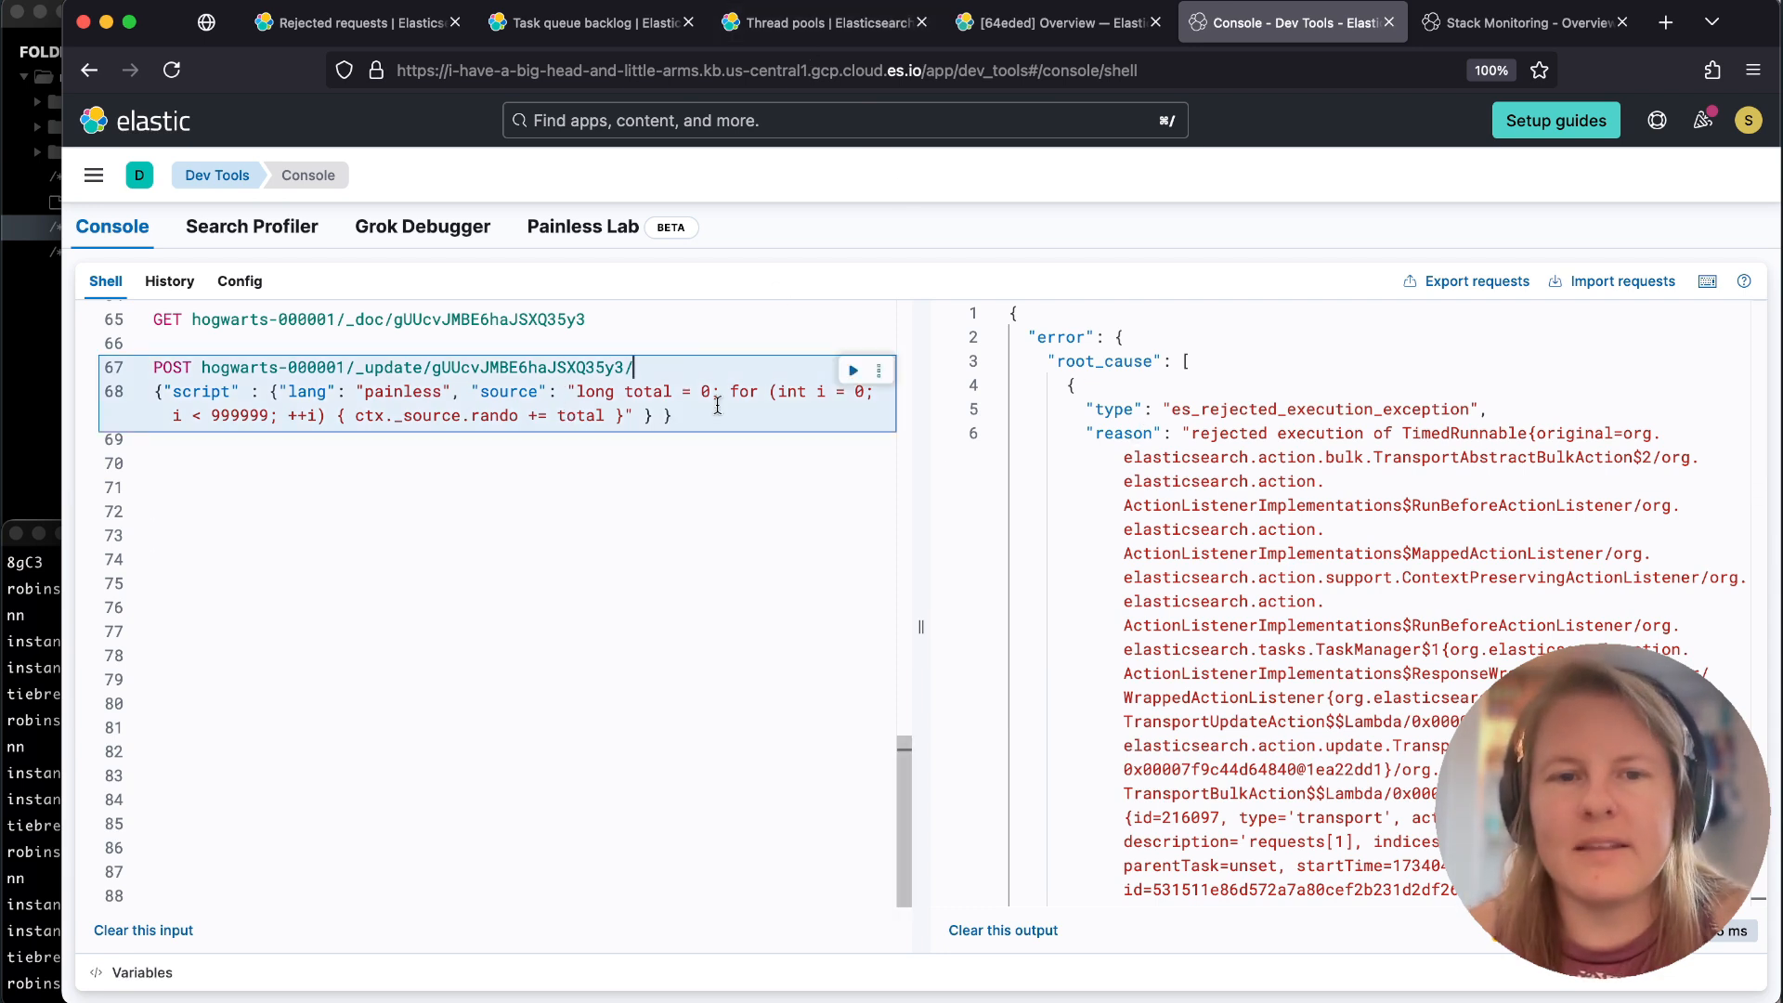
pyautogui.click(852, 370)
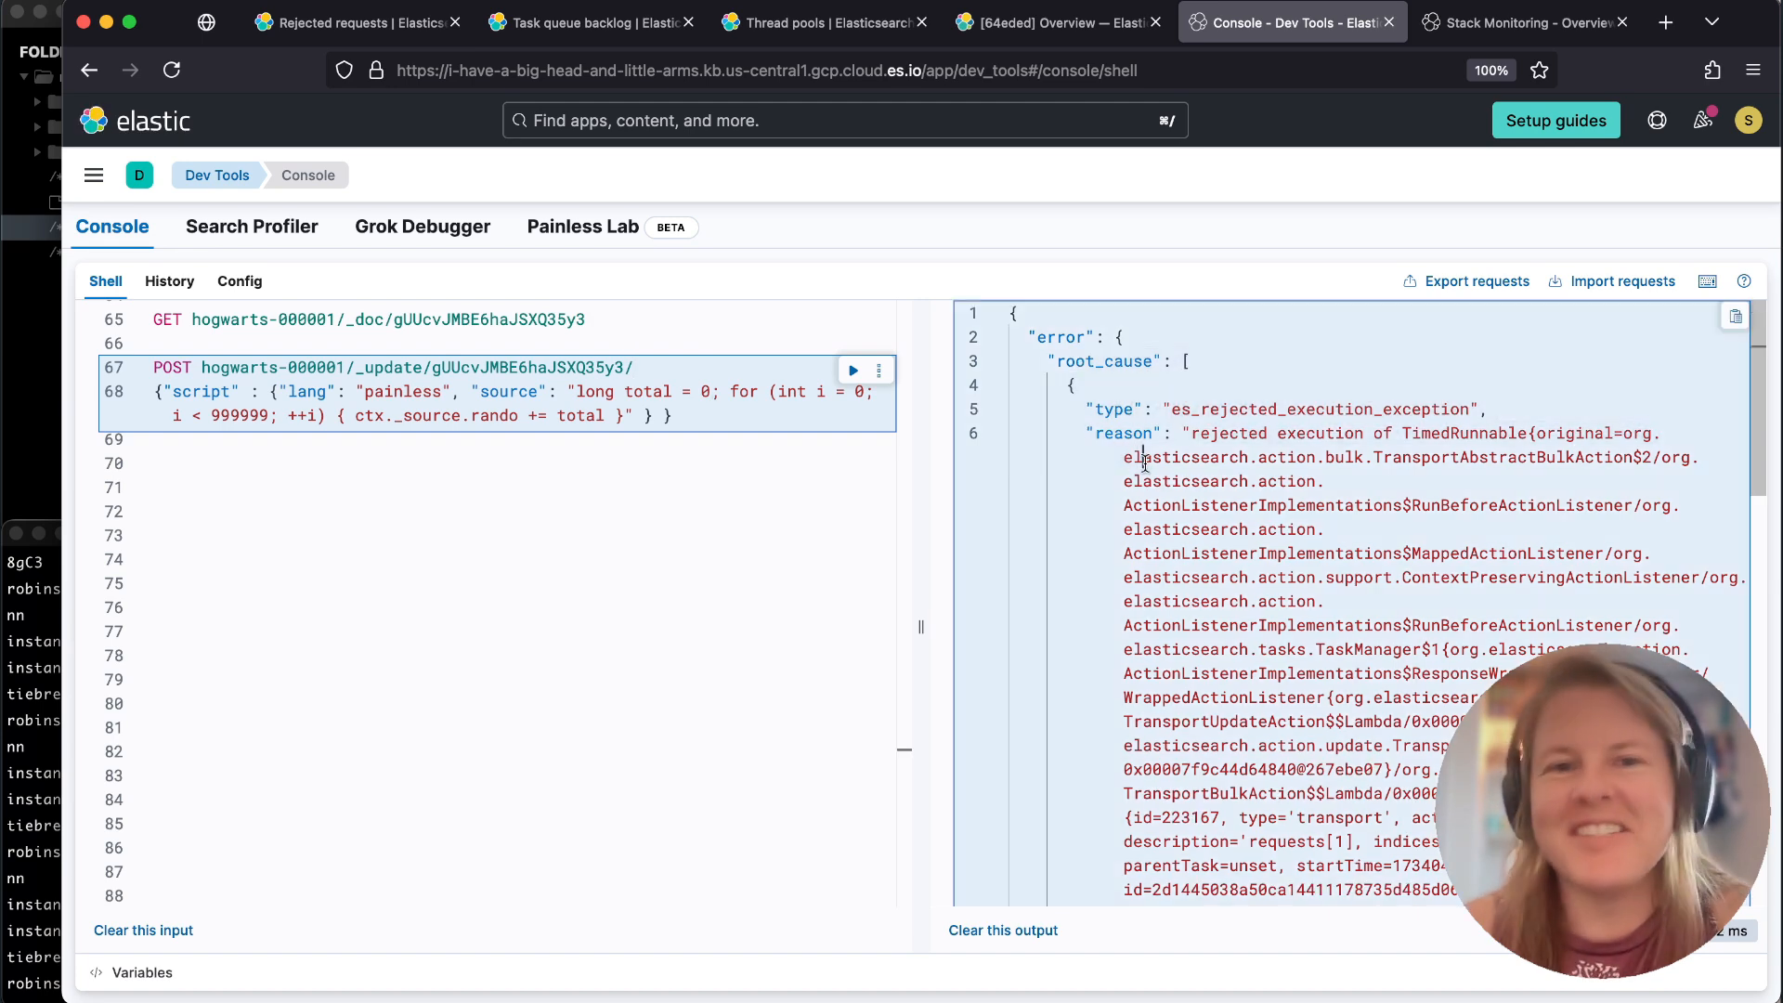
pyautogui.moveTo(821, 36)
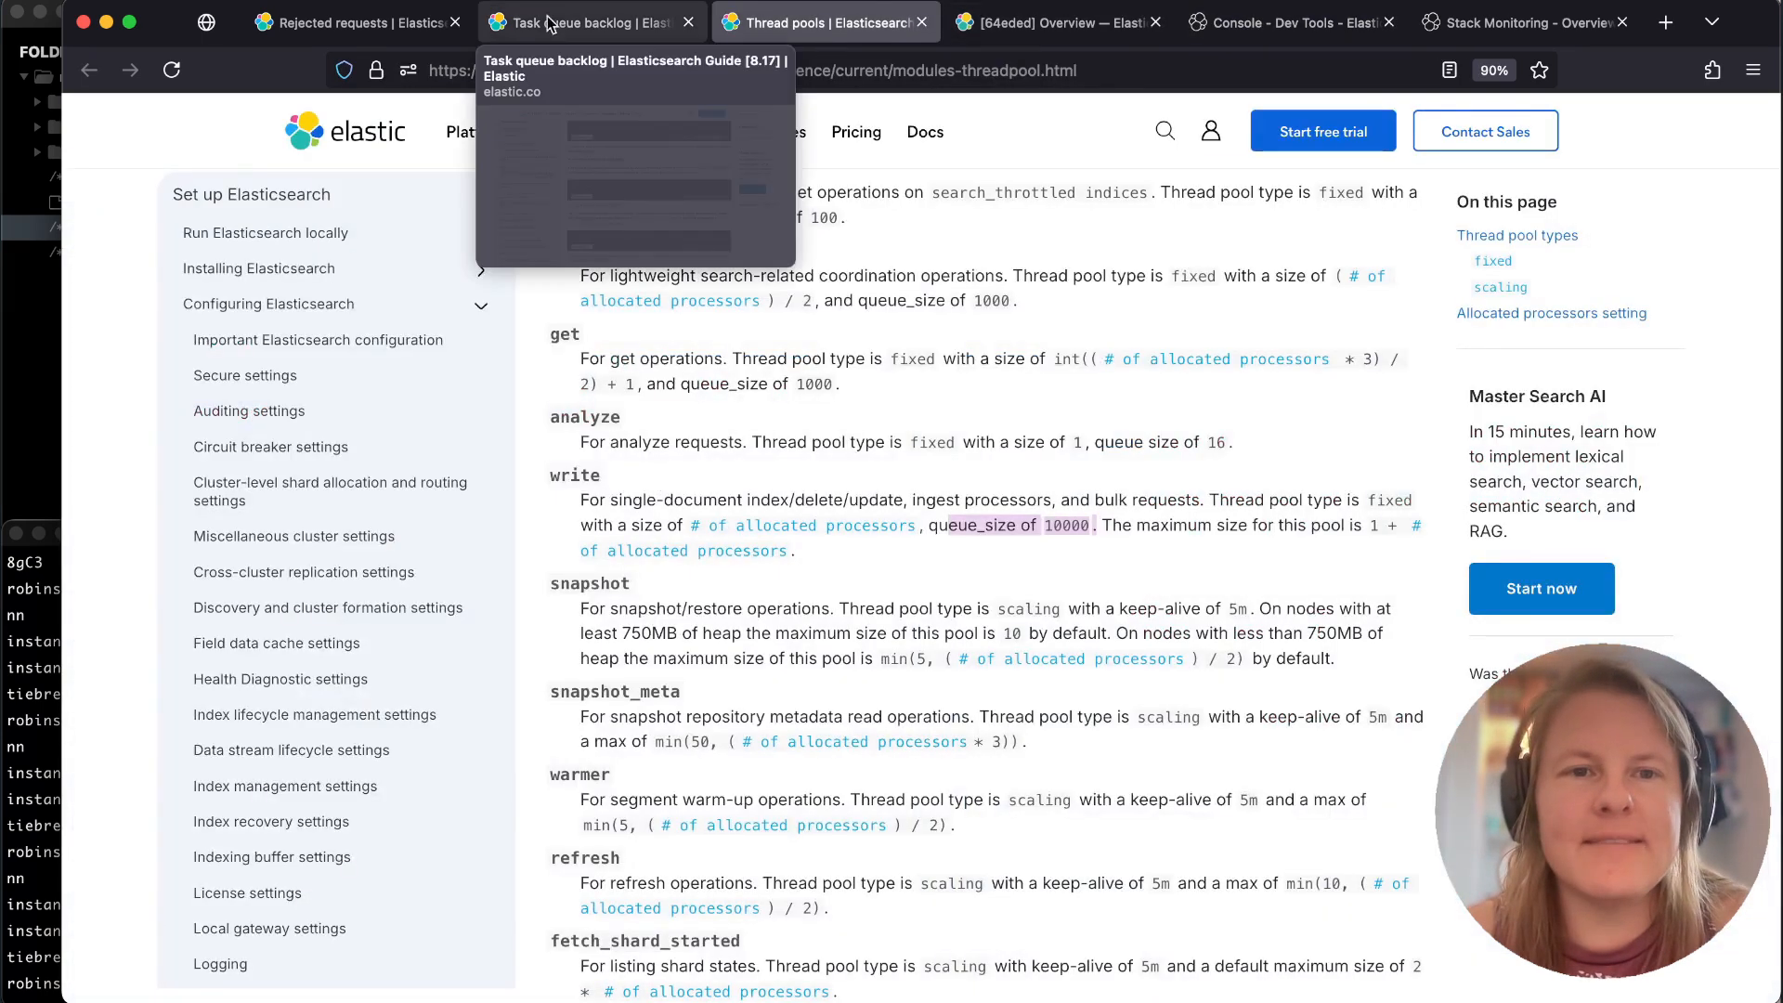
# Review the Task queue backlog guide's _tasks long-running check and its bulk index filter.
pyautogui.click(554, 22)
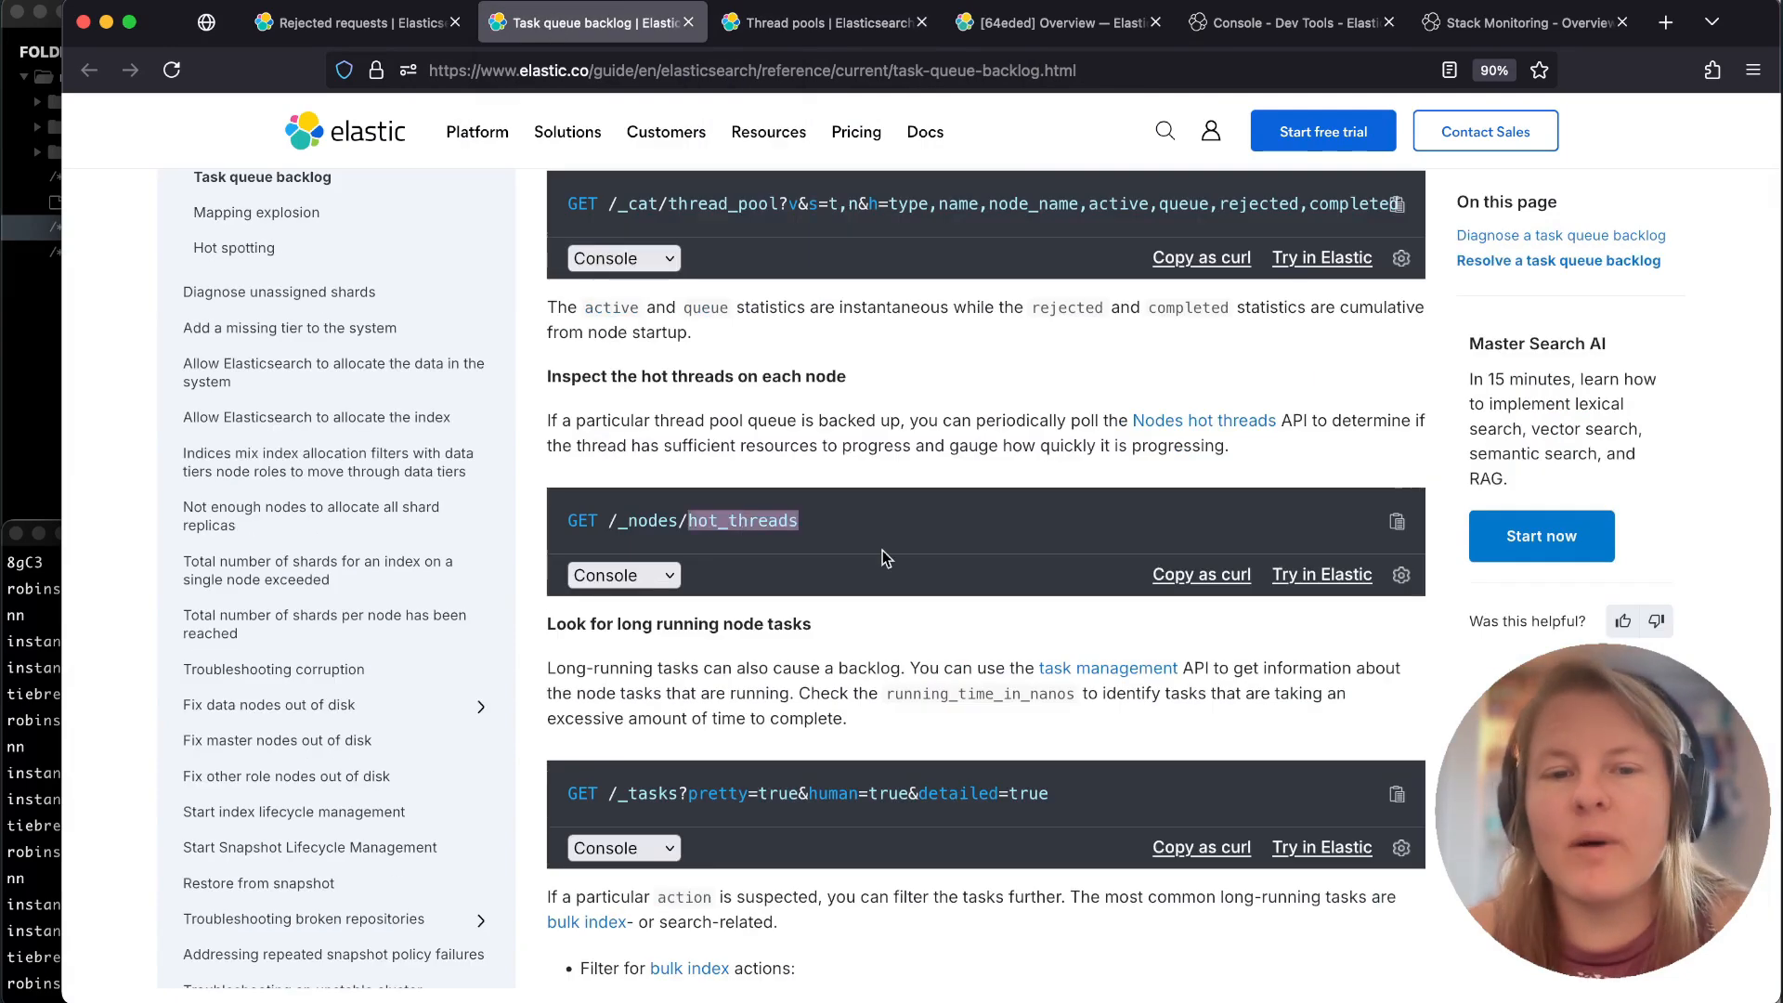
pyautogui.scroll(-3)
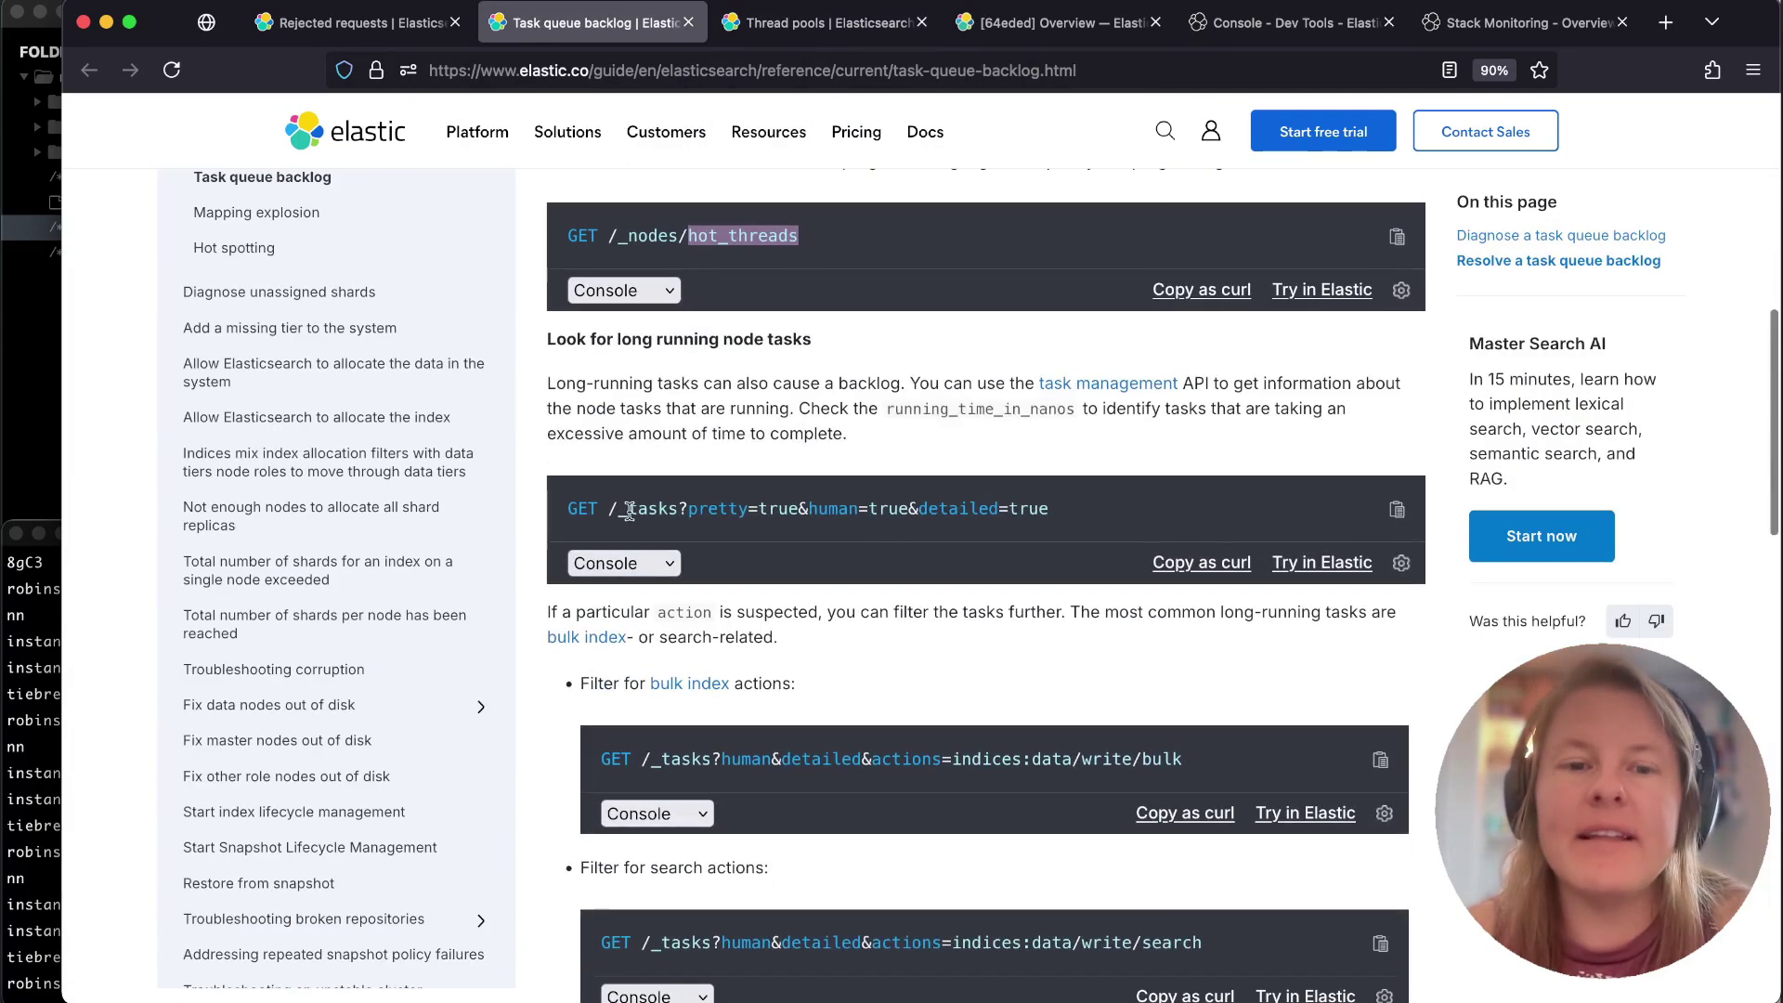
pyautogui.moveTo(626, 509); pyautogui.dragTo(884, 509)
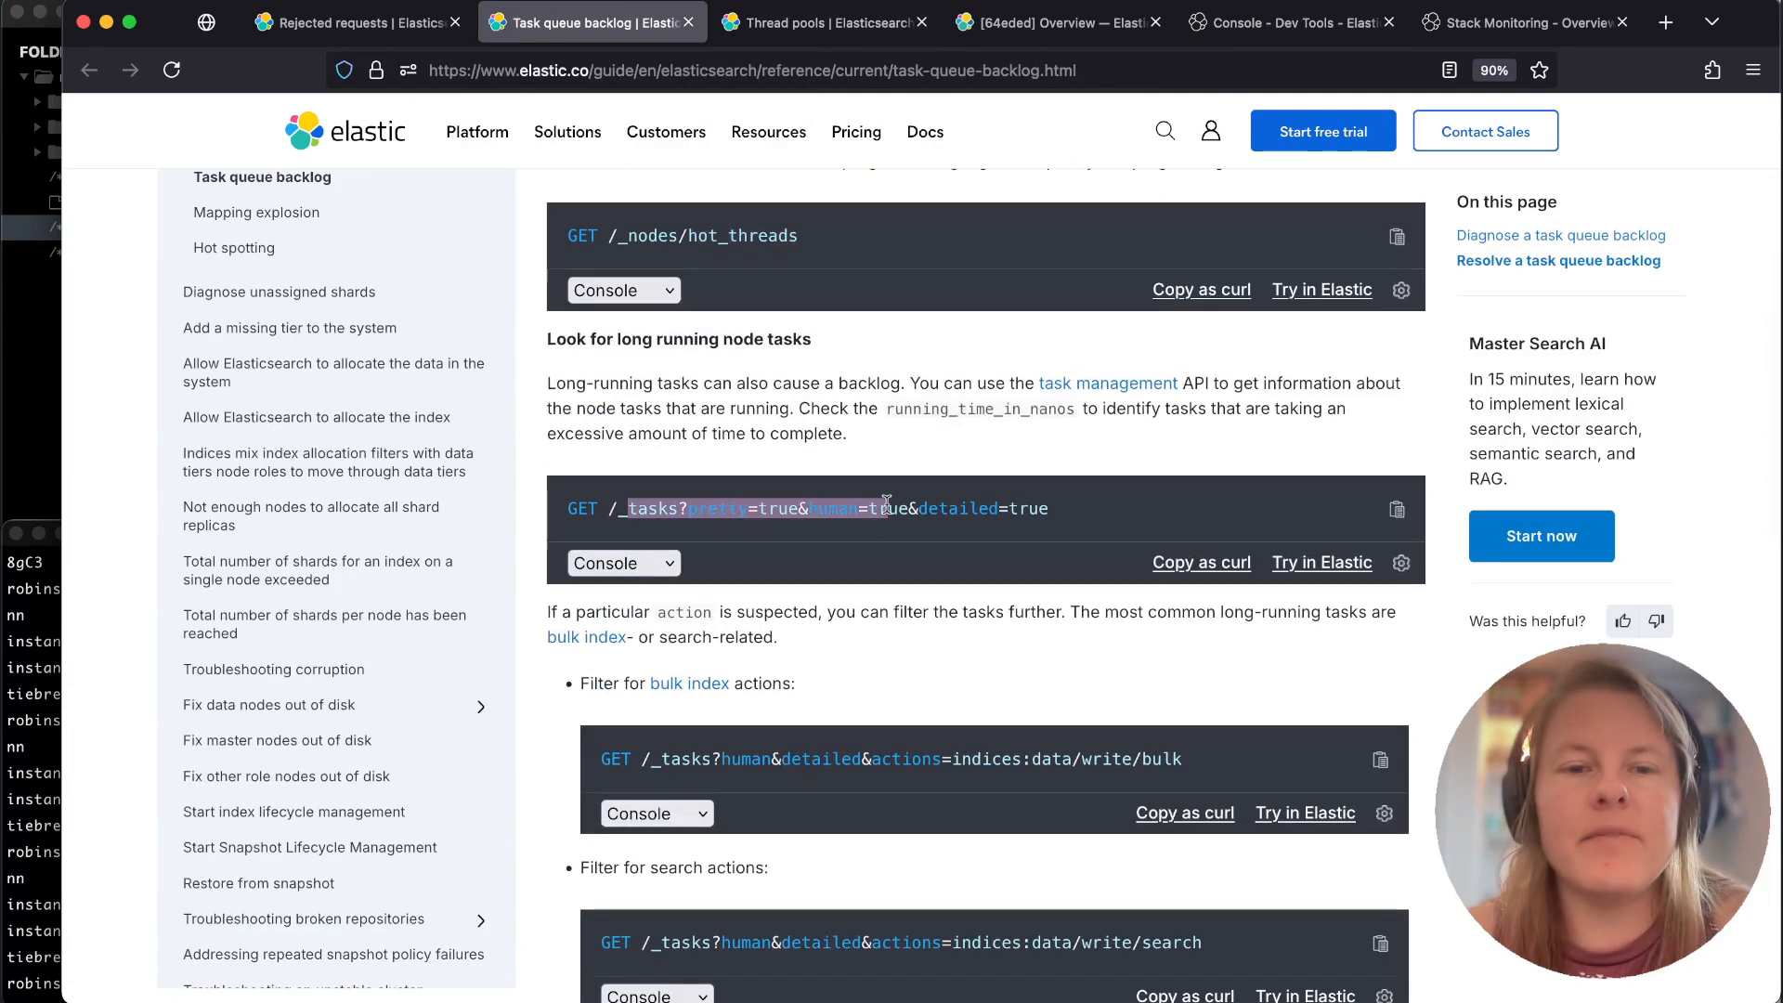
pyautogui.moveTo(869, 672)
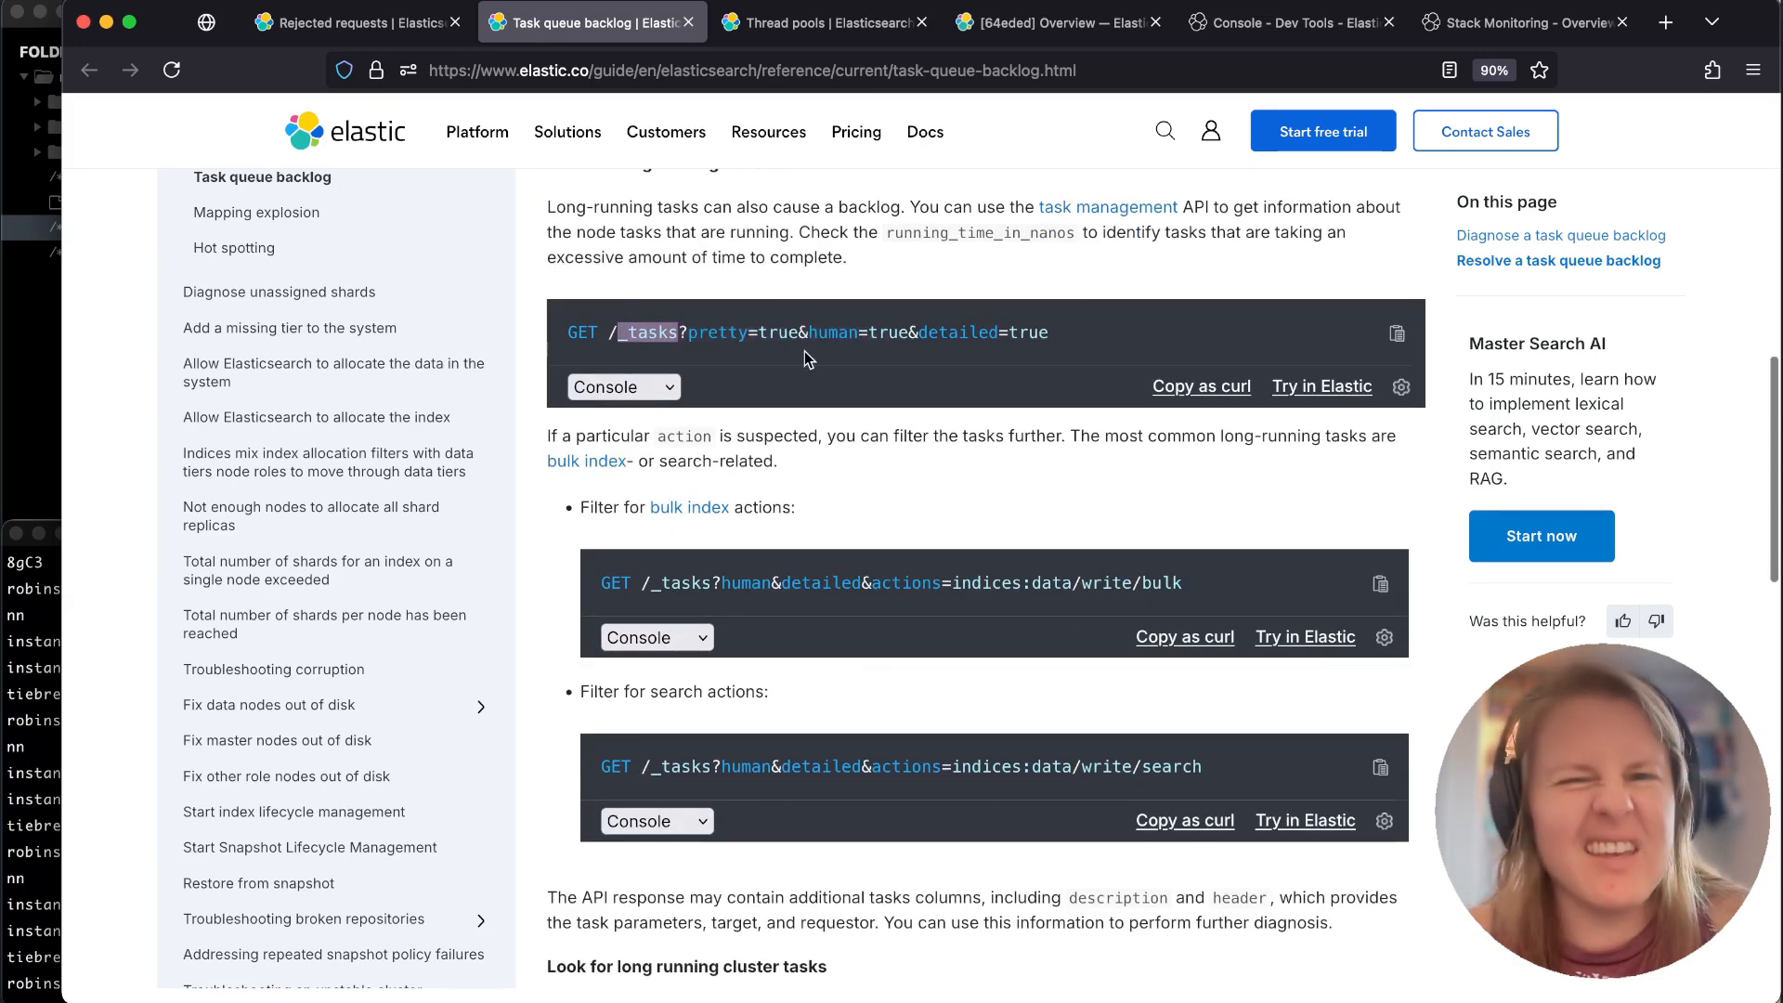
pyautogui.scroll(-3)
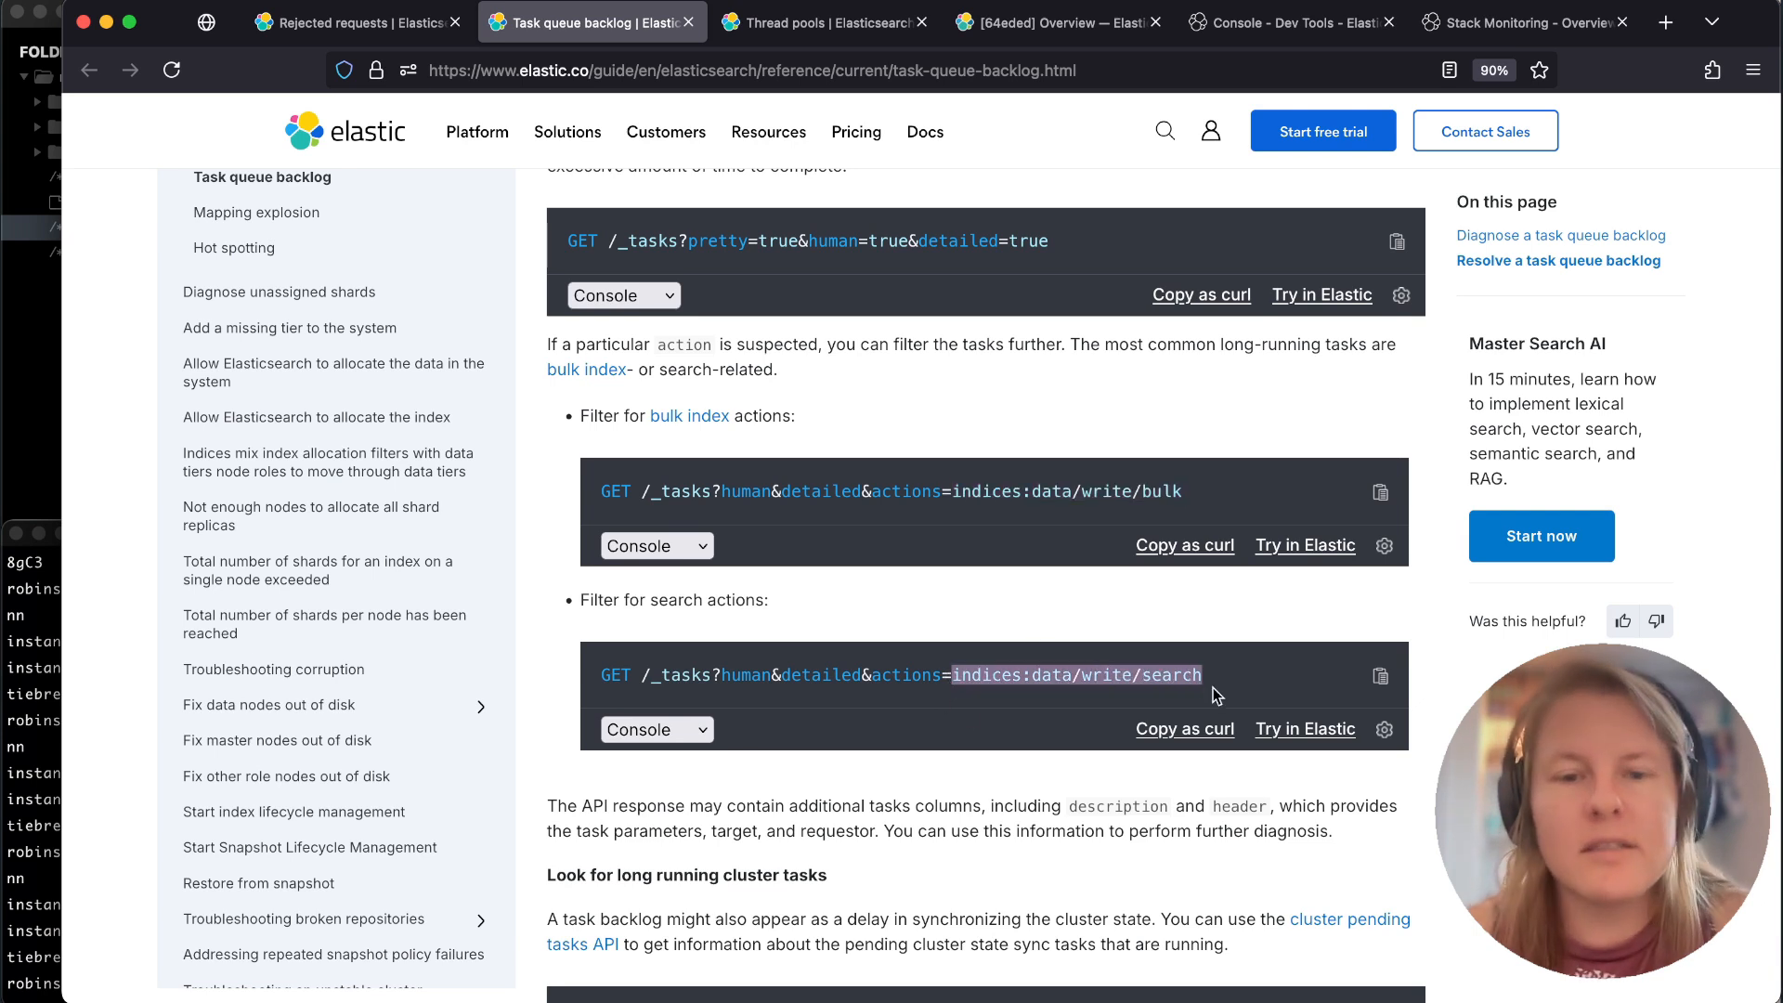
pyautogui.moveTo(1103, 487)
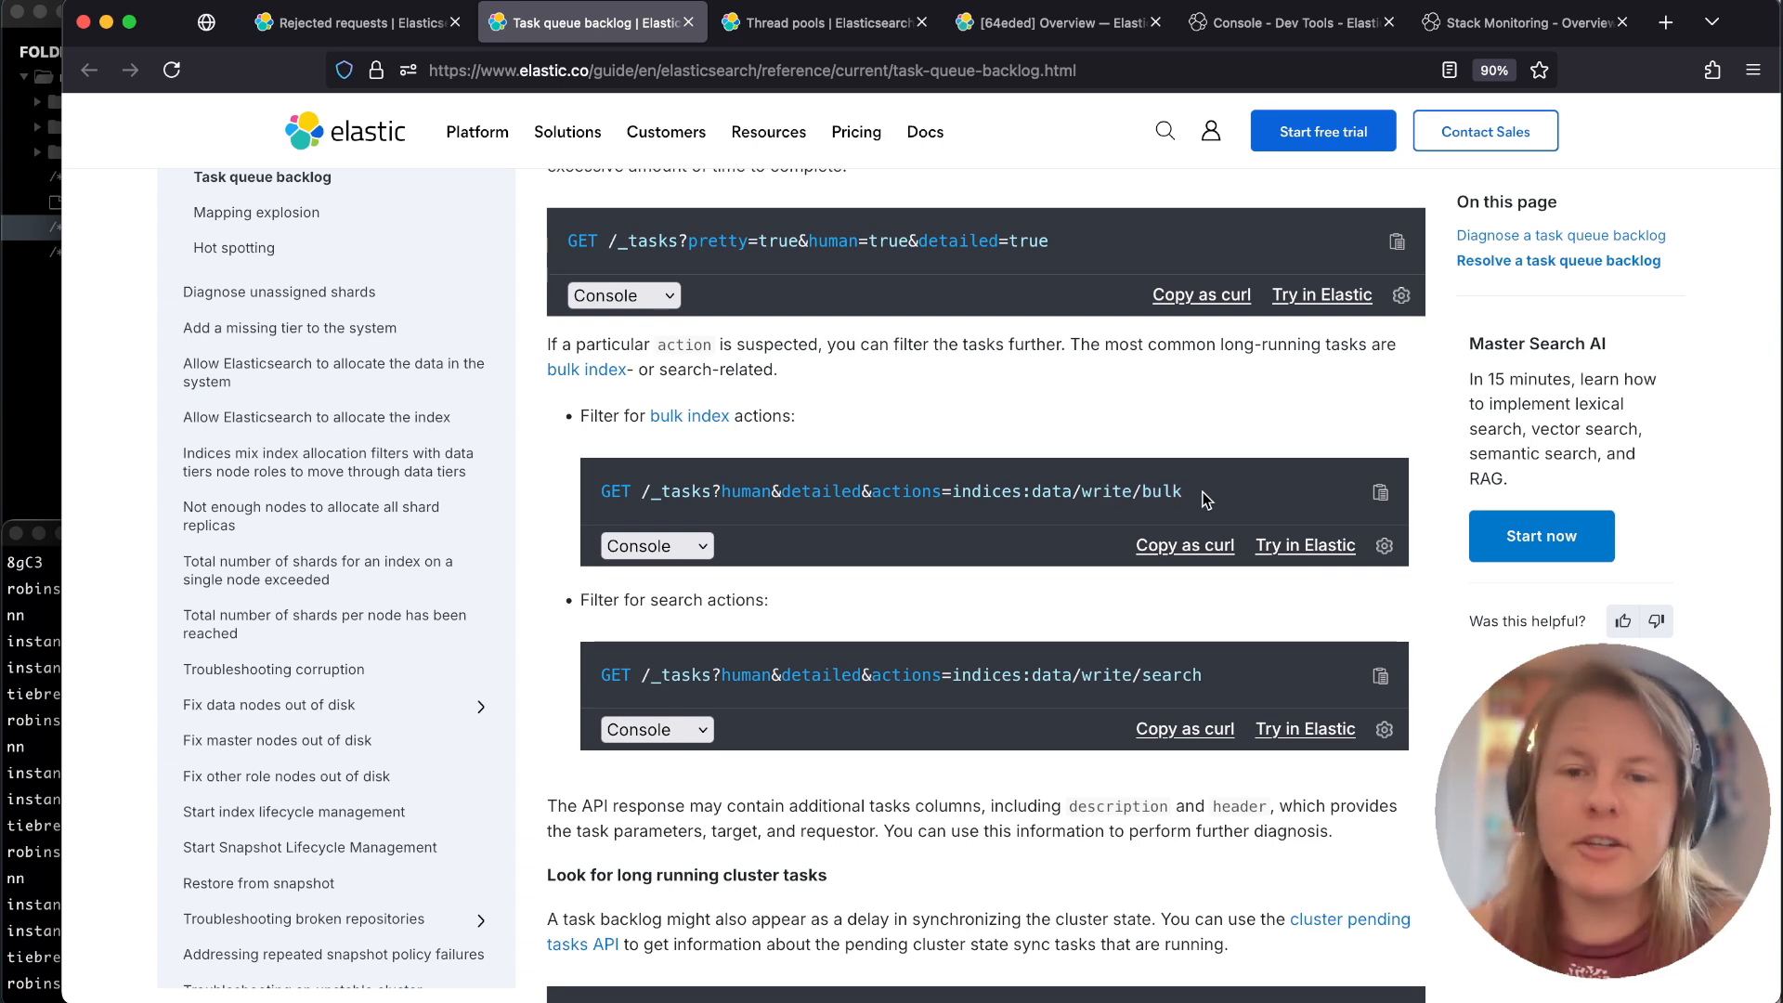
pyautogui.doubleClick(1159, 491)
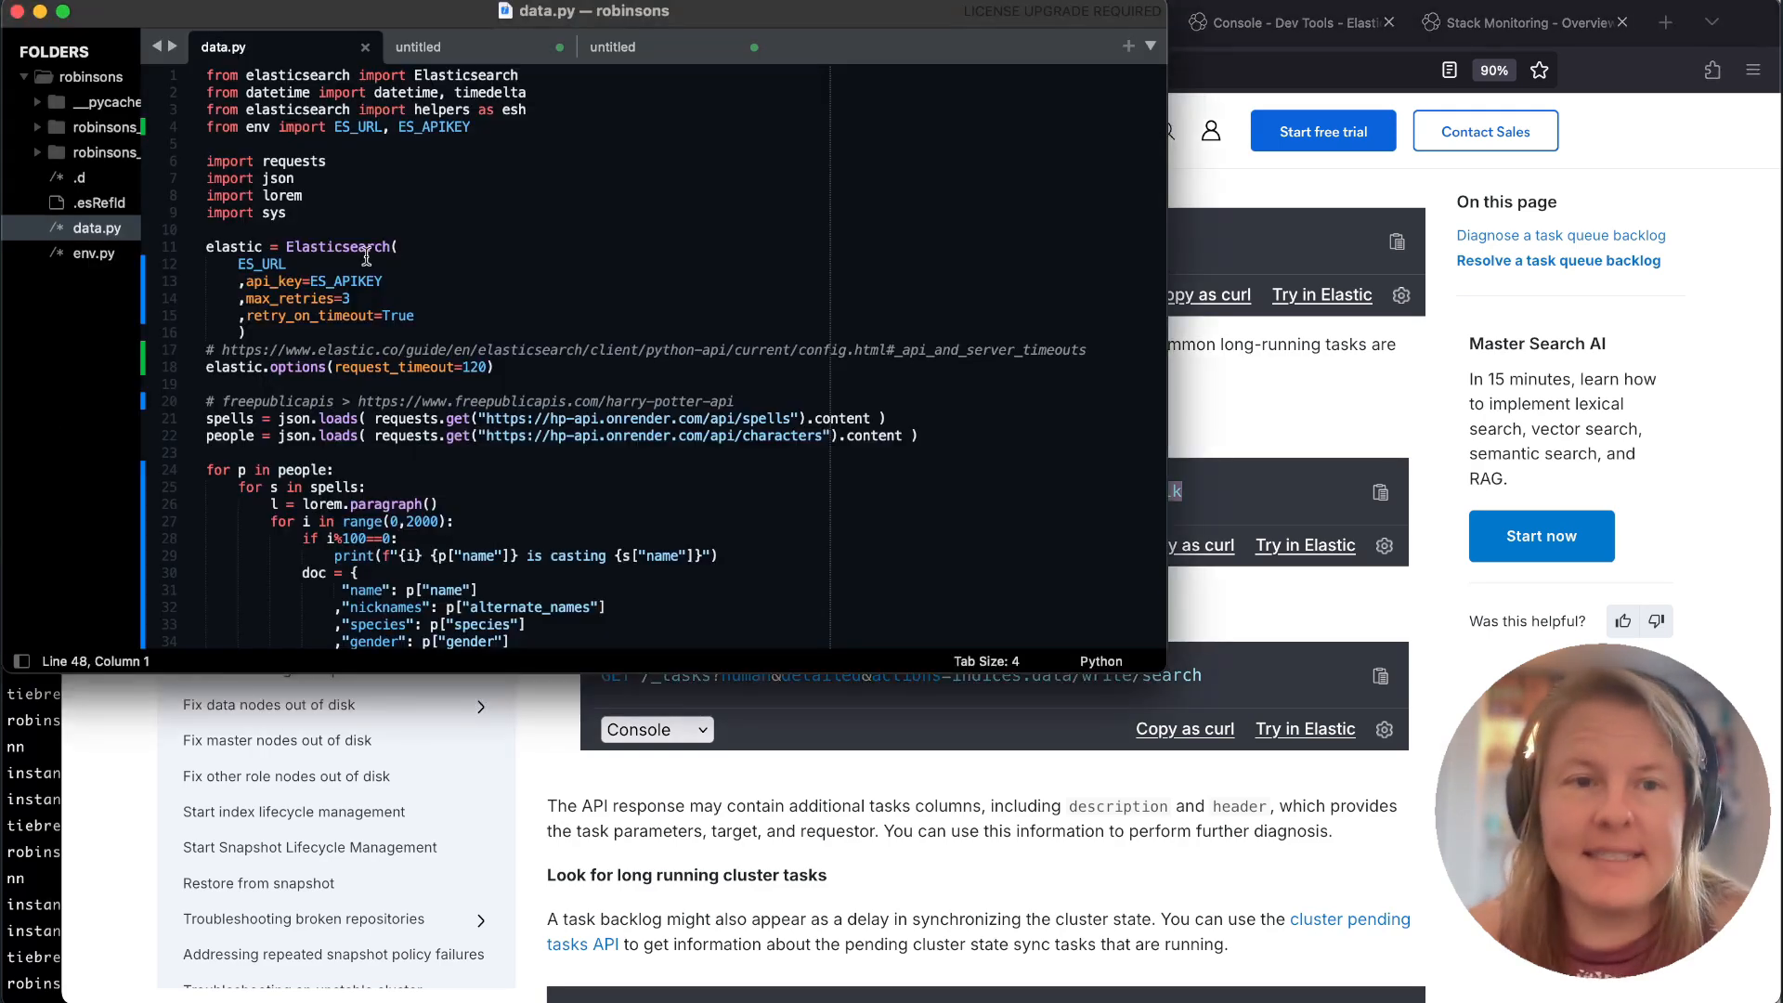
pyautogui.scroll(-3)
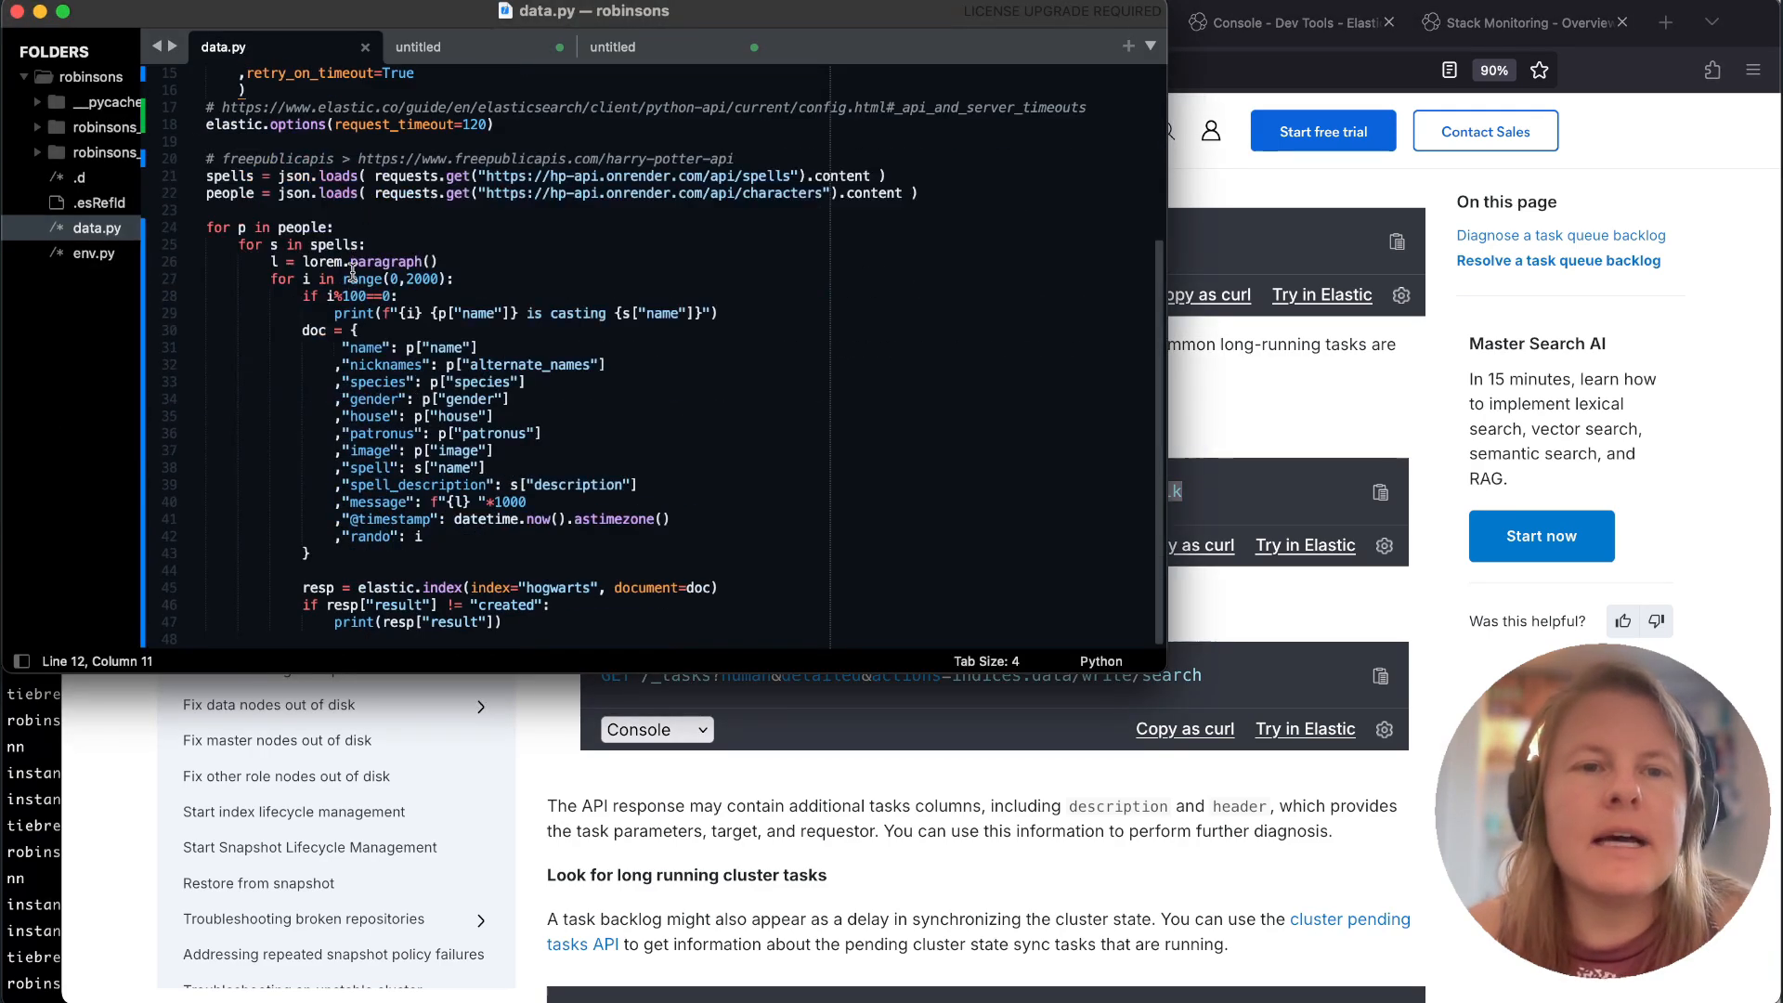
pyautogui.click(428, 587)
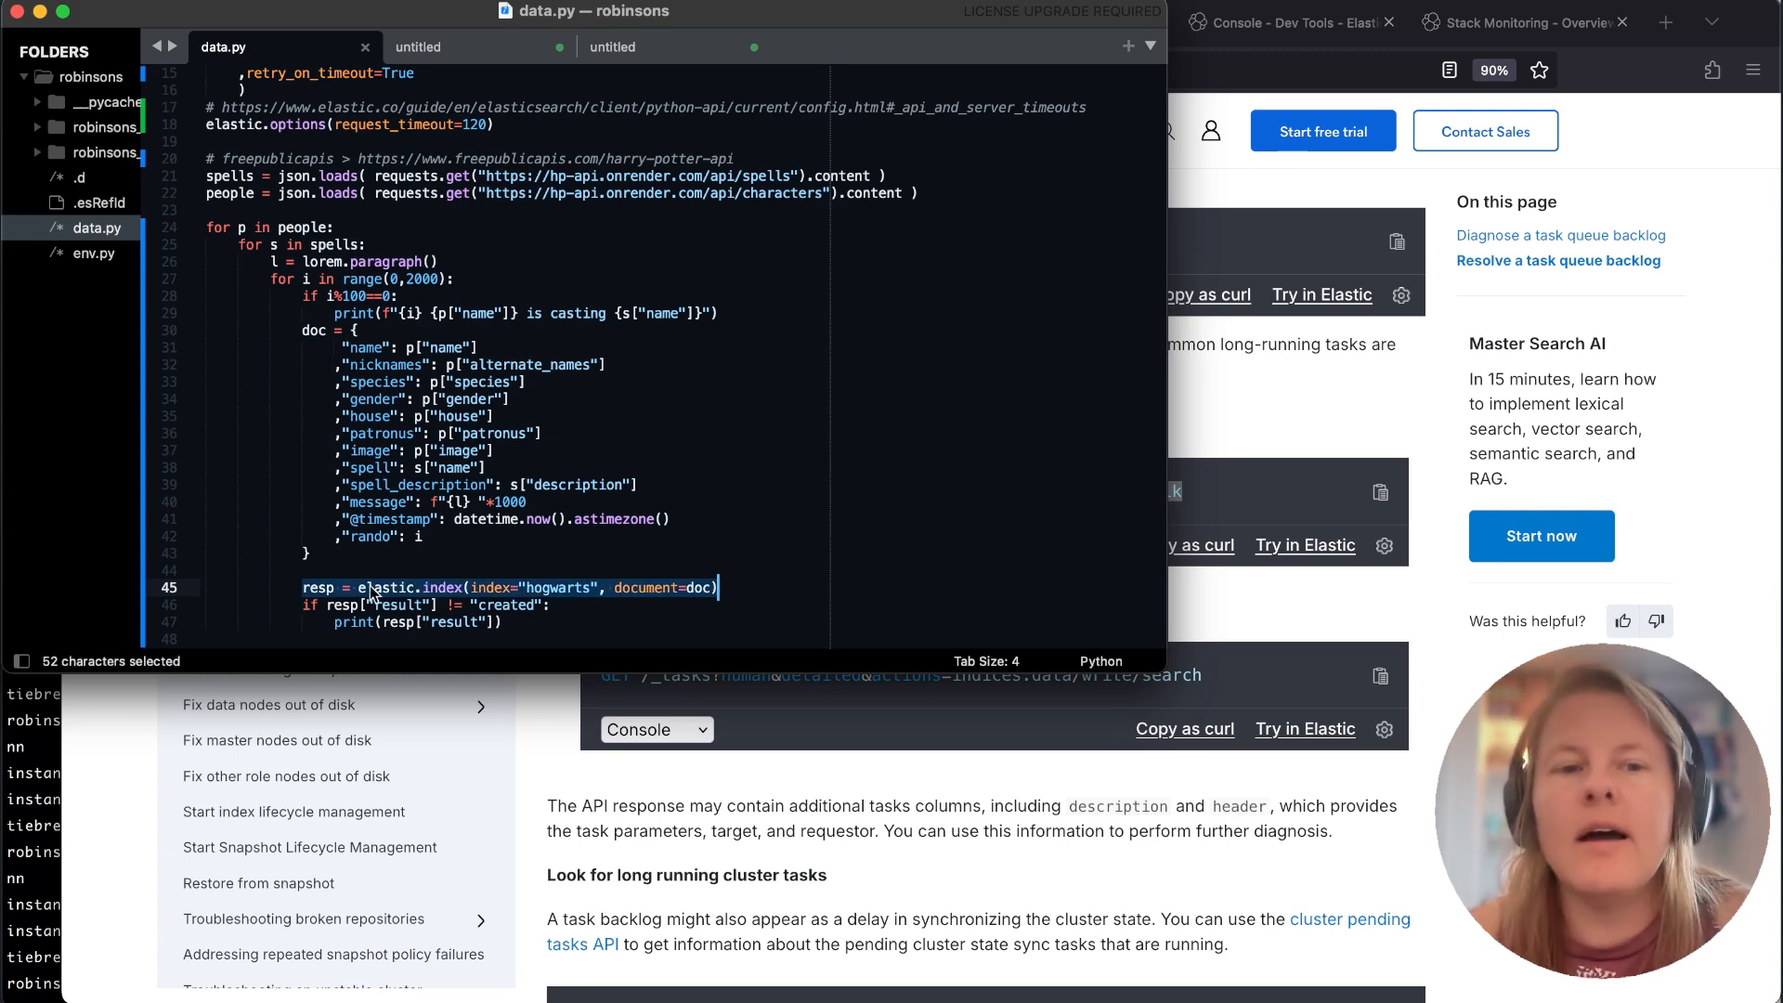
pyautogui.moveTo(442, 587)
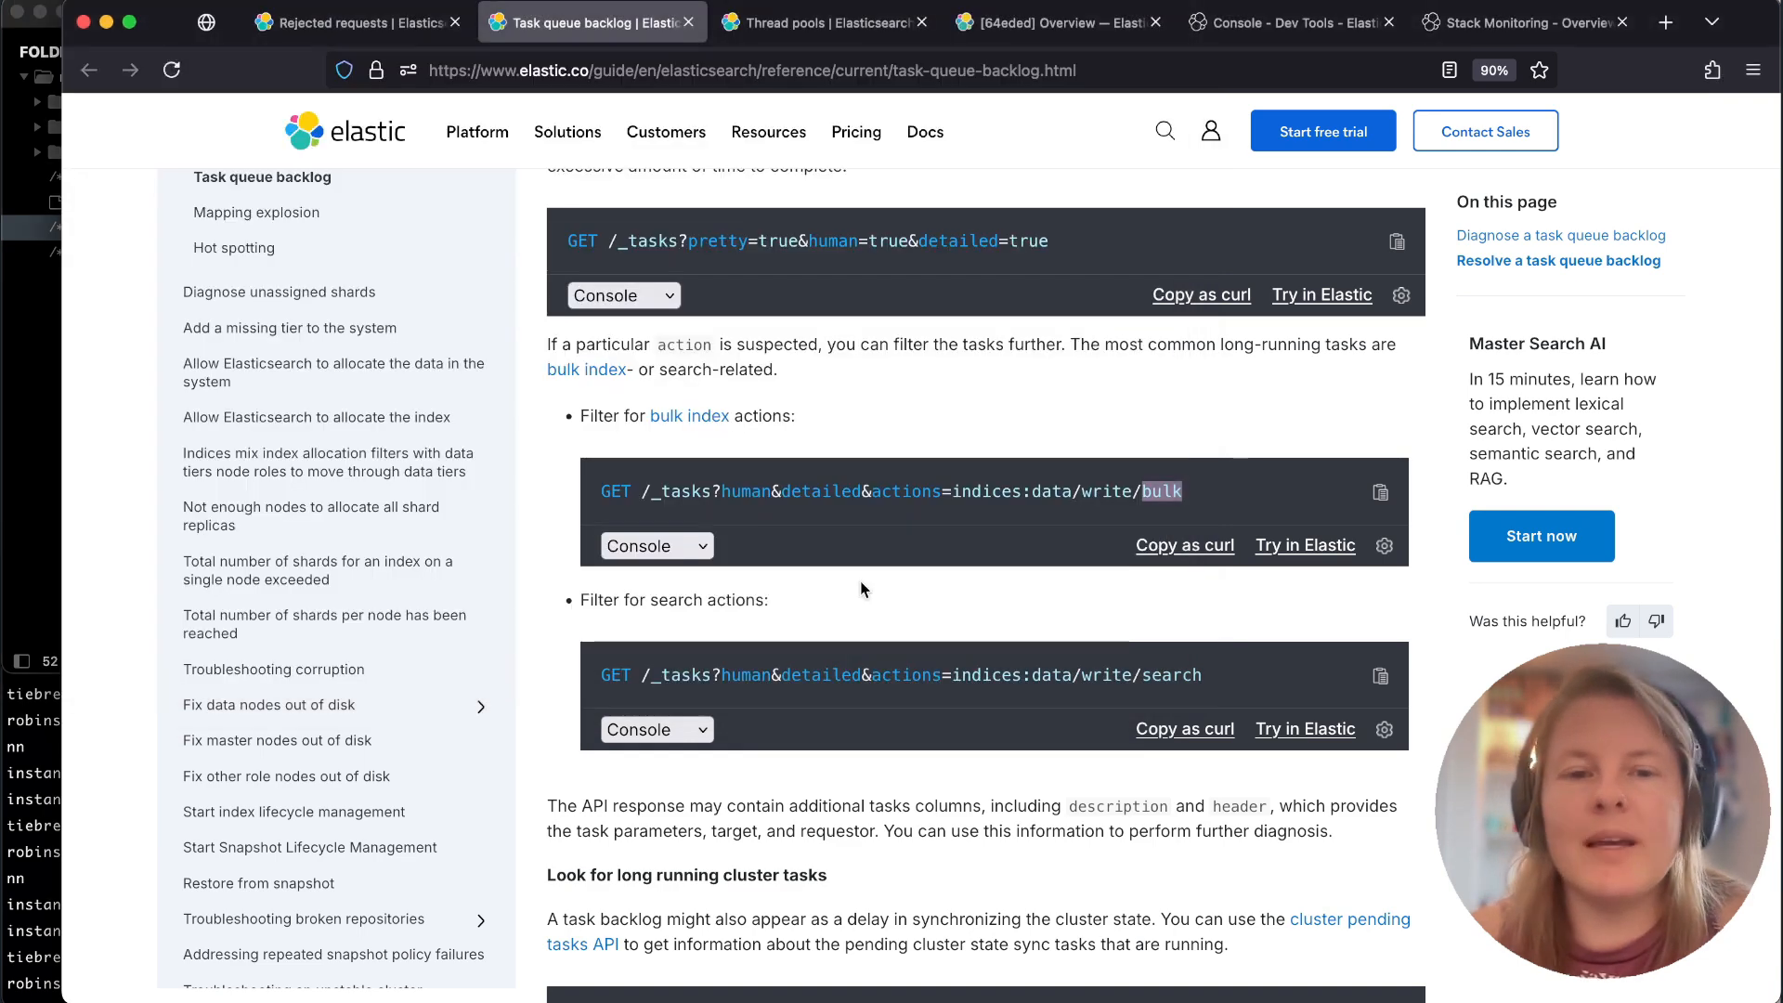
pyautogui.moveTo(877, 484)
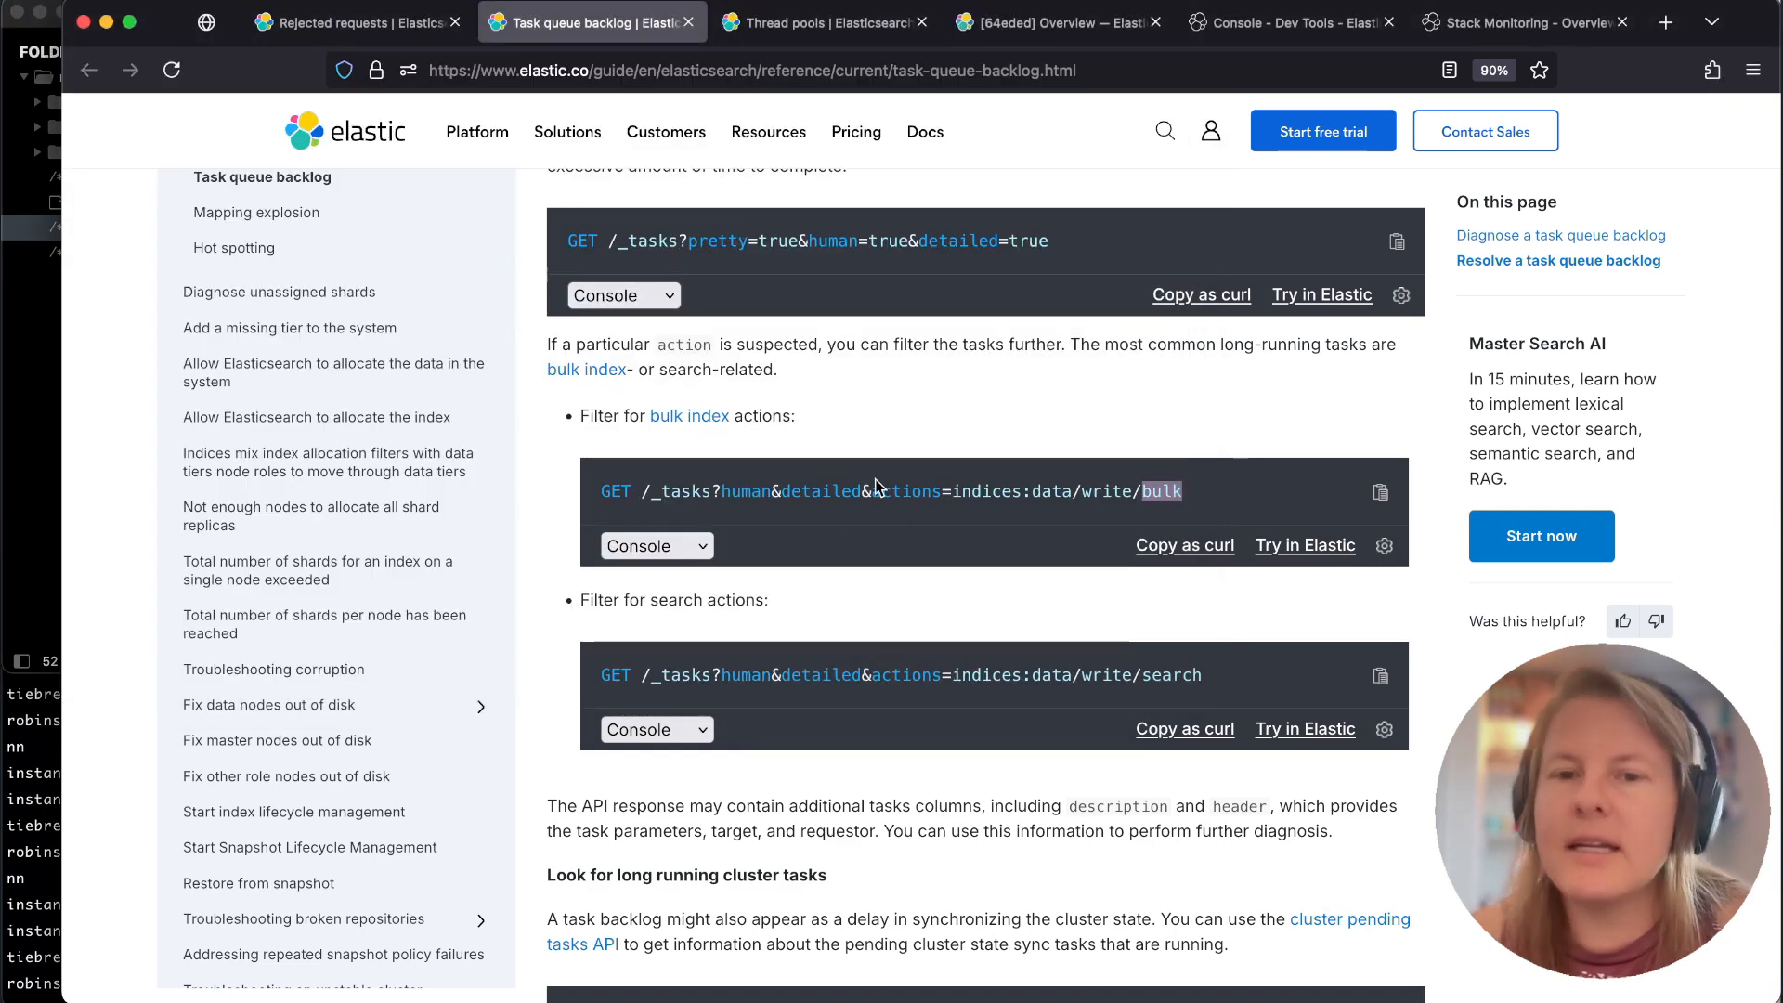
pyautogui.moveTo(871, 512)
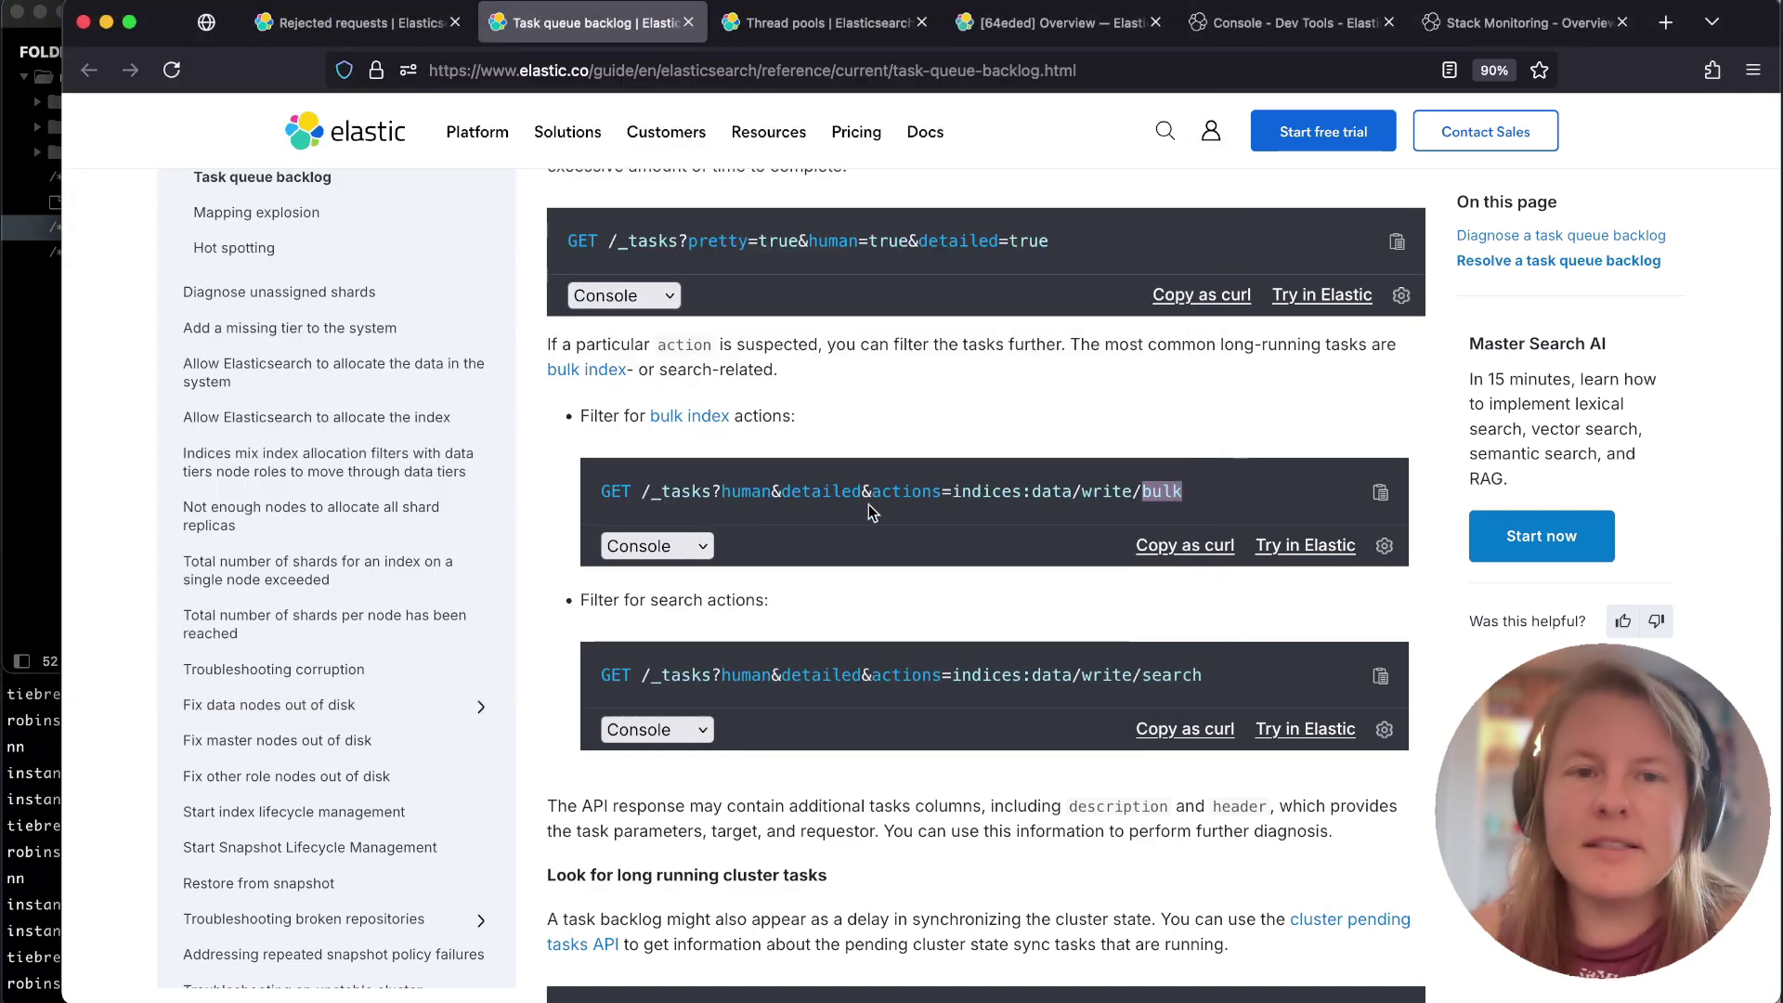
# Return to the Rejected requests guide's Check rejected tasks section with its thread pool query.
pyautogui.click(355, 22)
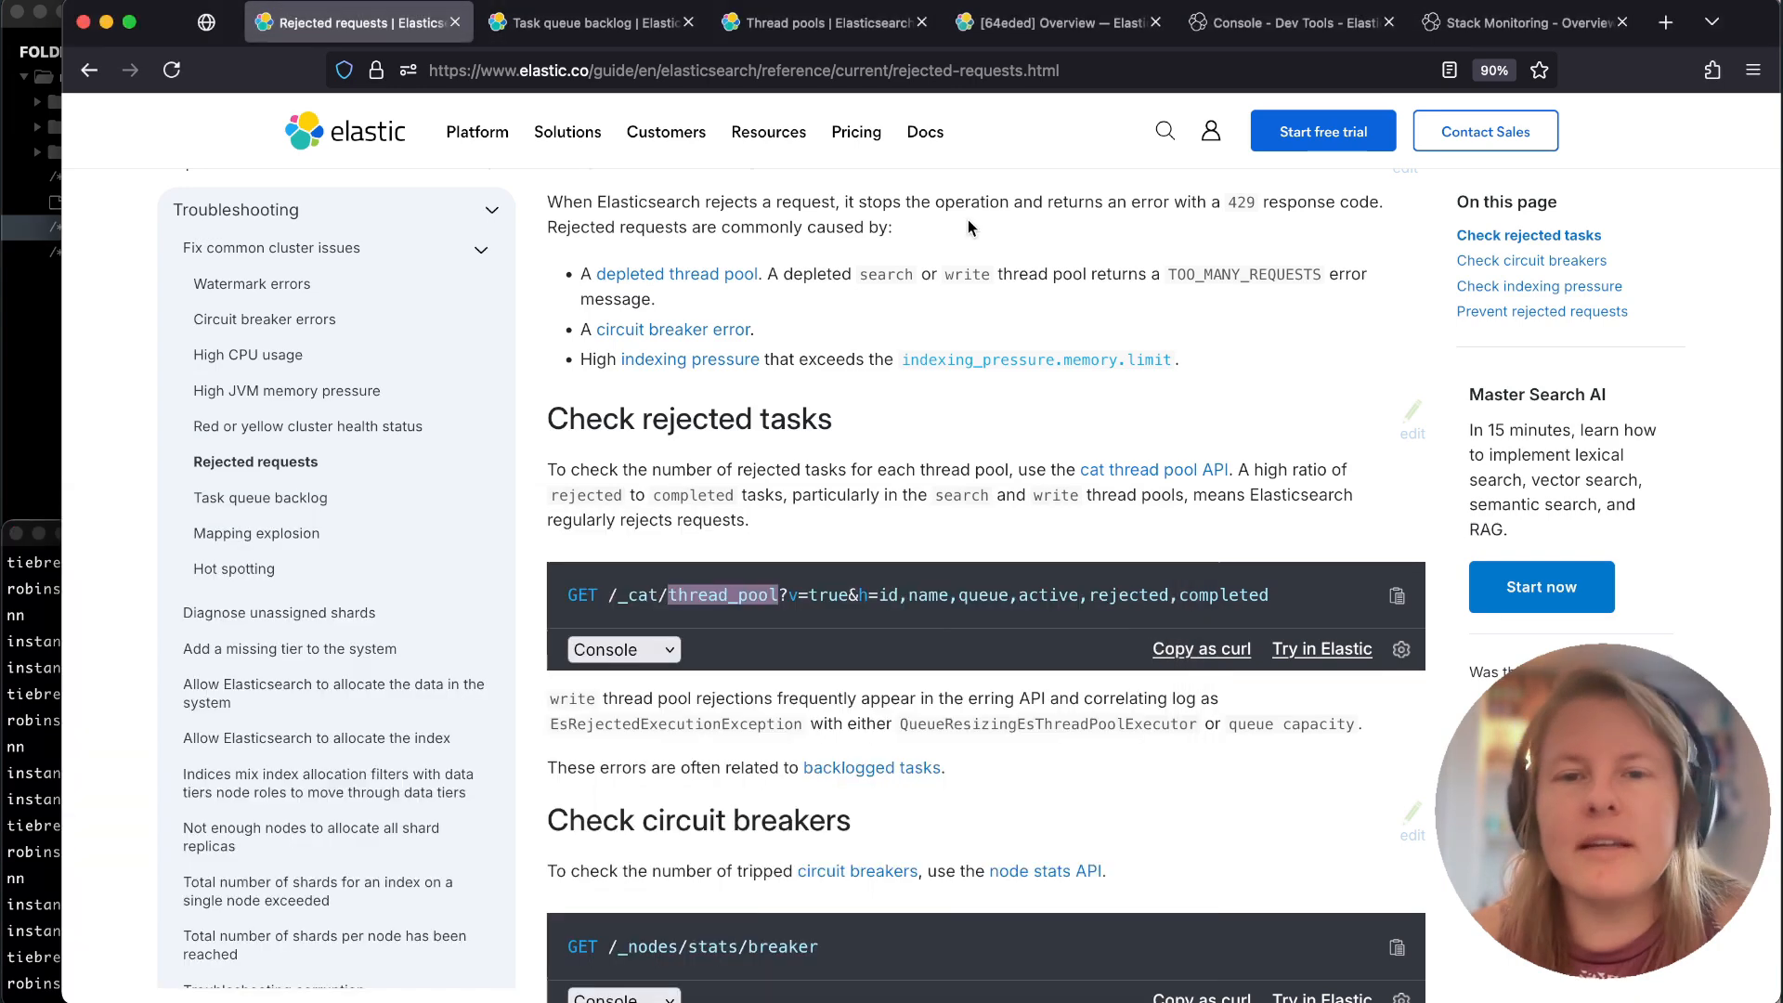
pyautogui.moveTo(1068, 289)
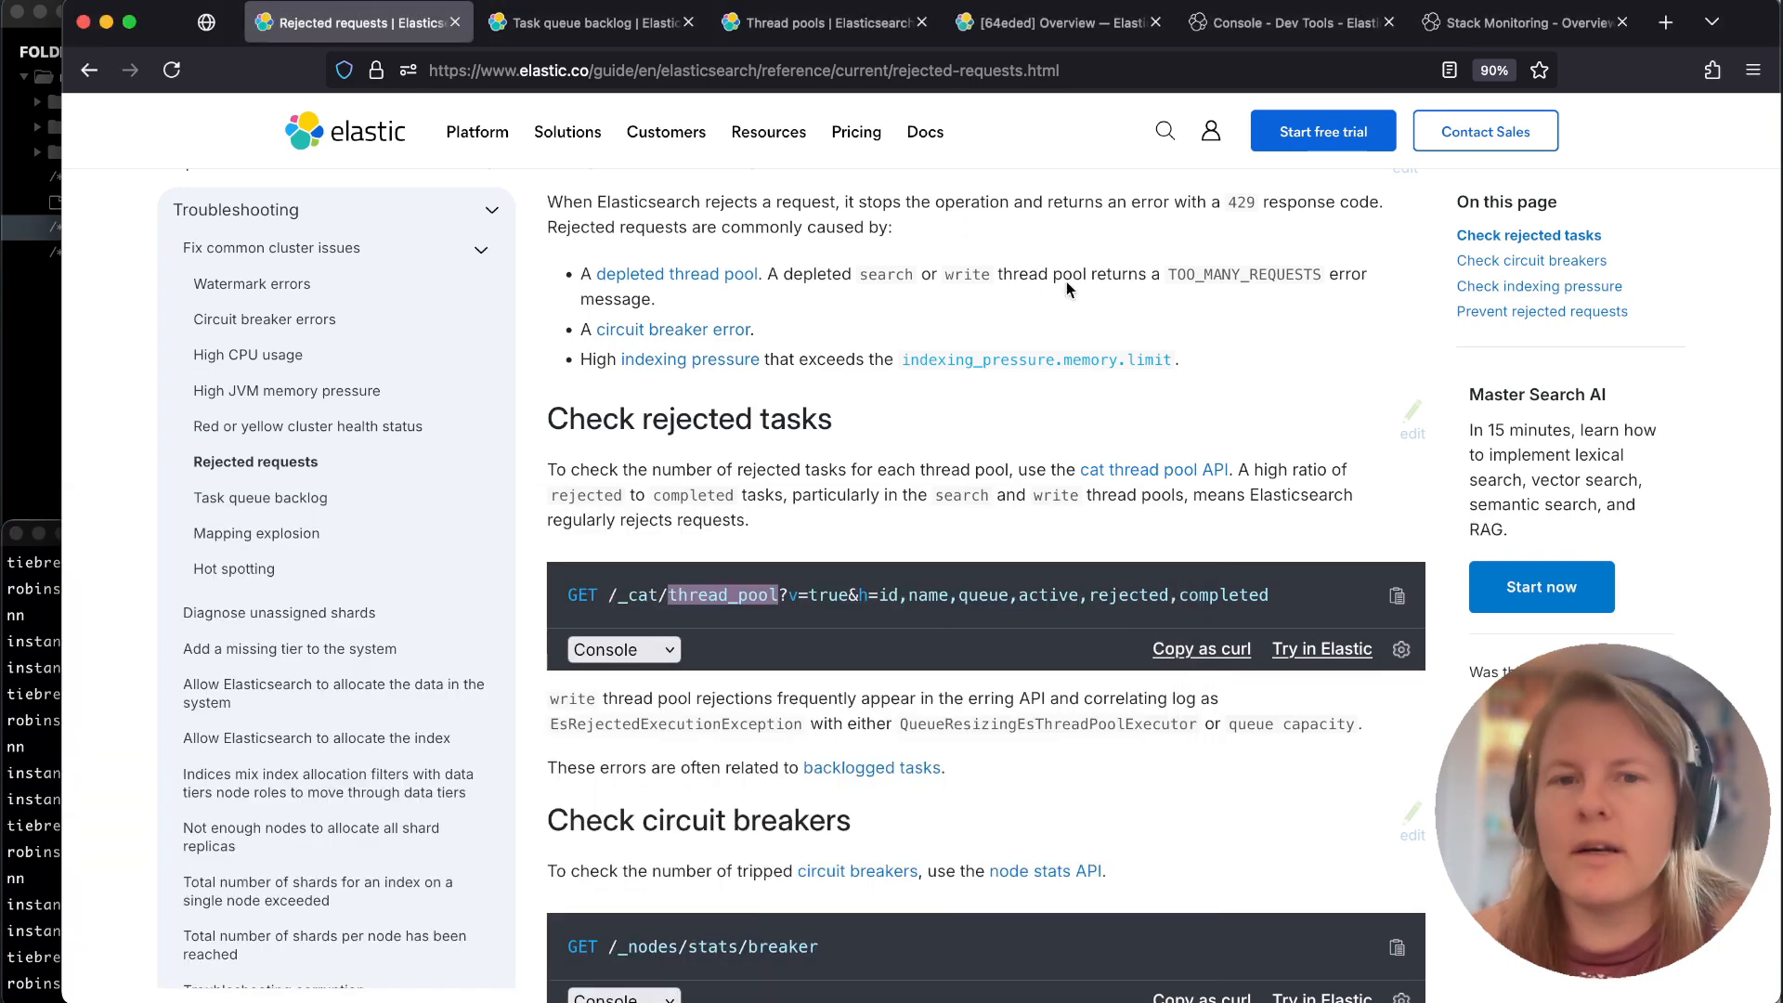
pyautogui.click(1523, 22)
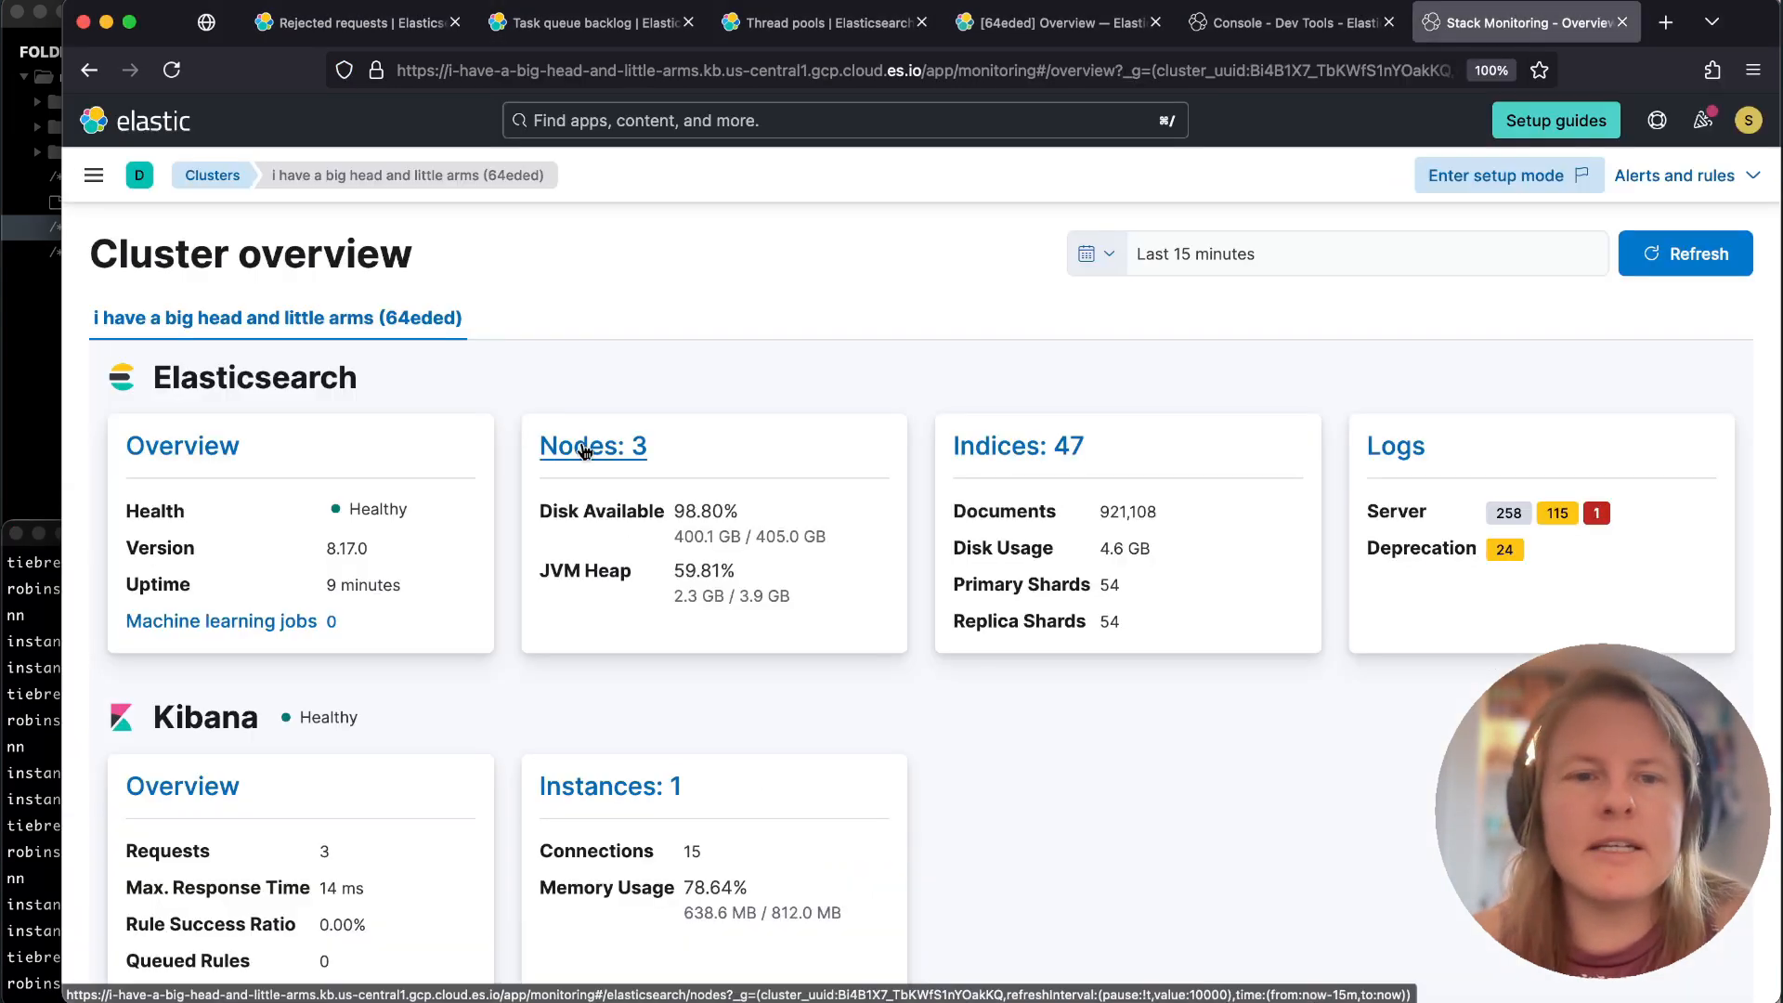
pyautogui.click(590, 445)
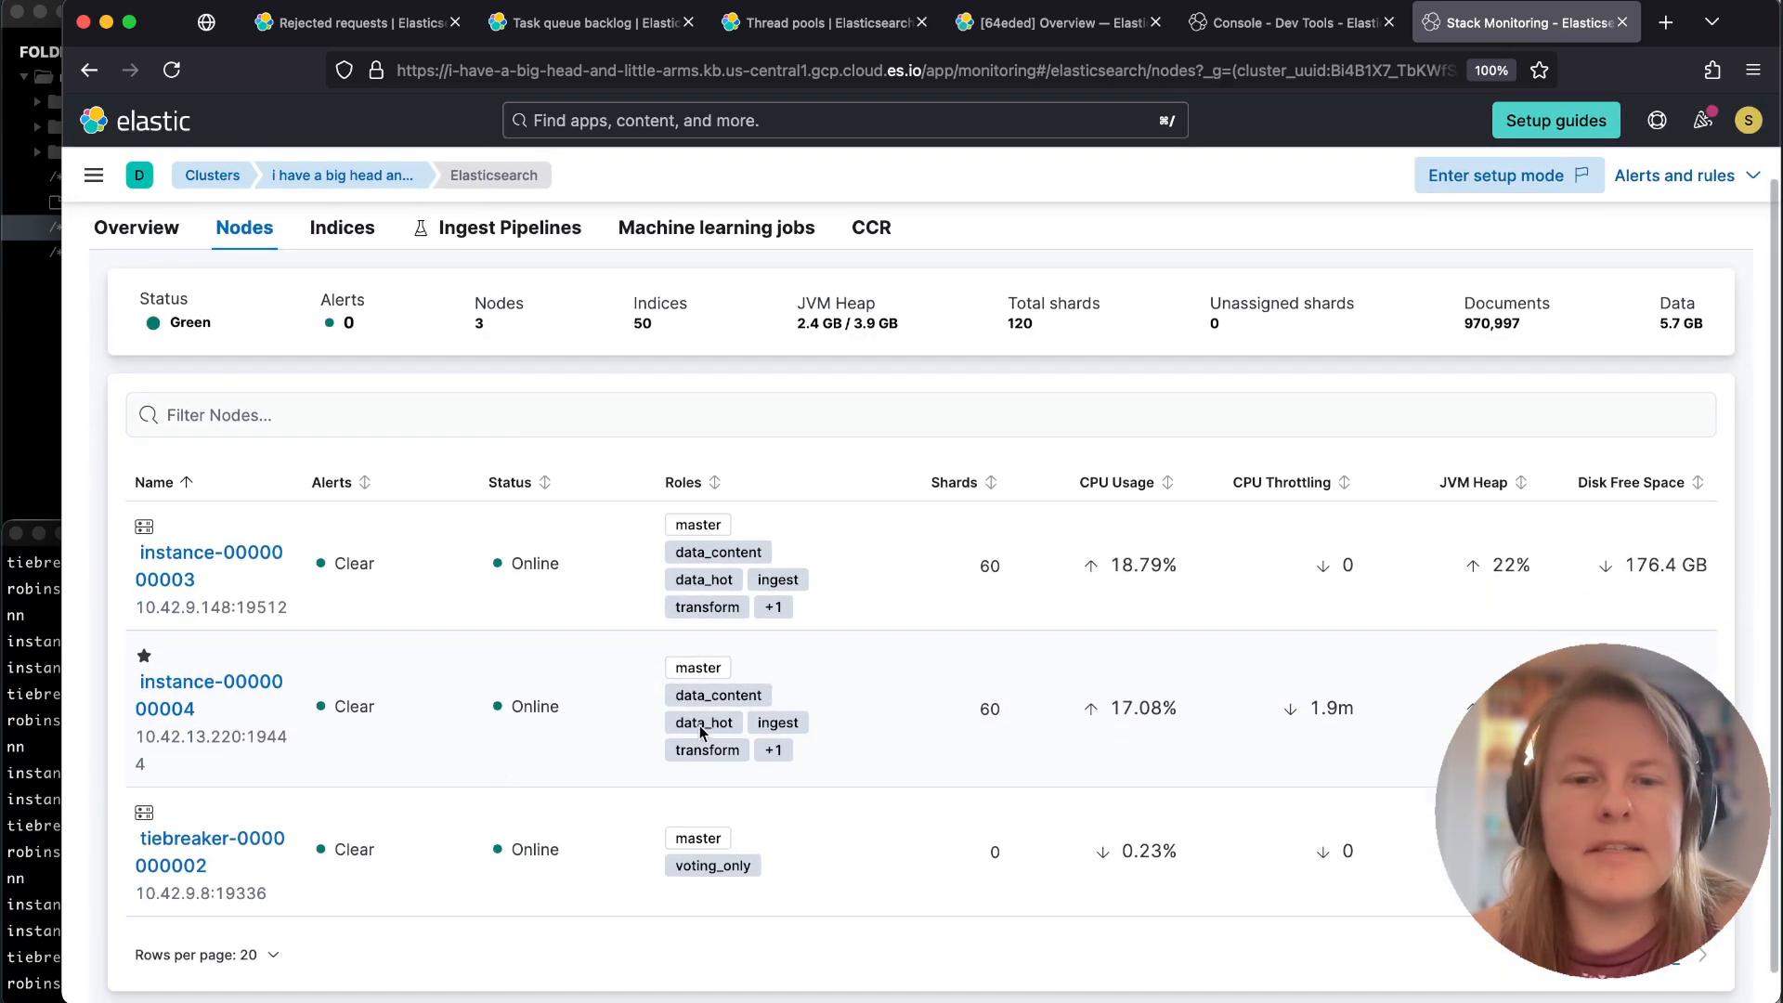
pyautogui.moveTo(190, 683)
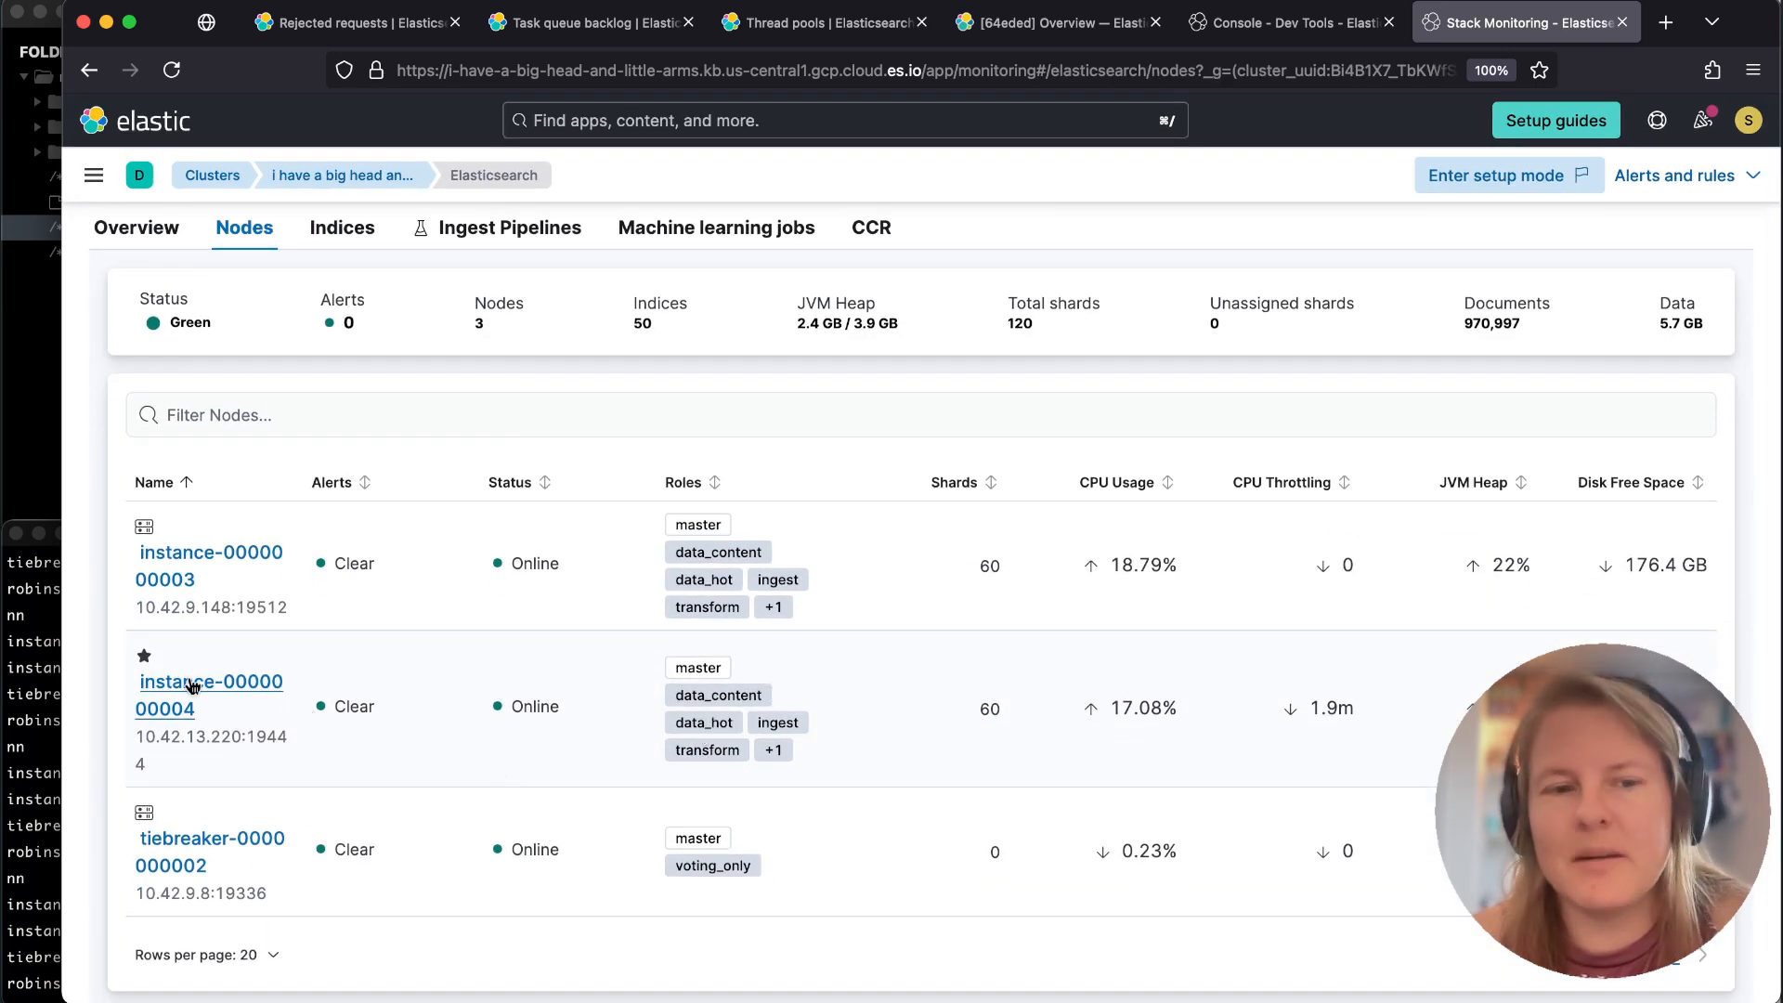
pyautogui.click(209, 695)
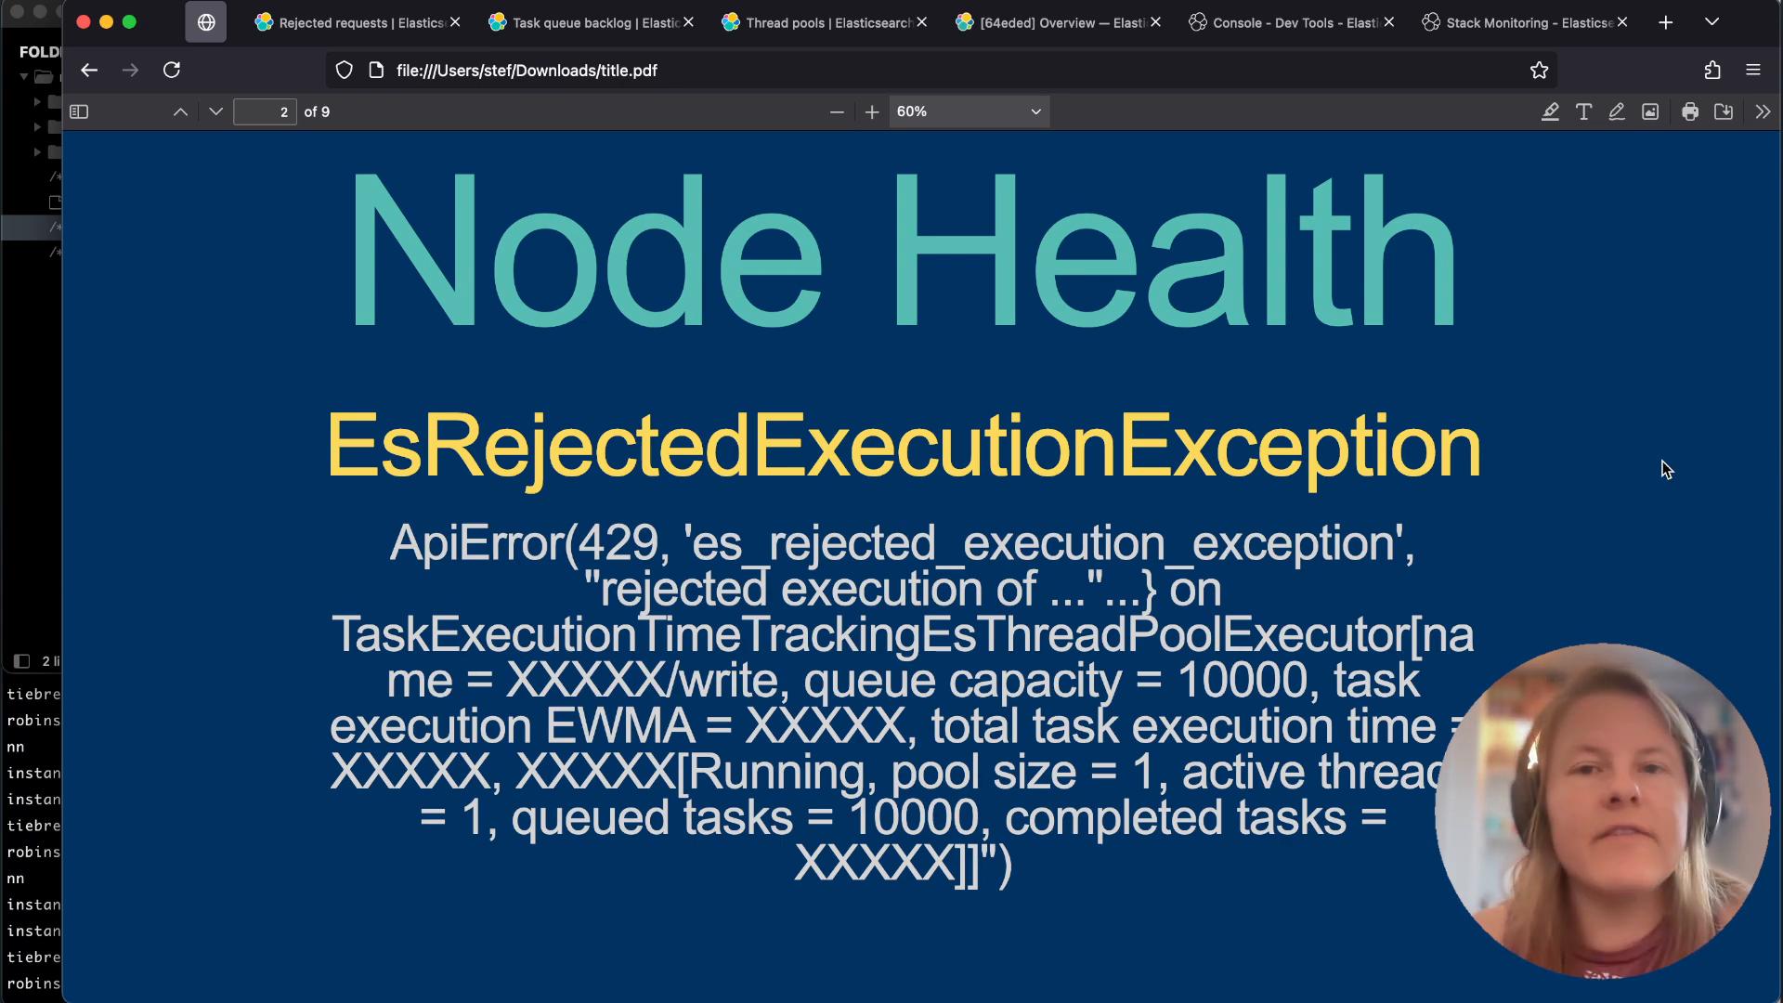
pyautogui.moveTo(1612, 501)
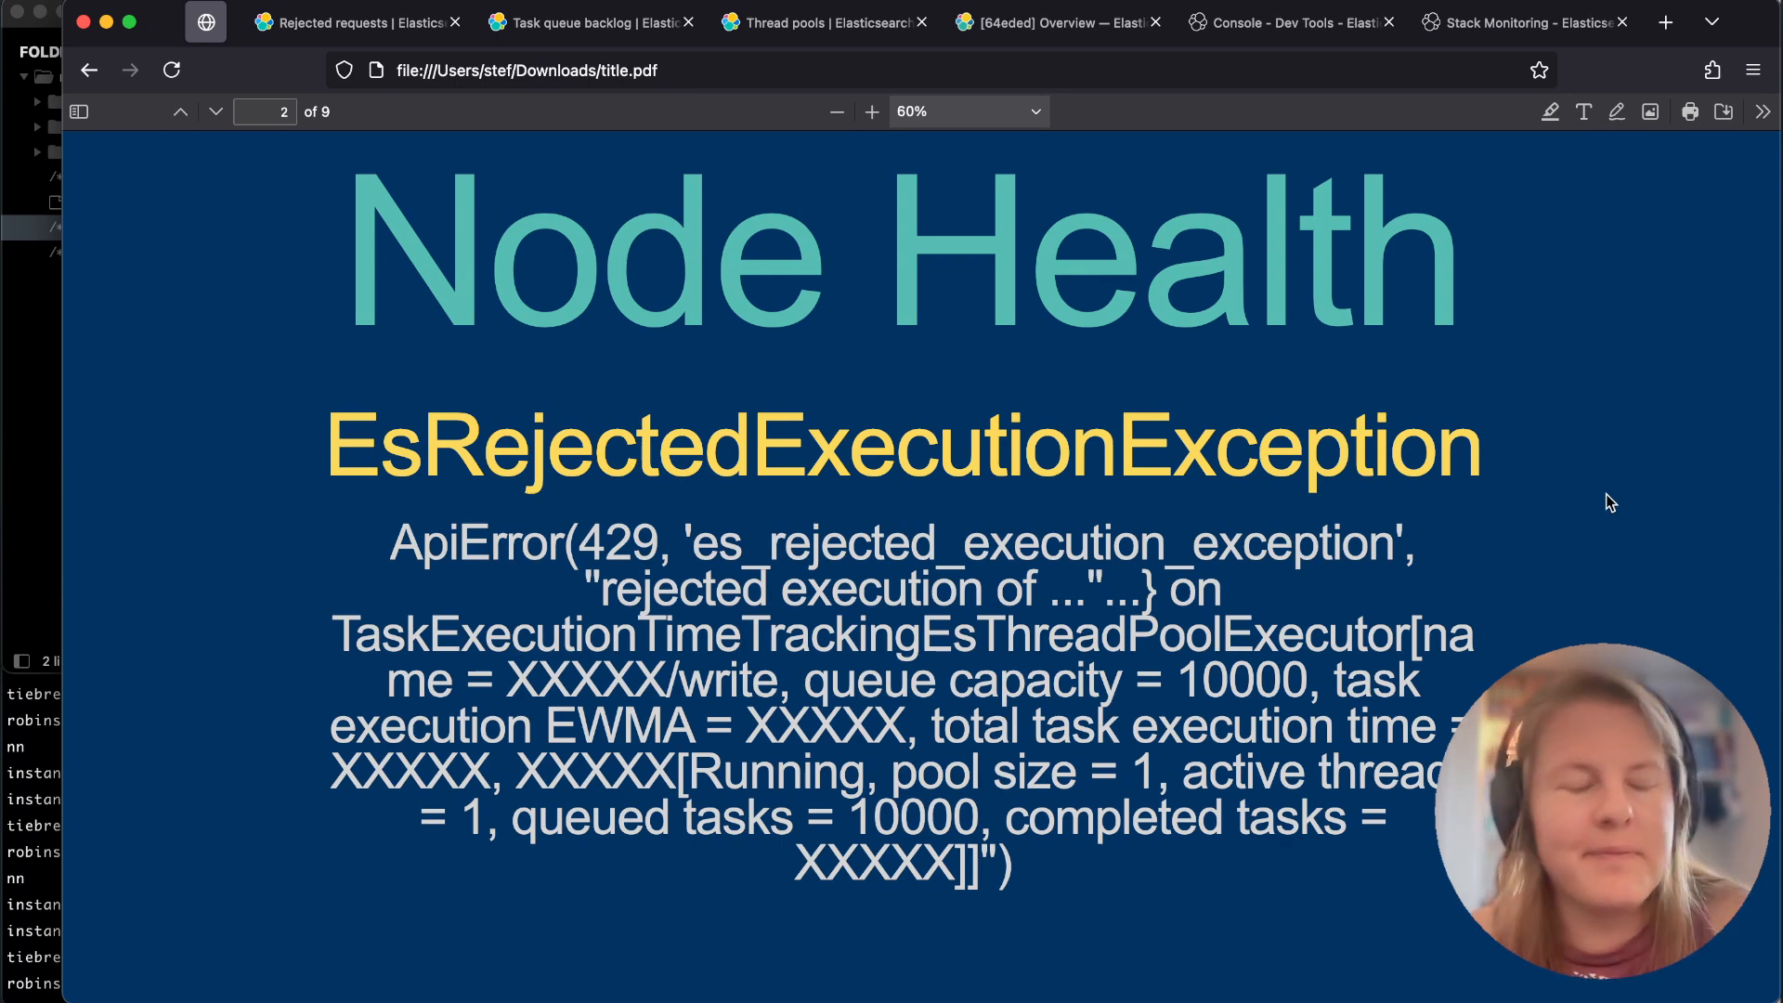